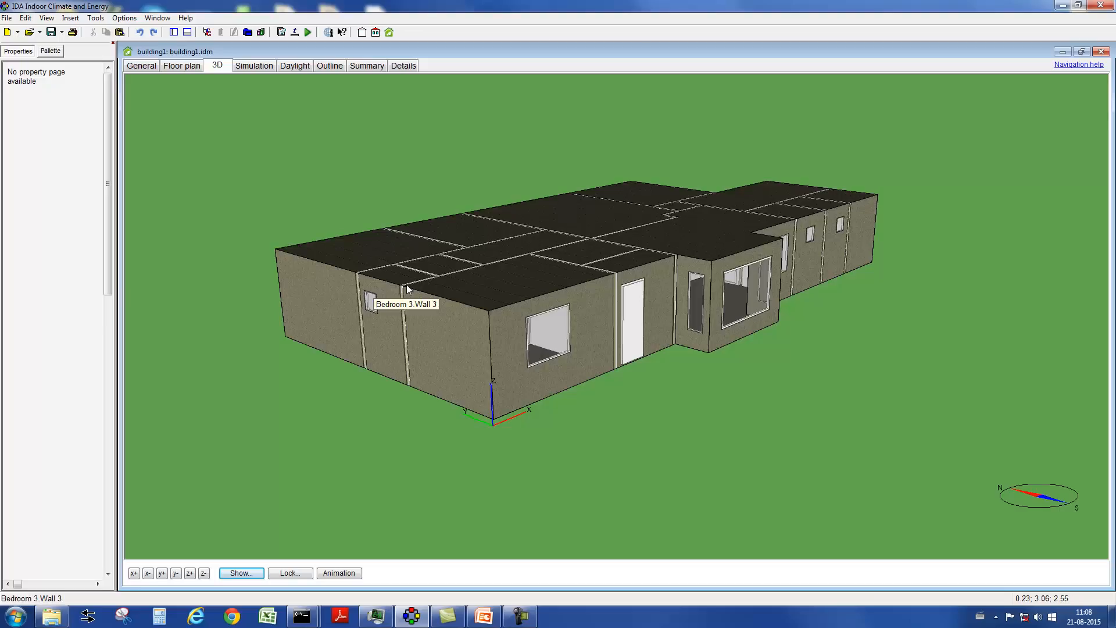
{"action": "mouse_move", "coordinate": [456, 346]}
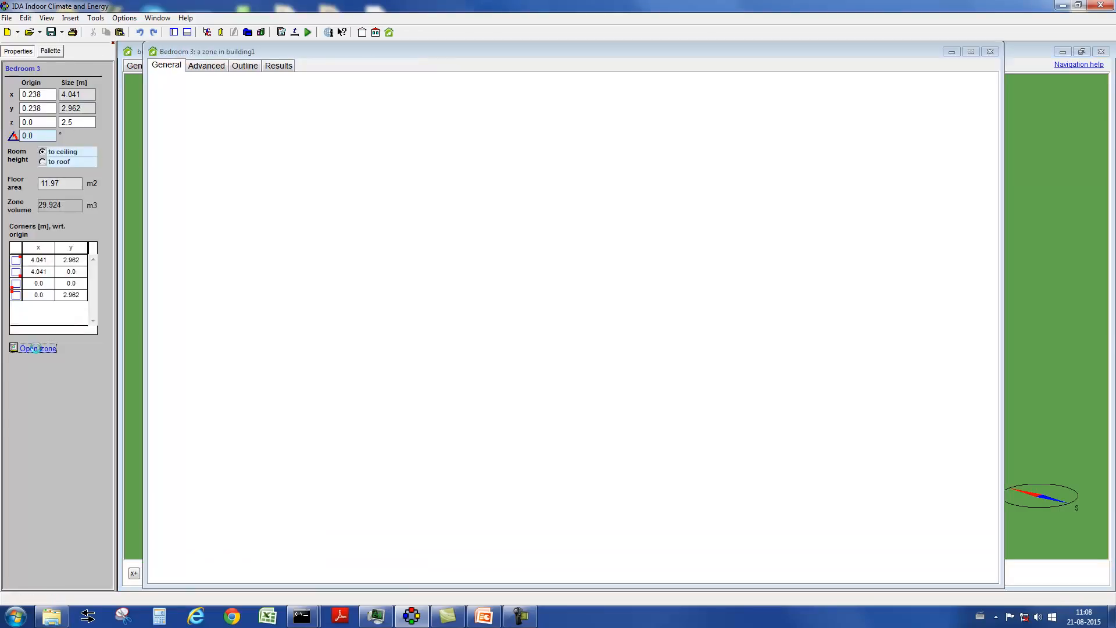
- Open the Bedroom 3 zone from the 3D building view and maximize its window
{"action": "left_click", "coordinate": [37, 348]}
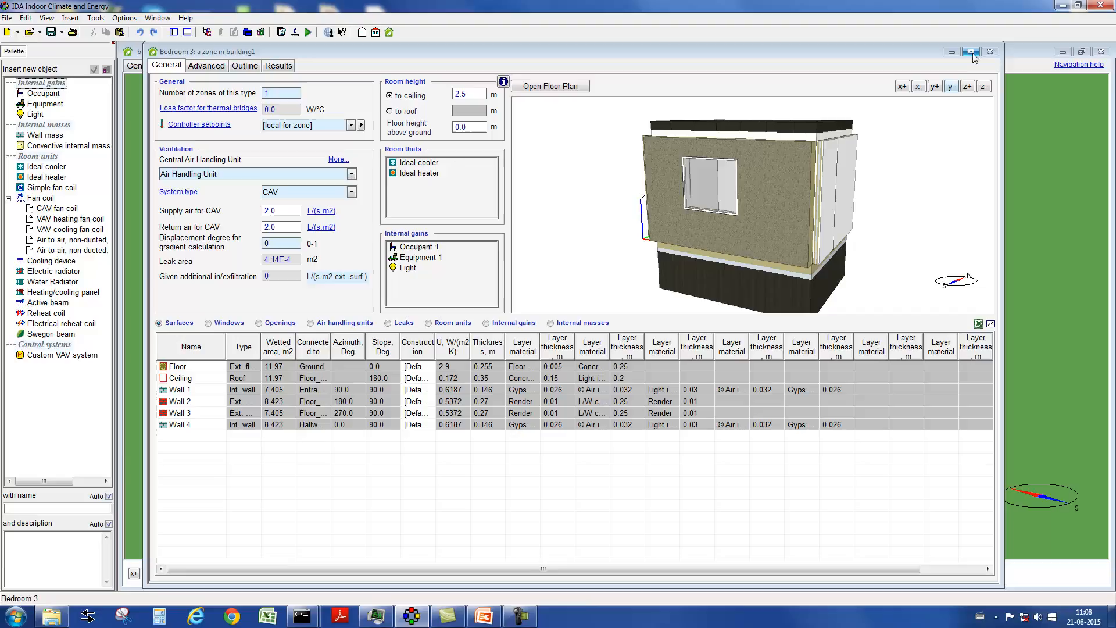
{"action": "left_click", "coordinate": [970, 51]}
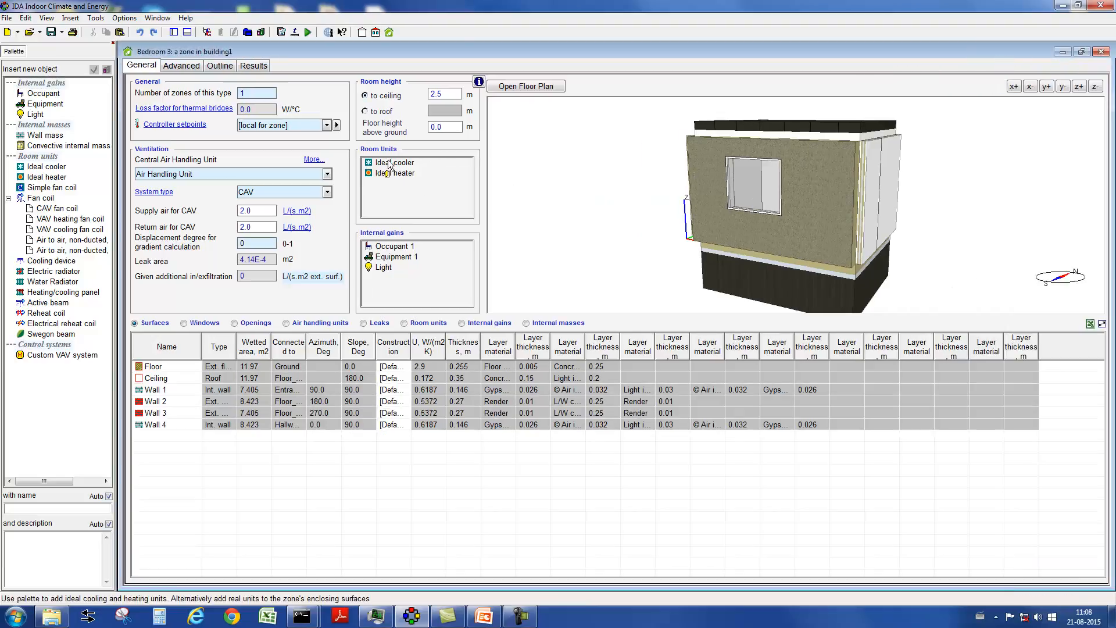
{"action": "double_click", "coordinate": [391, 163]}
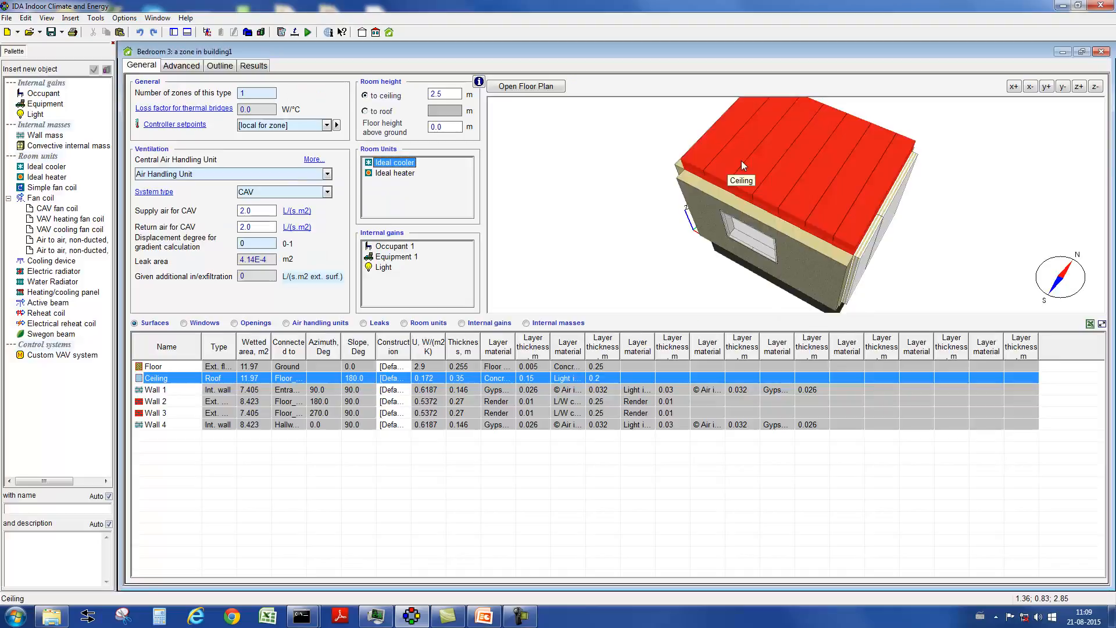
- Open Bedroom 3's Ceiling surface and insert a Heating/cooling floor from the Palette
{"action": "double_click", "coordinate": [155, 378]}
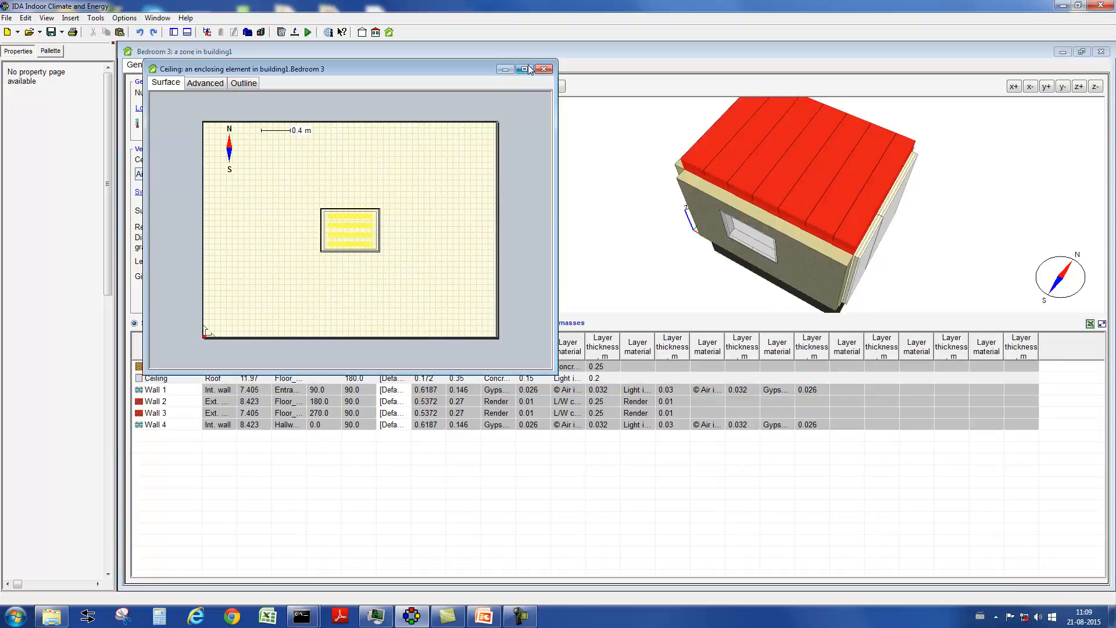
{"action": "left_click", "coordinate": [522, 69]}
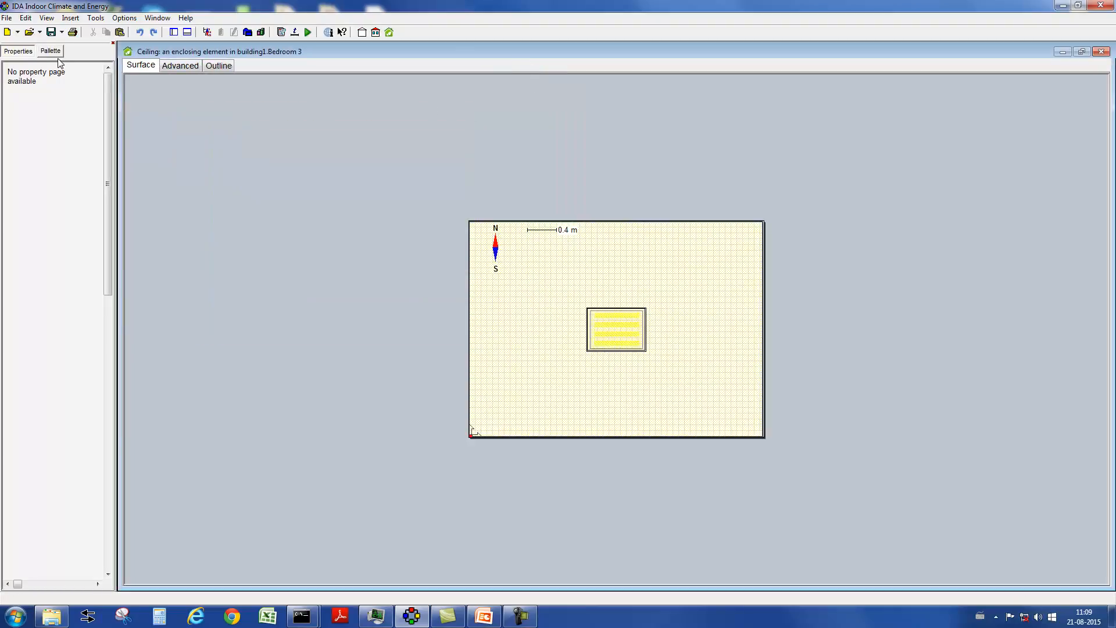
{"action": "left_click", "coordinate": [50, 50]}
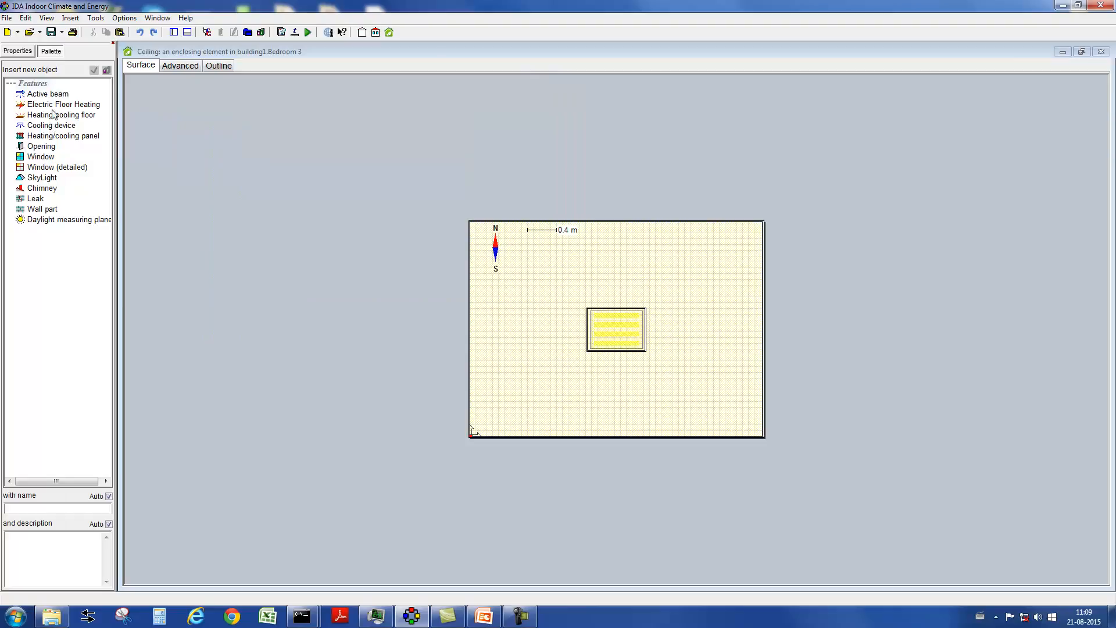
{"action": "left_click", "coordinate": [61, 115]}
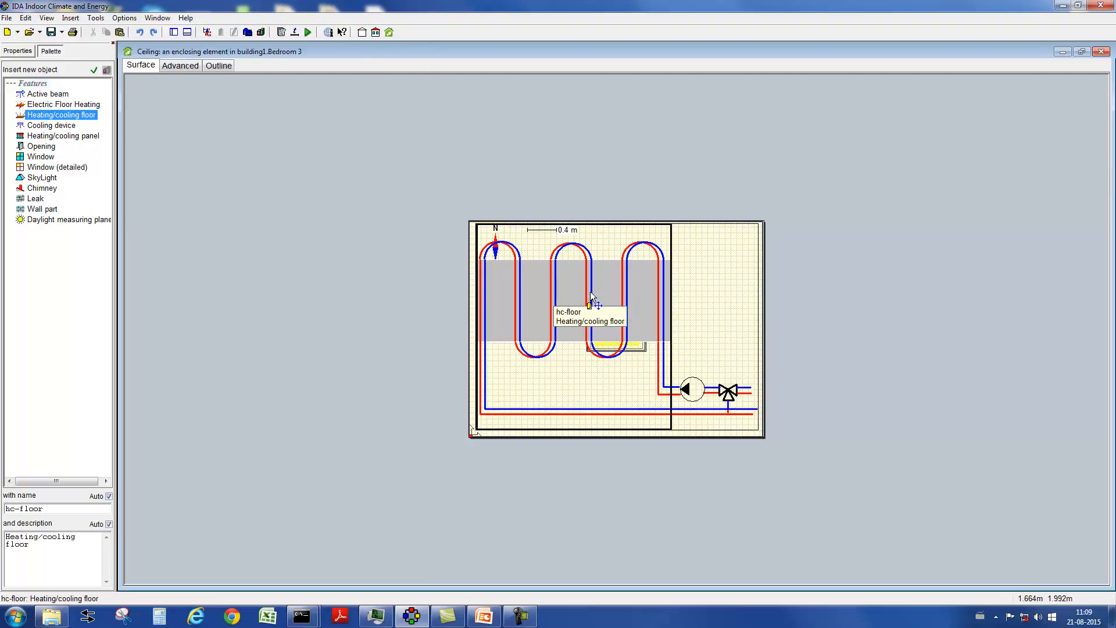
- Open the hc-floor settings and keep the PI controller and Air temperature sensor
{"action": "double_click", "coordinate": [594, 296]}
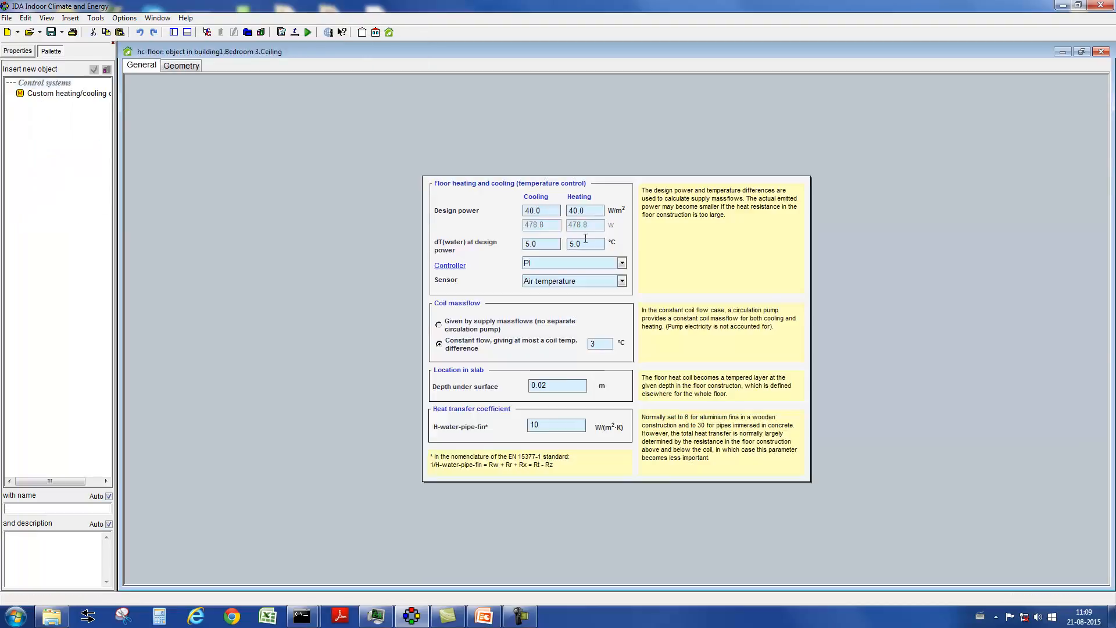
{"action": "mouse_move", "coordinate": [541, 243]}
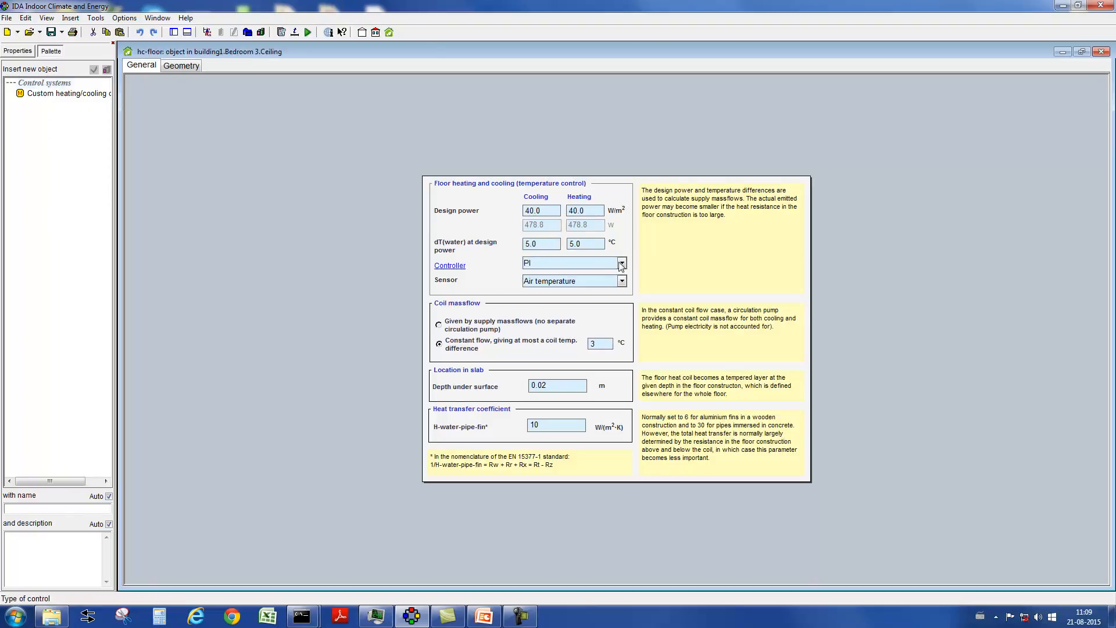
{"action": "left_click", "coordinate": [620, 263]}
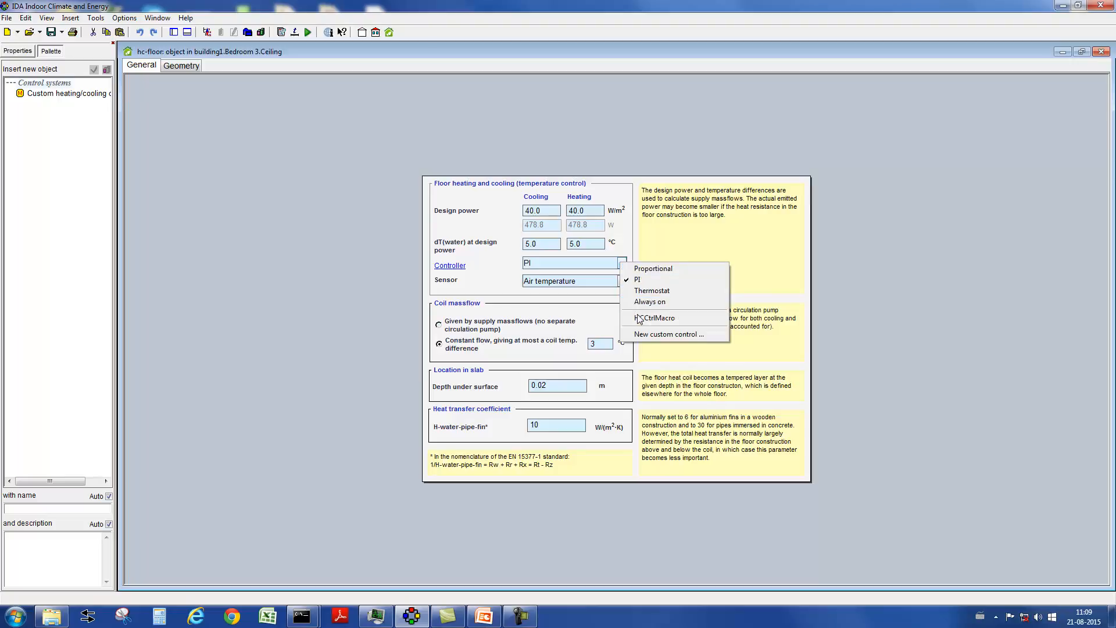
{"action": "left_click", "coordinate": [636, 279]}
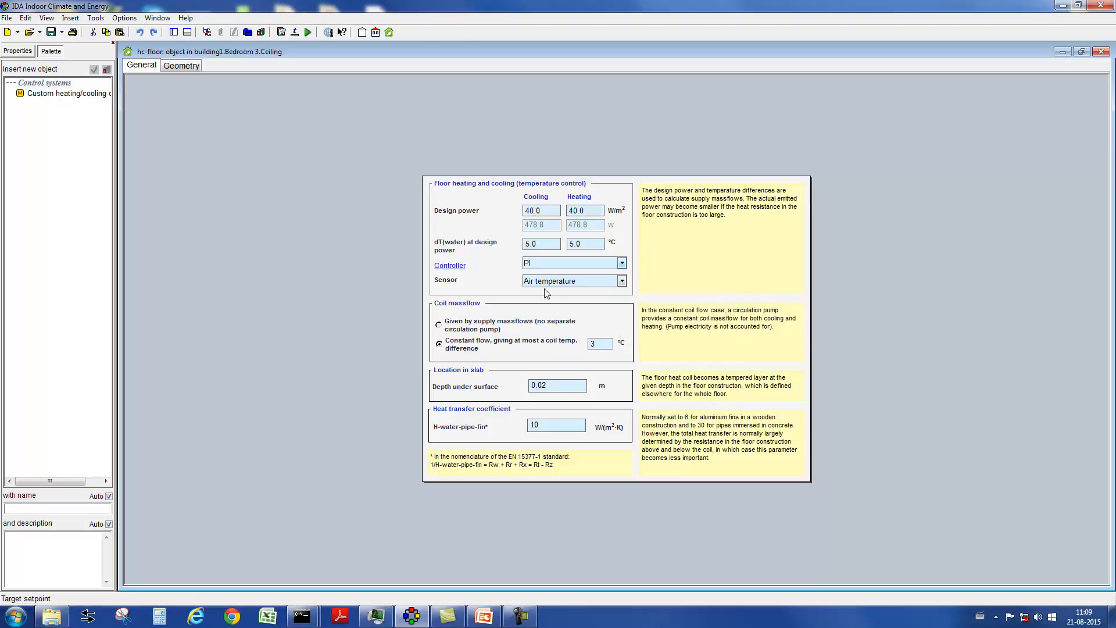
{"action": "mouse_move", "coordinate": [621, 281]}
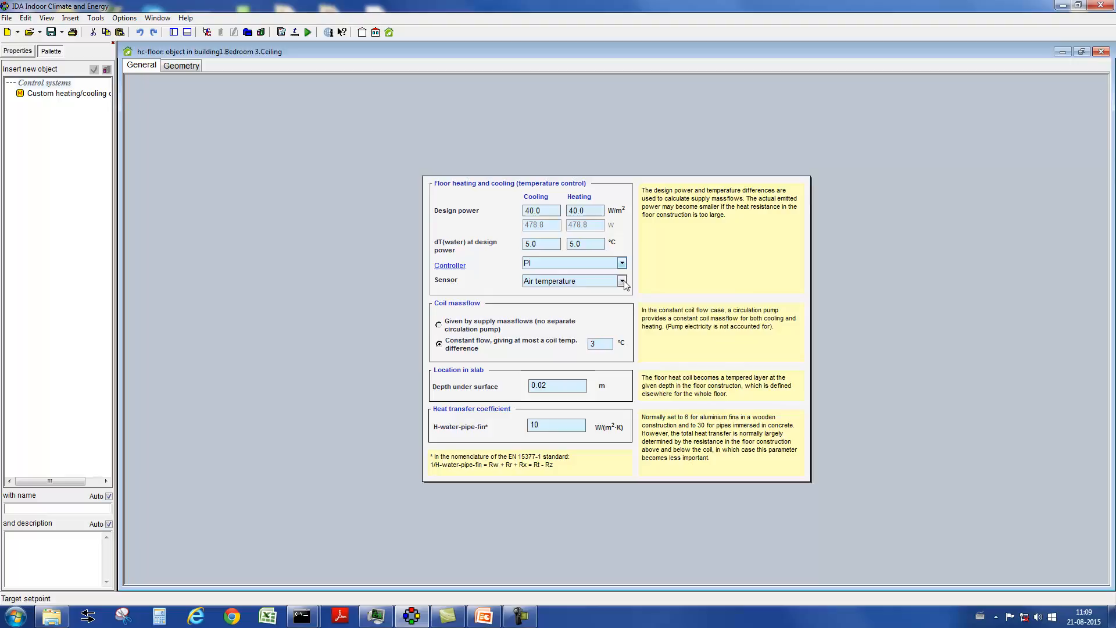
{"action": "left_click", "coordinate": [621, 280]}
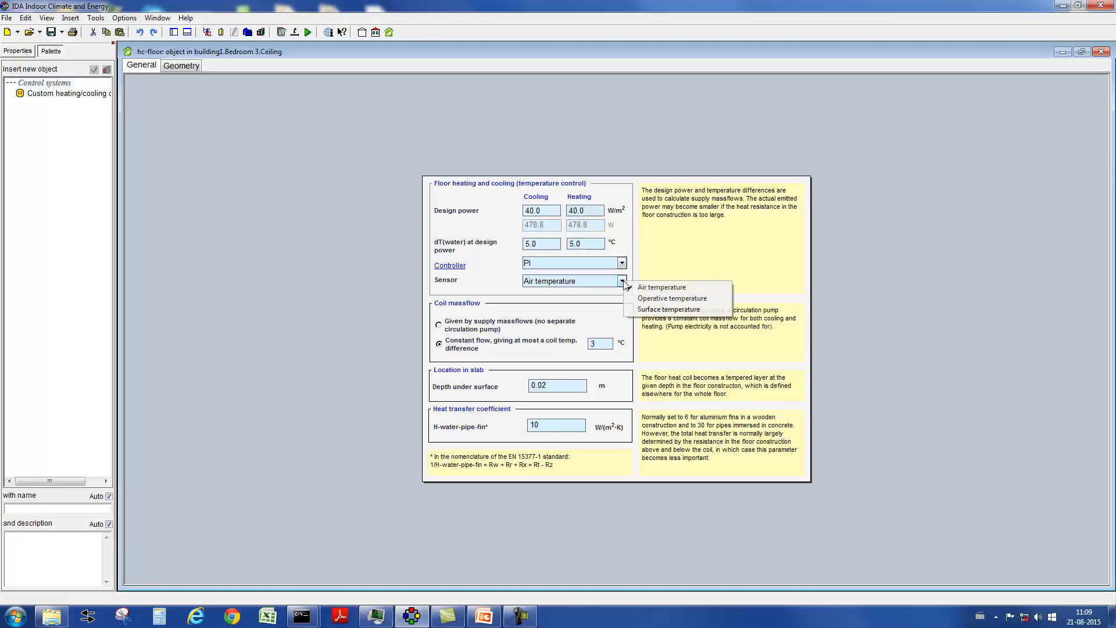
{"action": "mouse_move", "coordinate": [668, 310]}
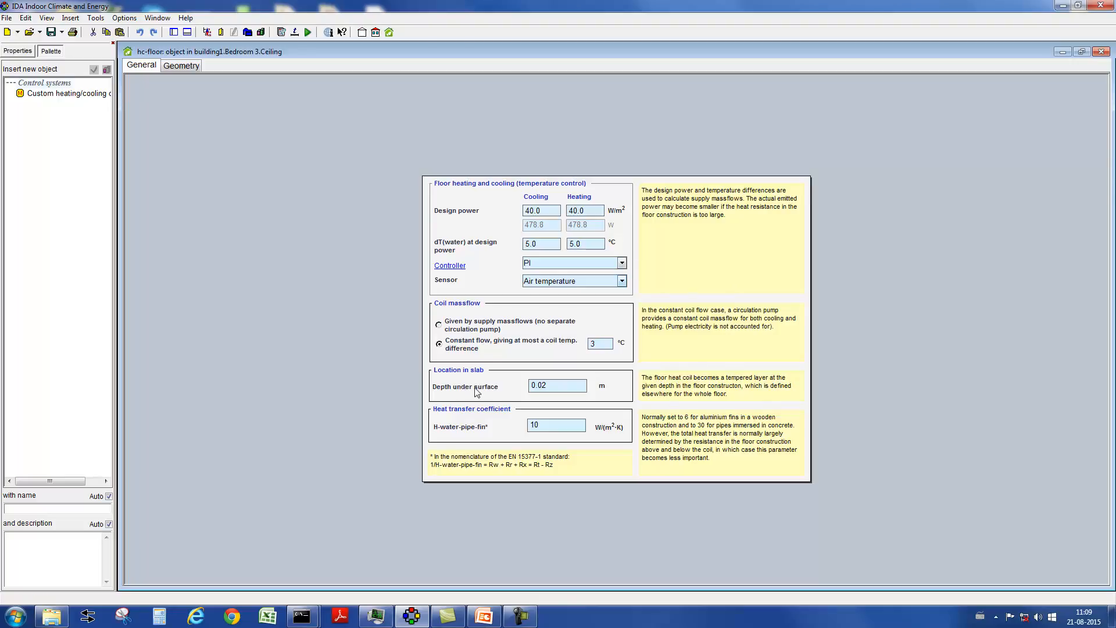
{"action": "mouse_move", "coordinate": [1098, 75]}
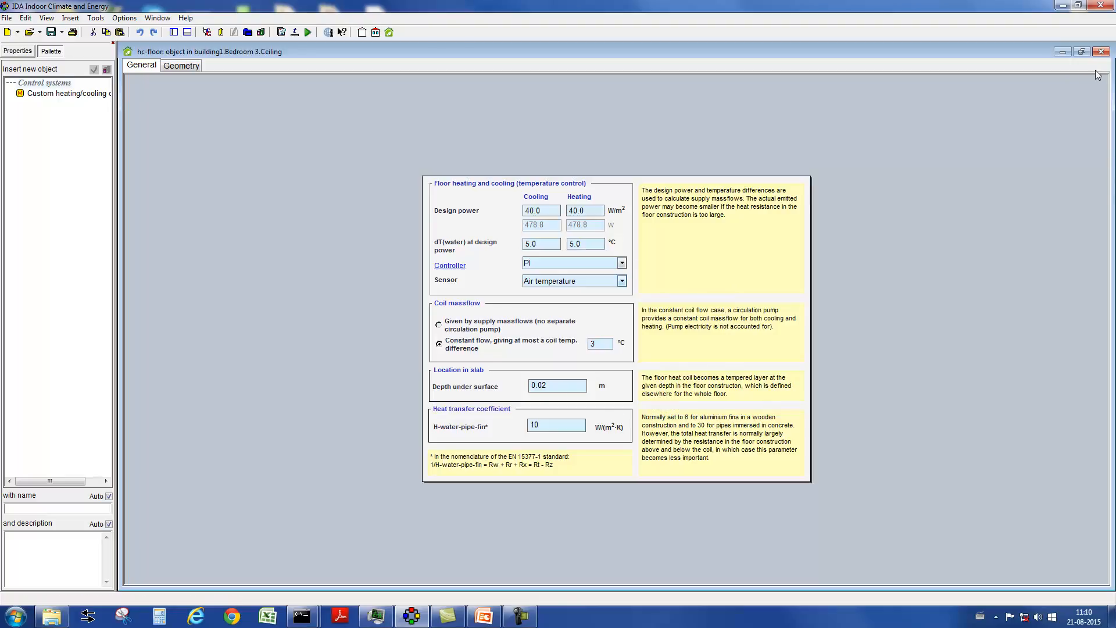
- Close the heating/cooling floor settings to return toward the Bedroom 3 zone
{"action": "left_click", "coordinate": [1107, 51]}
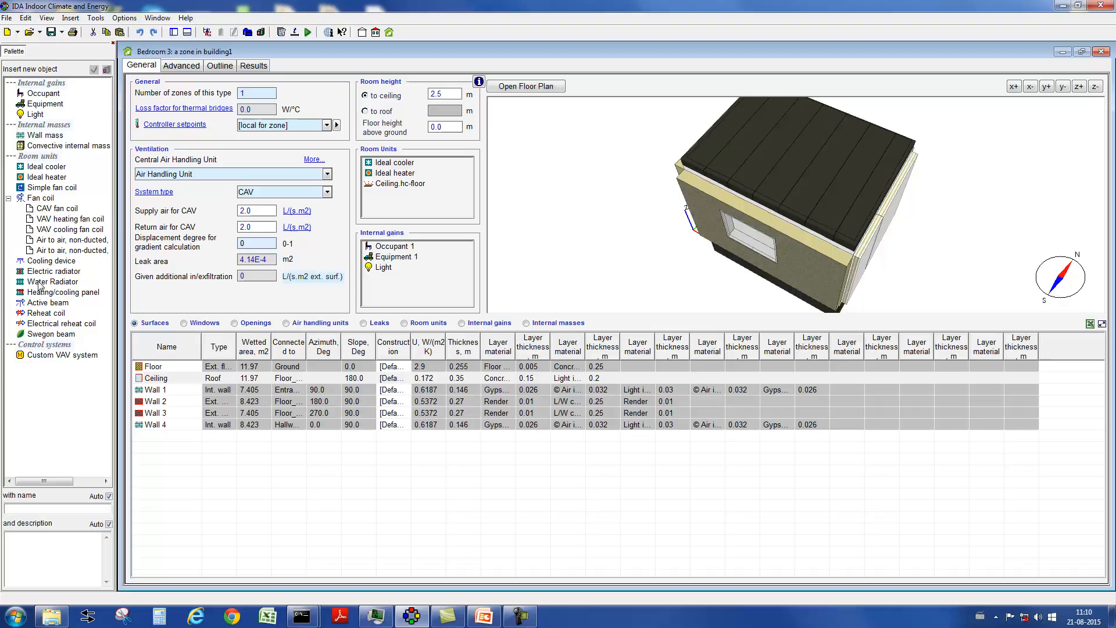
- Insert a Cooling device (CoolDev) into Bedroom 3's room units and review its input data
{"action": "left_click", "coordinate": [53, 261]}
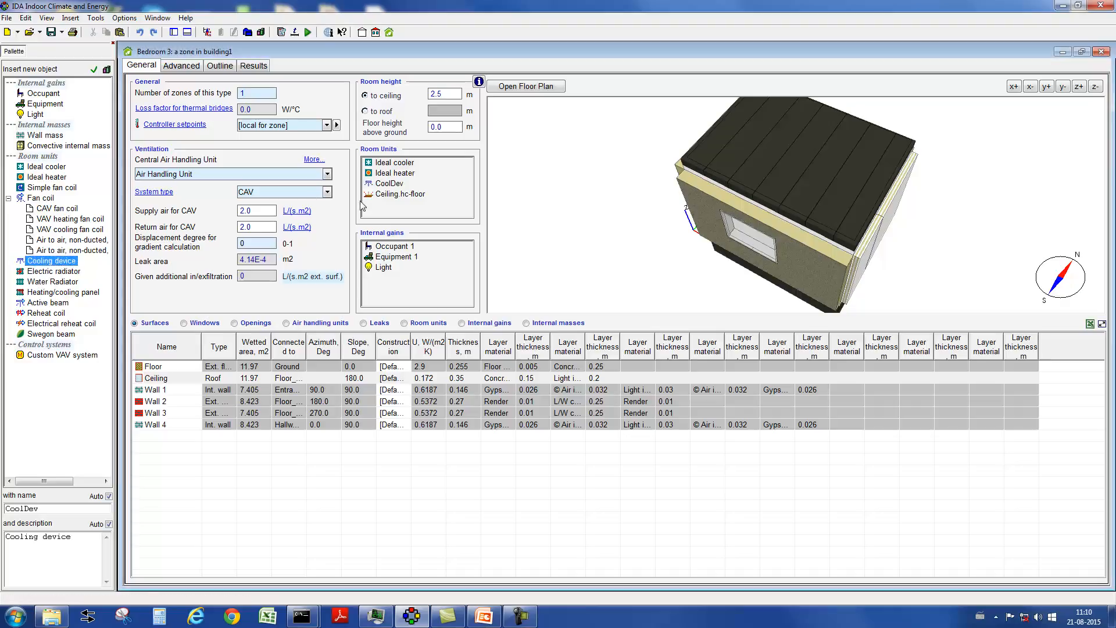
{"action": "double_click", "coordinate": [389, 183]}
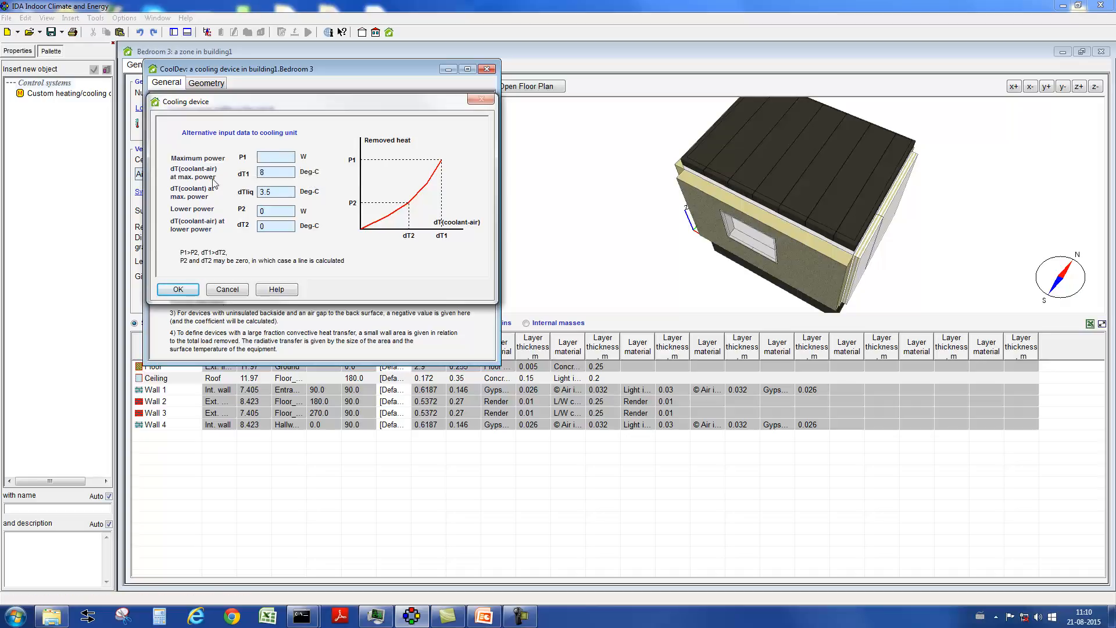
{"action": "mouse_move", "coordinate": [275, 172]}
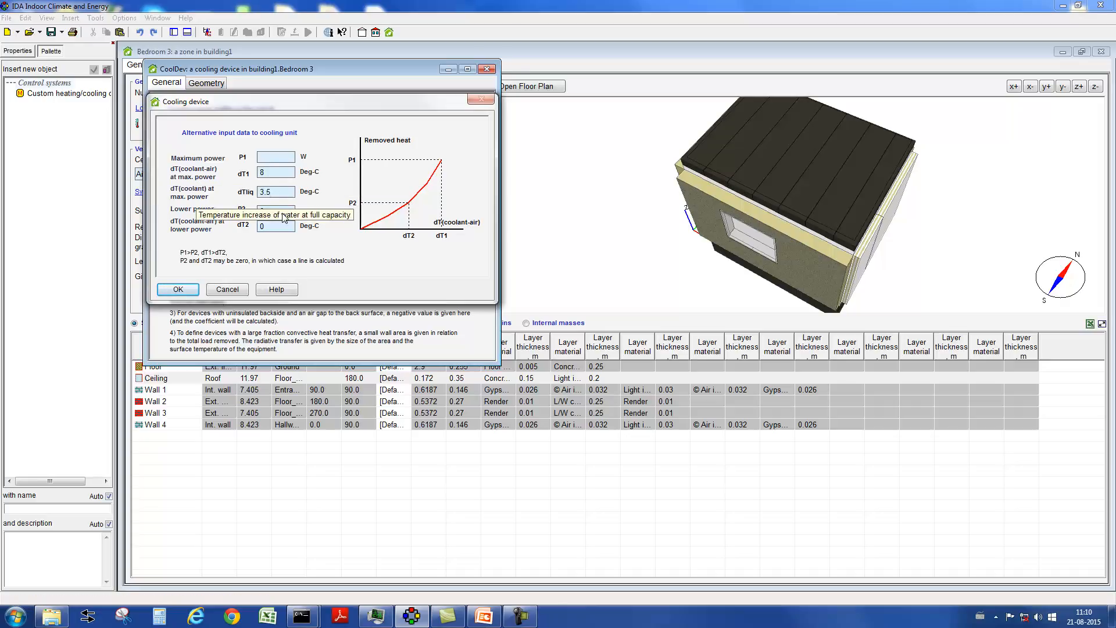
{"action": "mouse_move", "coordinate": [277, 211]}
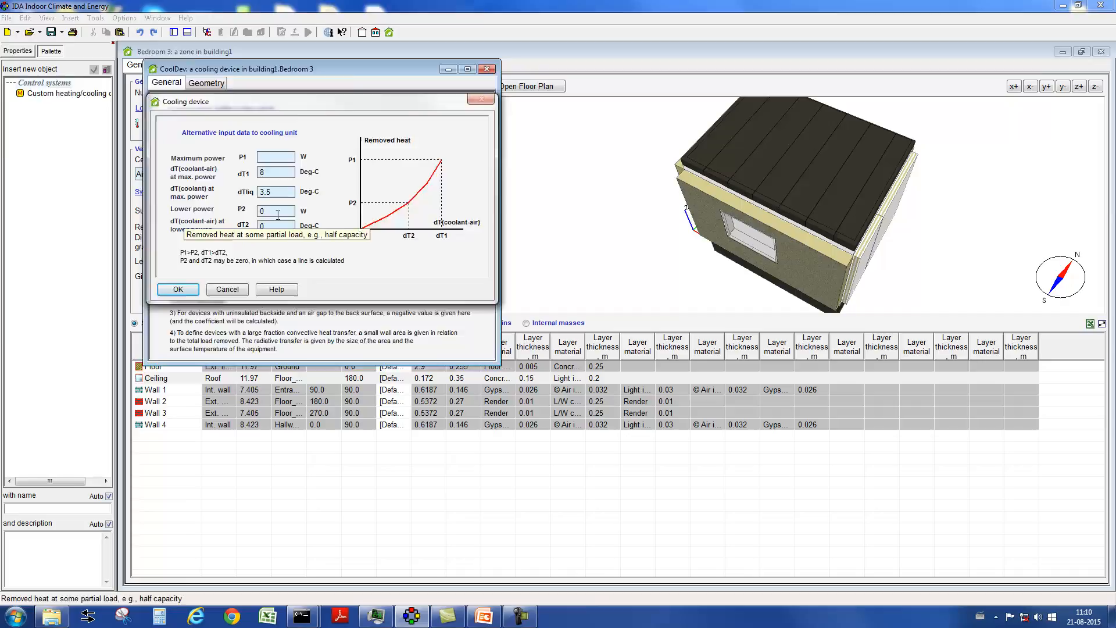
{"action": "left_click", "coordinate": [177, 289]}
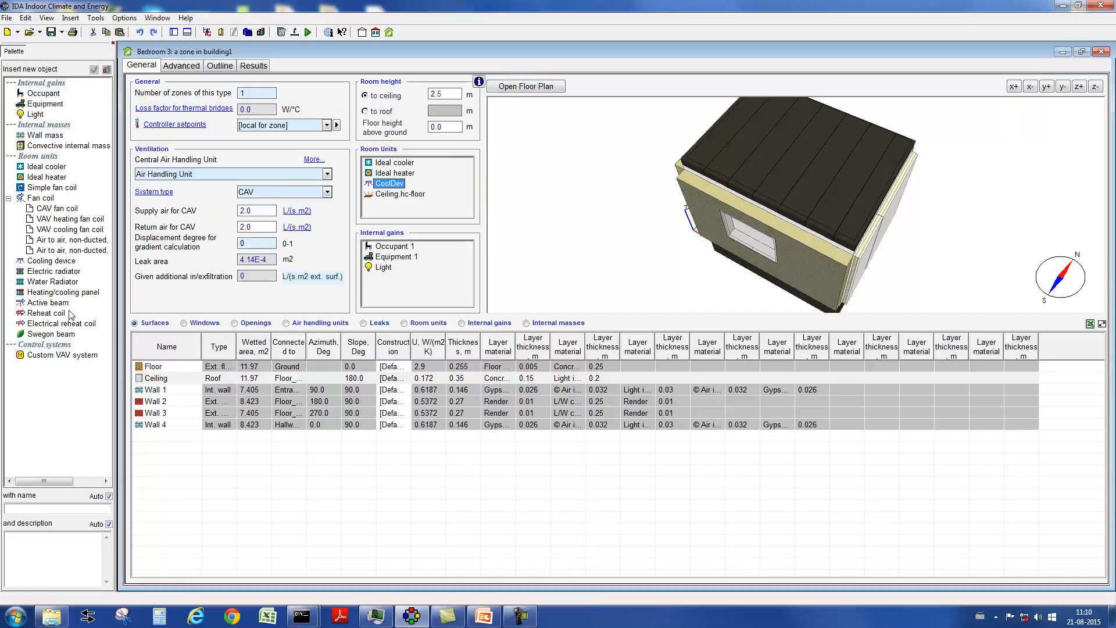
- Insert an active beam into Bedroom 3 and review its simplified model data
{"action": "left_click", "coordinate": [48, 302]}
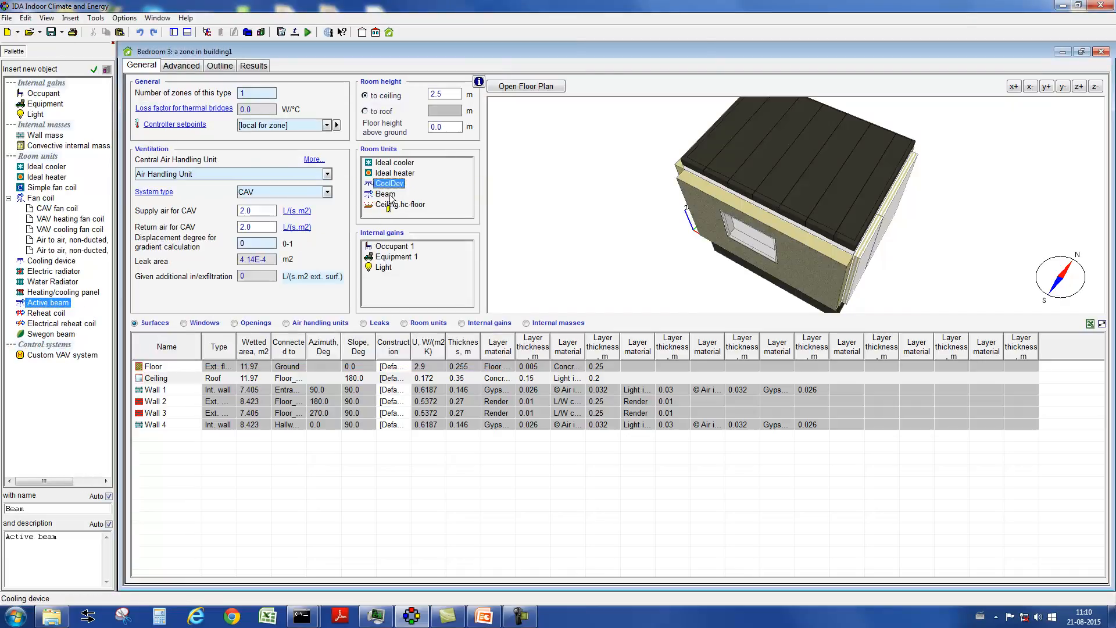
{"action": "double_click", "coordinate": [384, 195]}
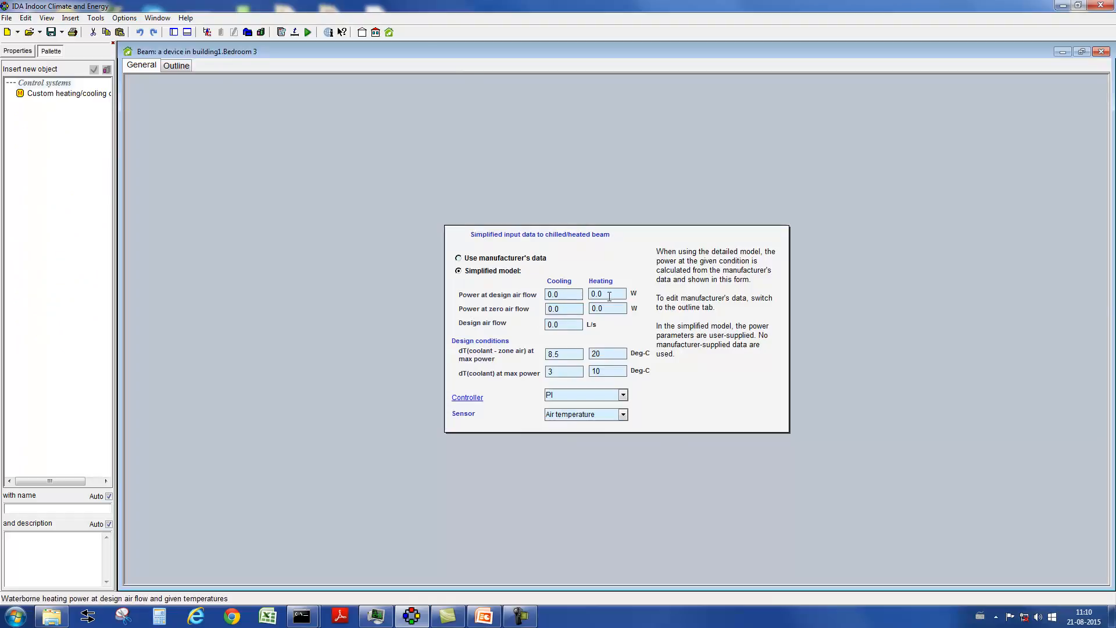
{"action": "mouse_move", "coordinate": [575, 320]}
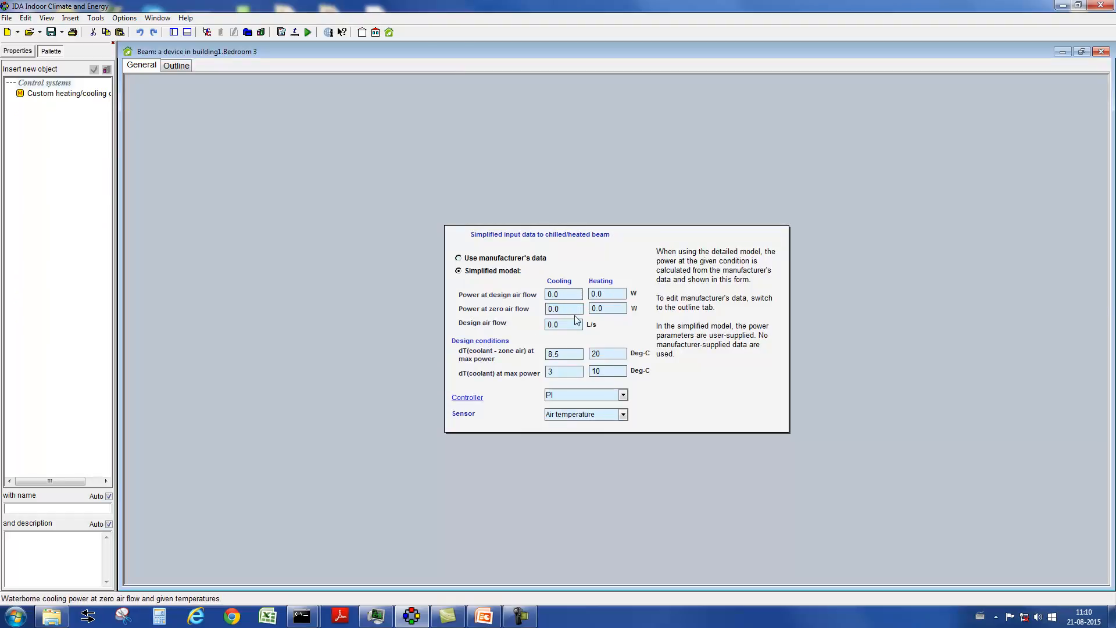
{"action": "mouse_move", "coordinate": [564, 324]}
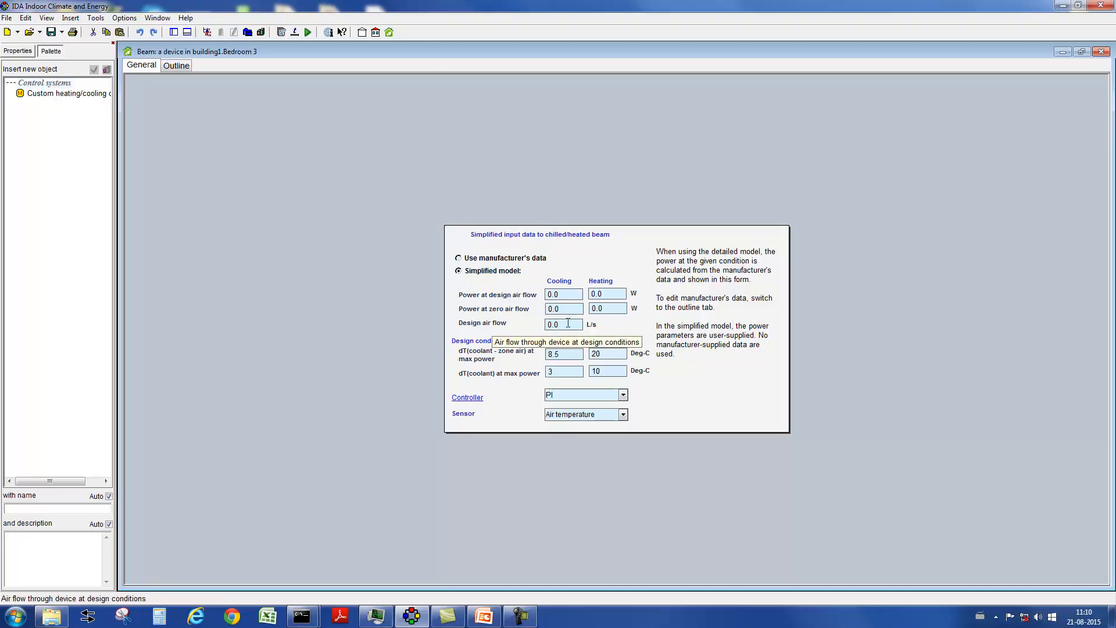
{"action": "mouse_move", "coordinate": [499, 359]}
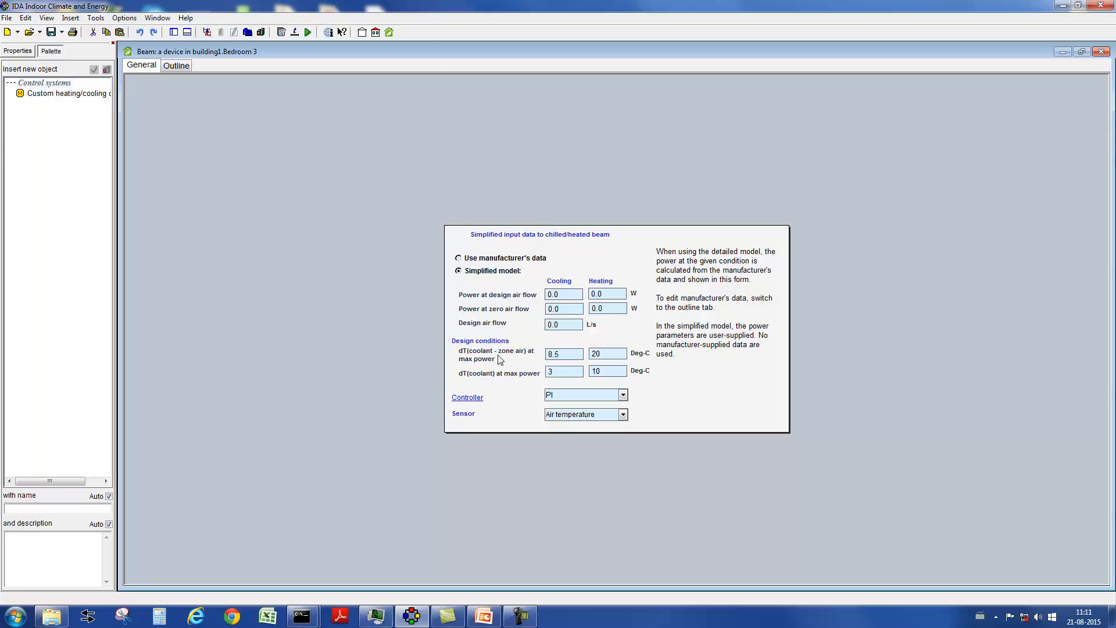
{"action": "mouse_move", "coordinate": [565, 353]}
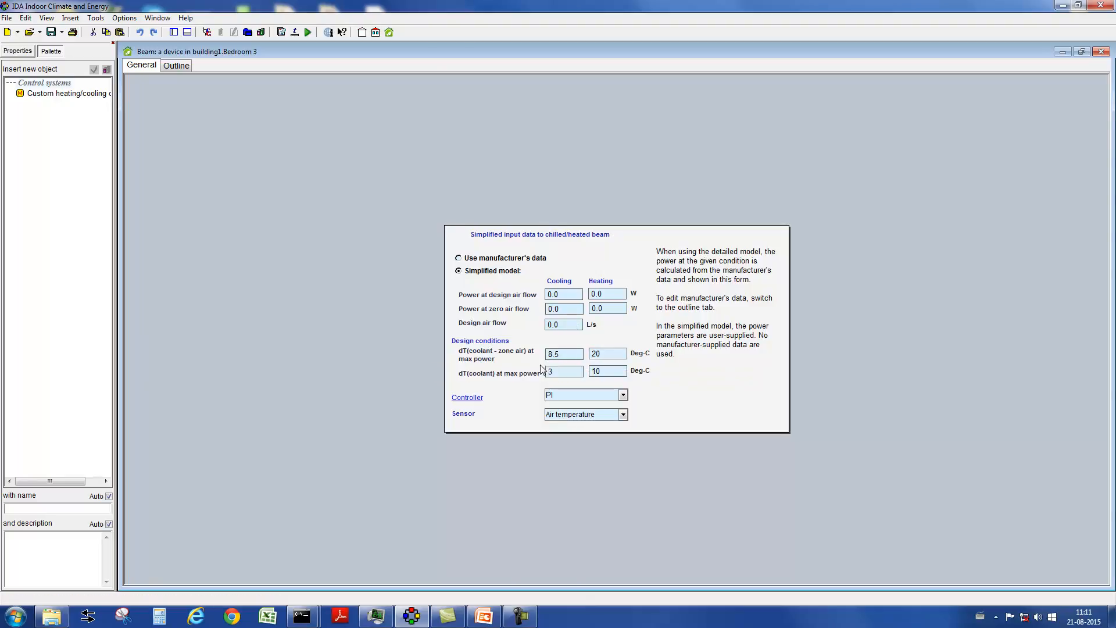
{"action": "mouse_move", "coordinate": [563, 371]}
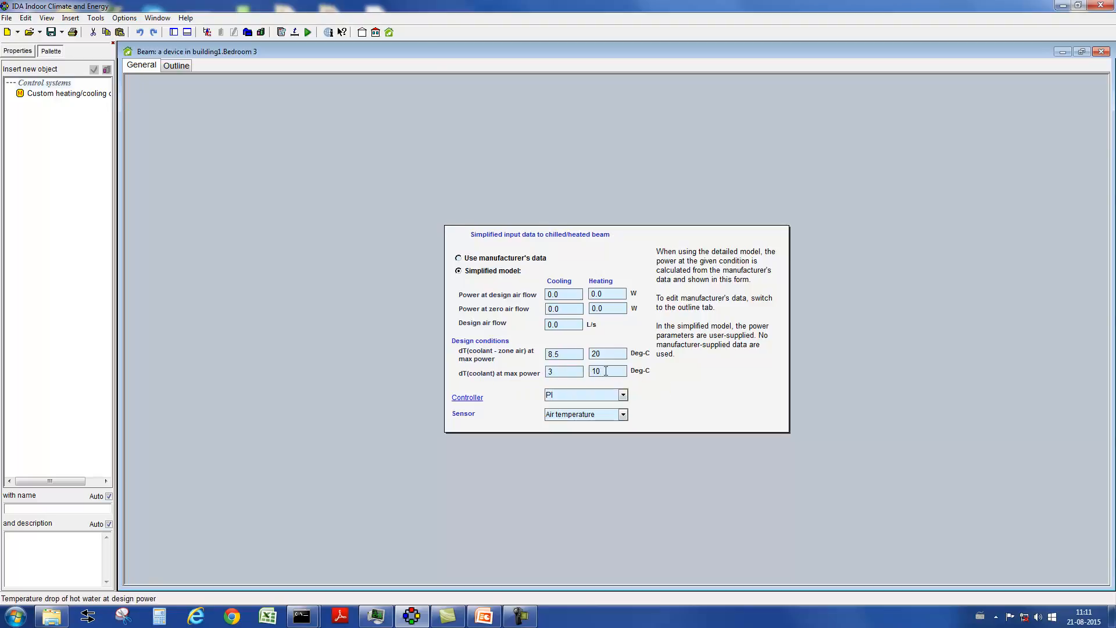
{"action": "mouse_move", "coordinate": [614, 383]}
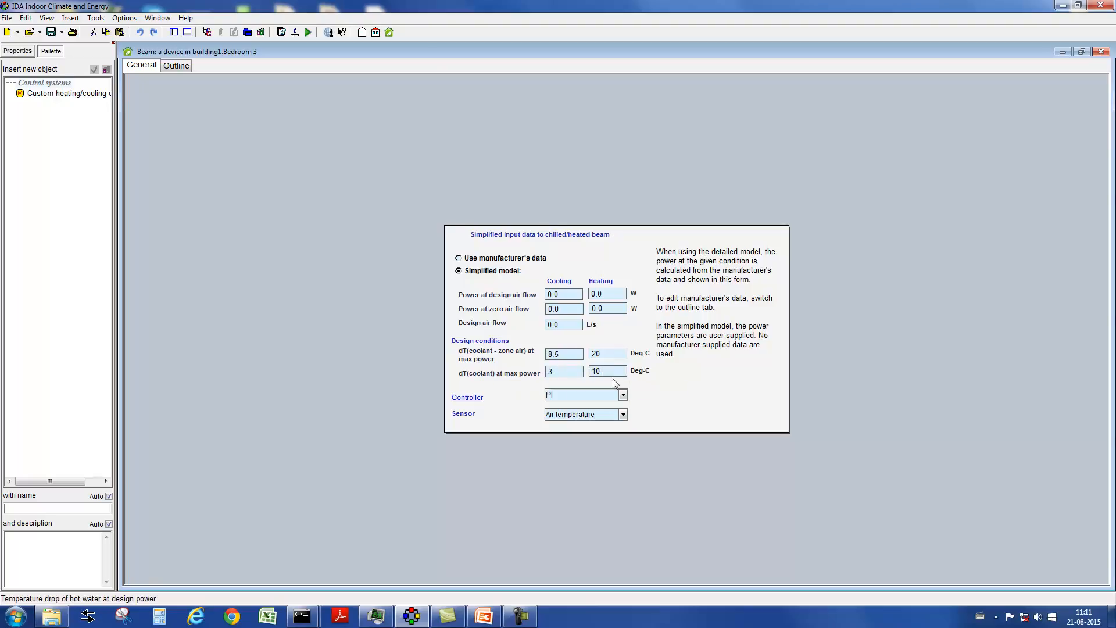
{"action": "left_click", "coordinate": [621, 394]}
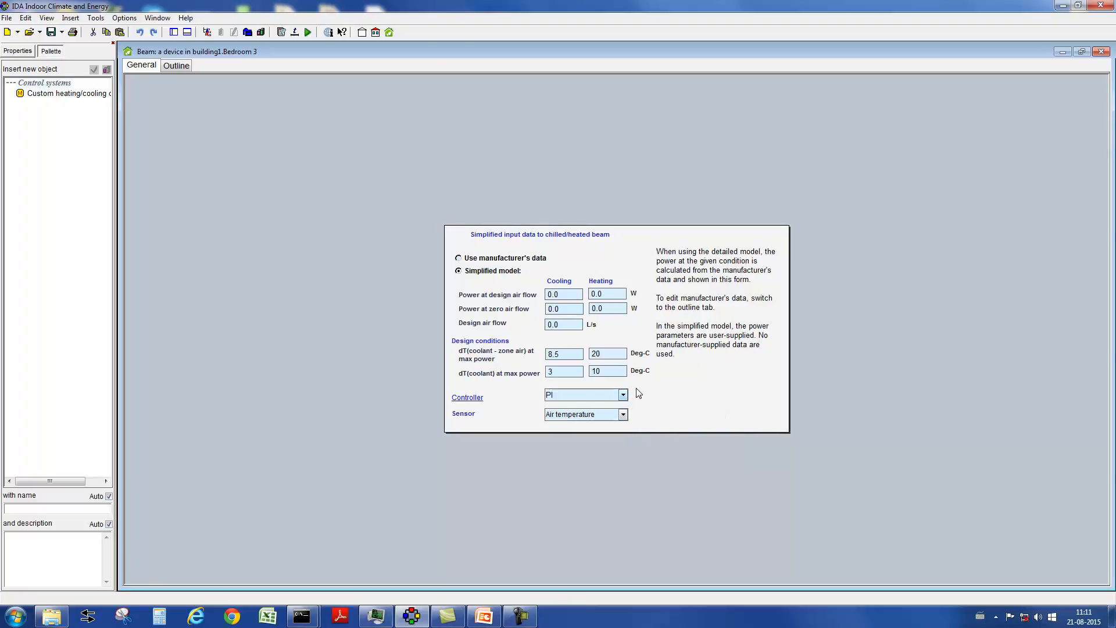
{"action": "mouse_move", "coordinate": [648, 398]}
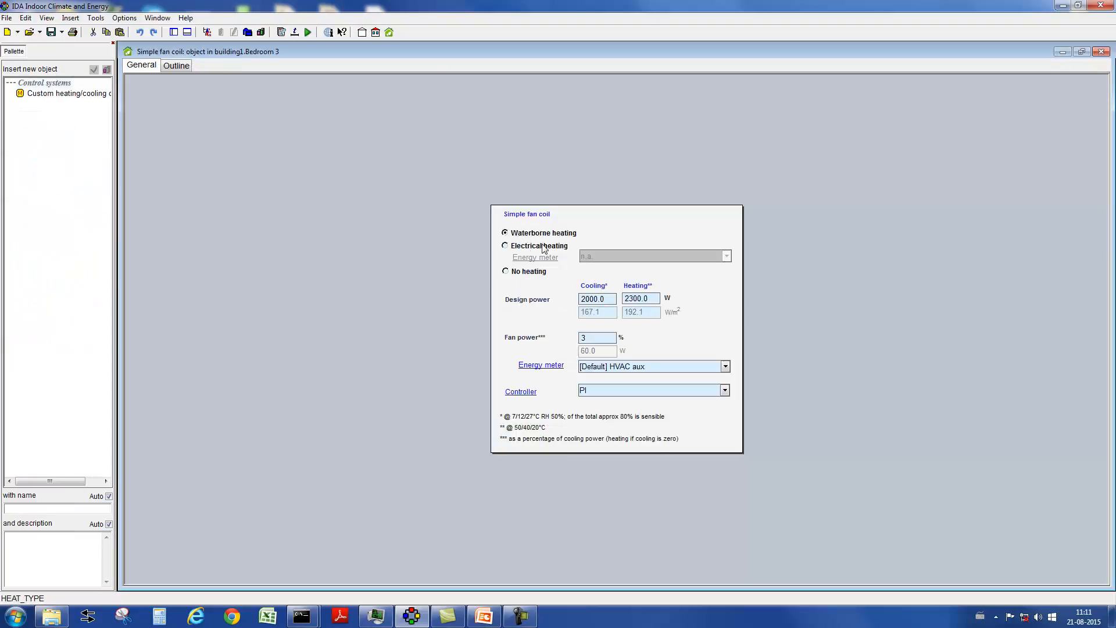
- Set the Bedroom 3 fan coil to Electrical heating with HVAC aux as the fan energy meter
{"action": "left_click", "coordinate": [506, 245]}
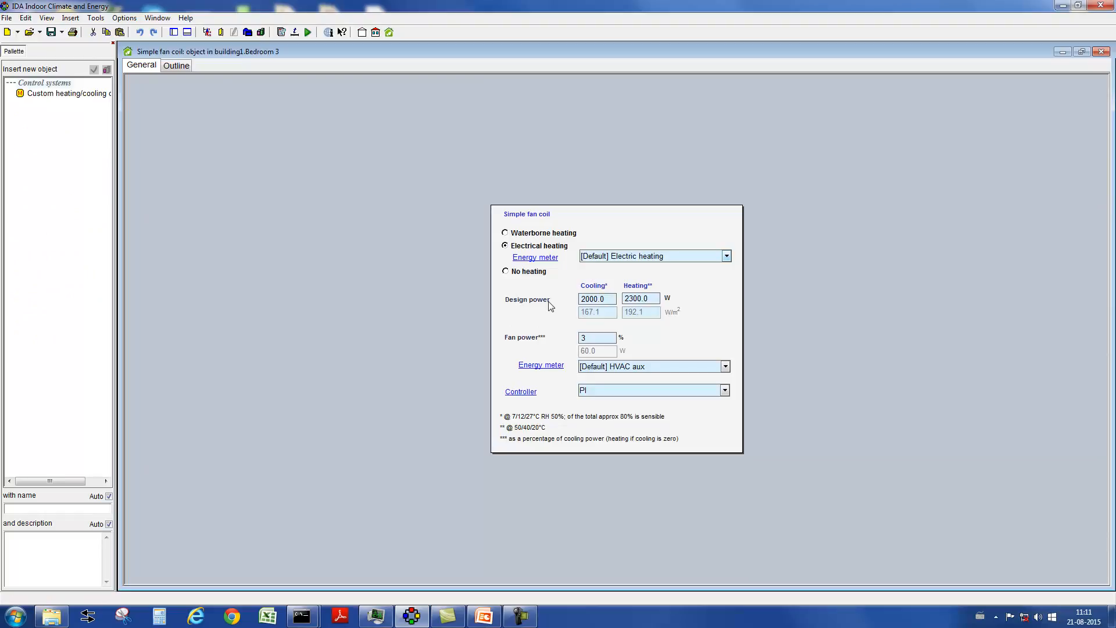
{"action": "mouse_move", "coordinate": [634, 302]}
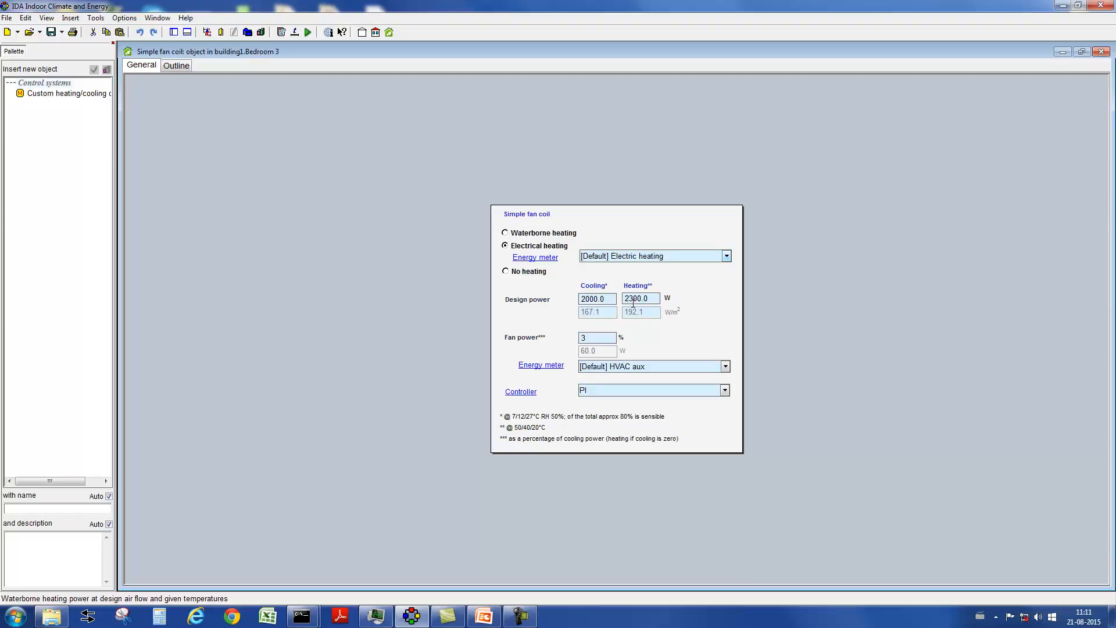
{"action": "mouse_move", "coordinate": [610, 333]}
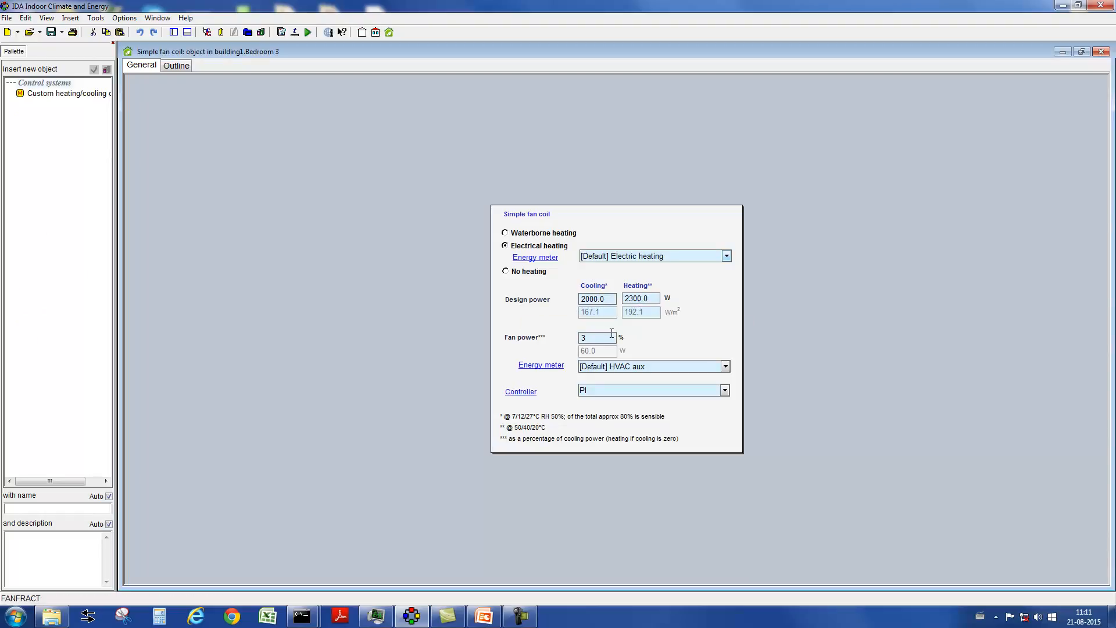
{"action": "left_click", "coordinate": [724, 366]}
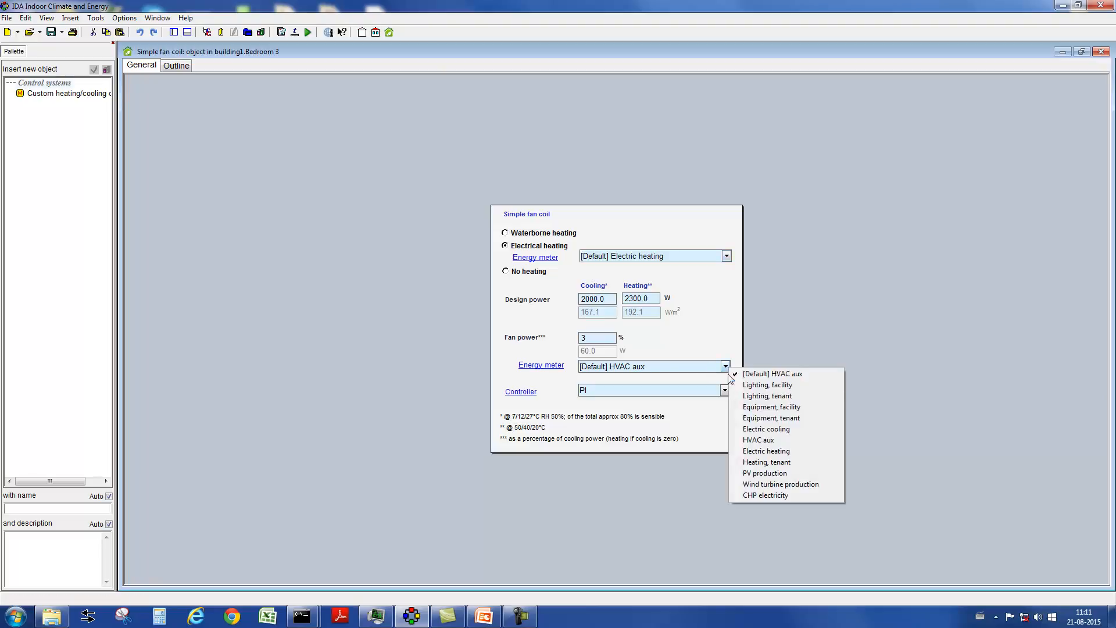
{"action": "left_click", "coordinate": [772, 373]}
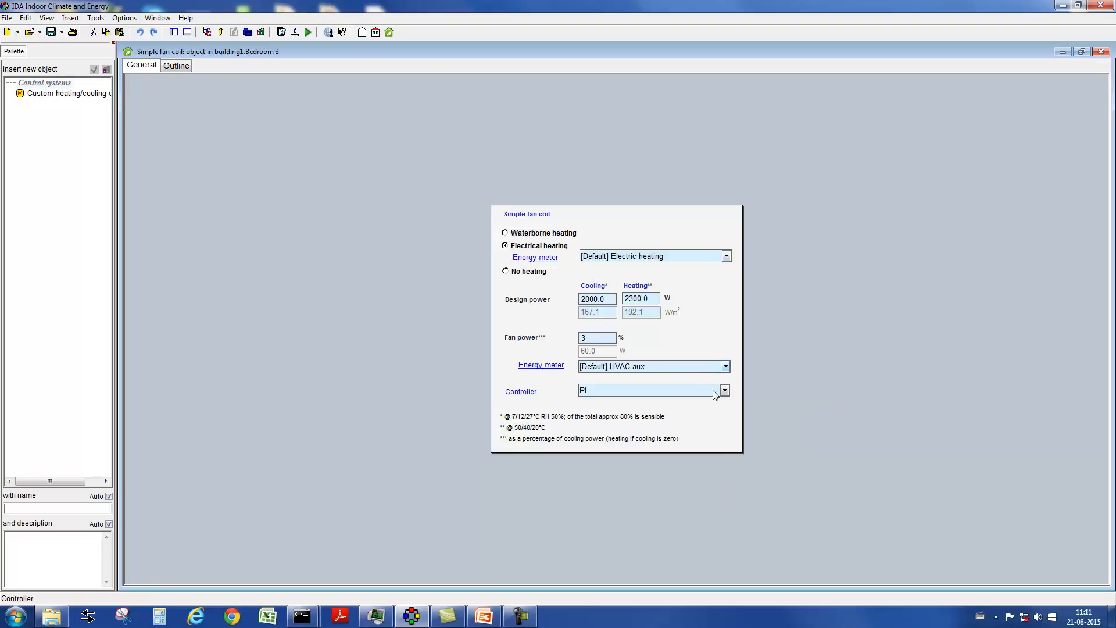
{"action": "left_click", "coordinate": [724, 391]}
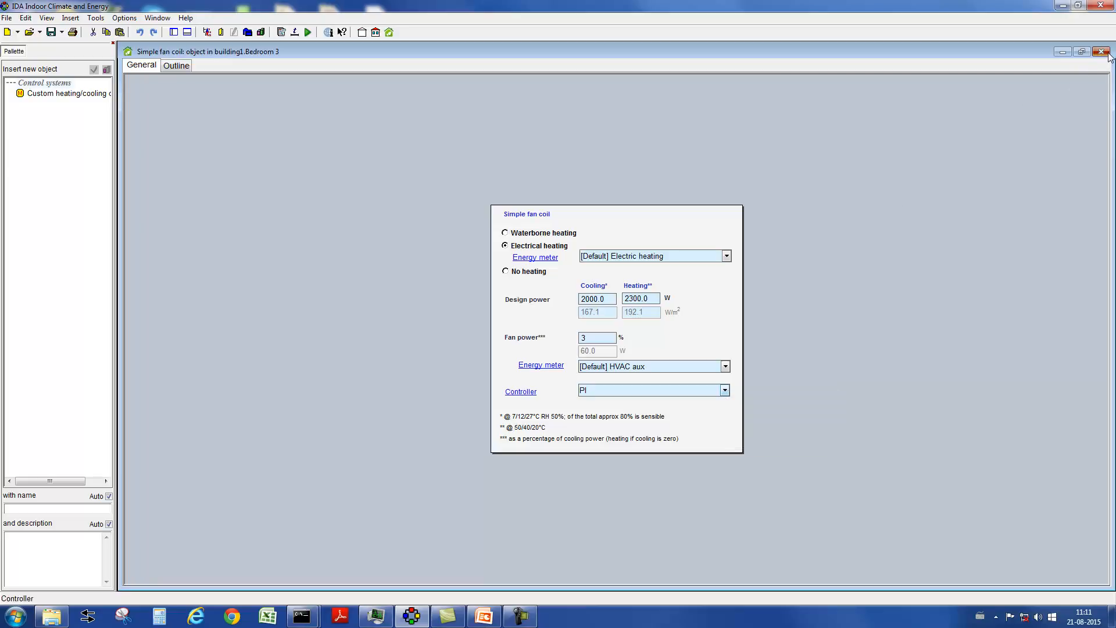
{"action": "left_click", "coordinate": [1108, 51]}
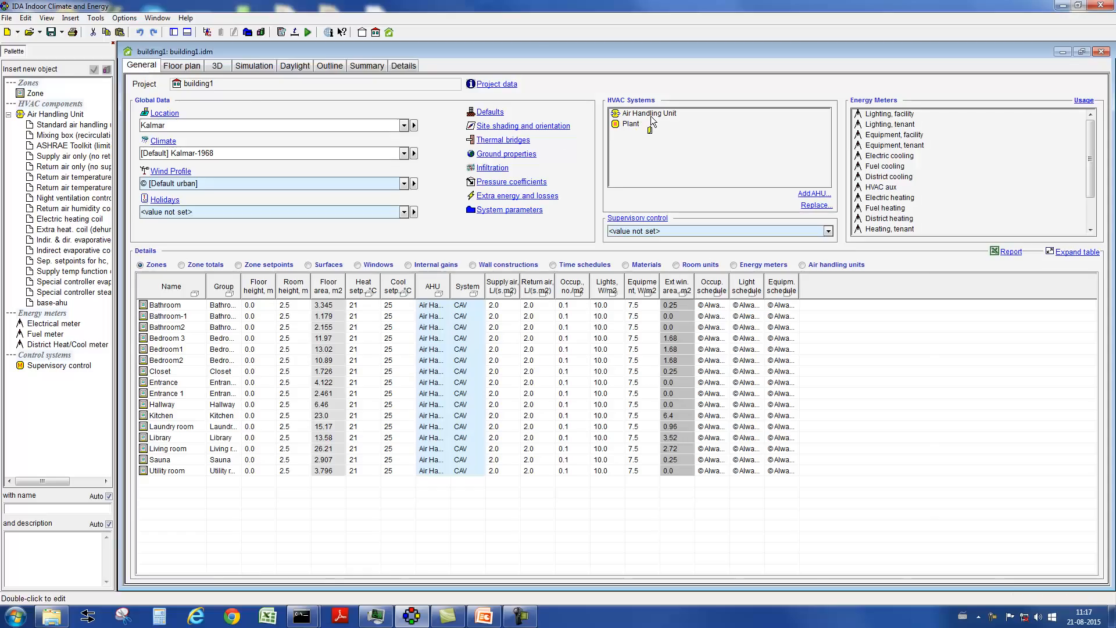
- Open the Air Handling Unit schematic under HVAC Systems
{"action": "double_click", "coordinate": [648, 113]}
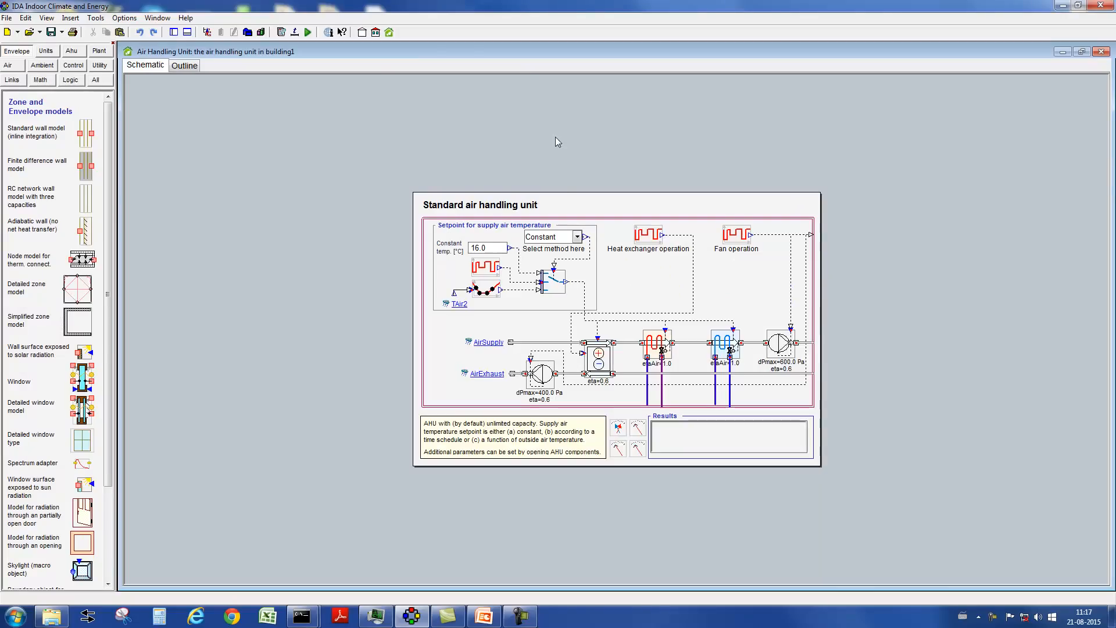
{"action": "mouse_move", "coordinate": [484, 267]}
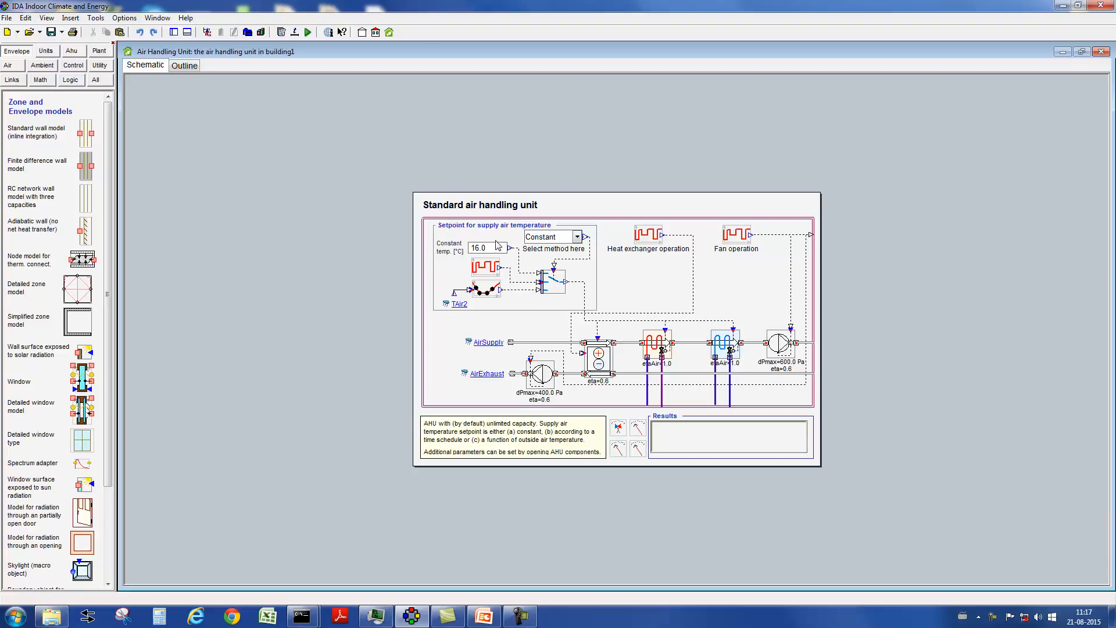
{"action": "mouse_move", "coordinate": [487, 265]}
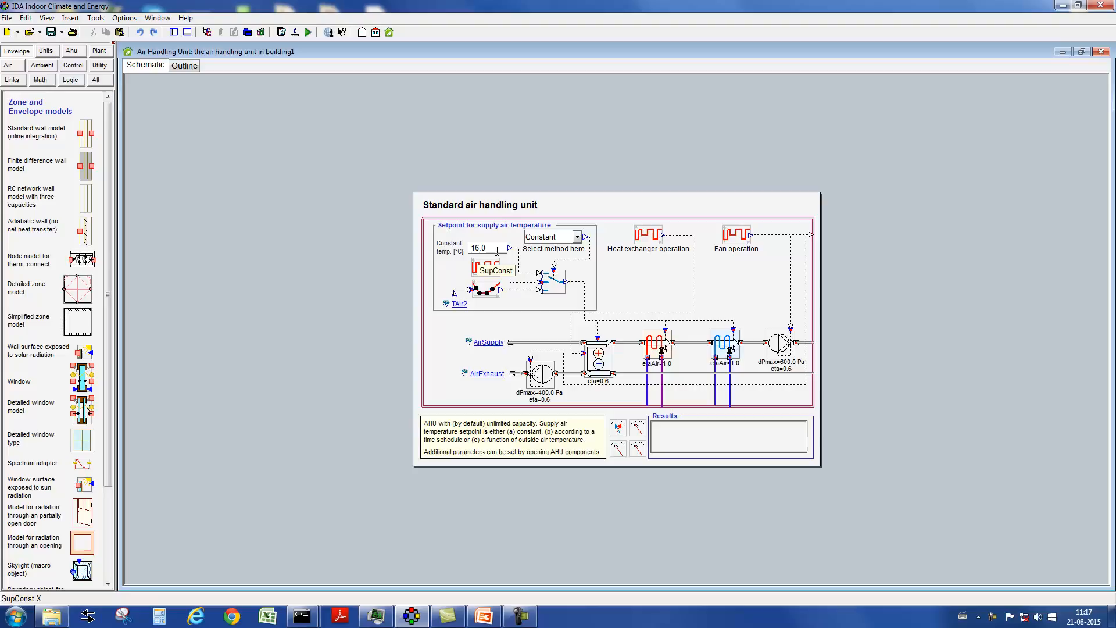
- Select the constant supply temperature setpoint block, then close the AHU schematic
{"action": "left_click", "coordinate": [577, 236]}
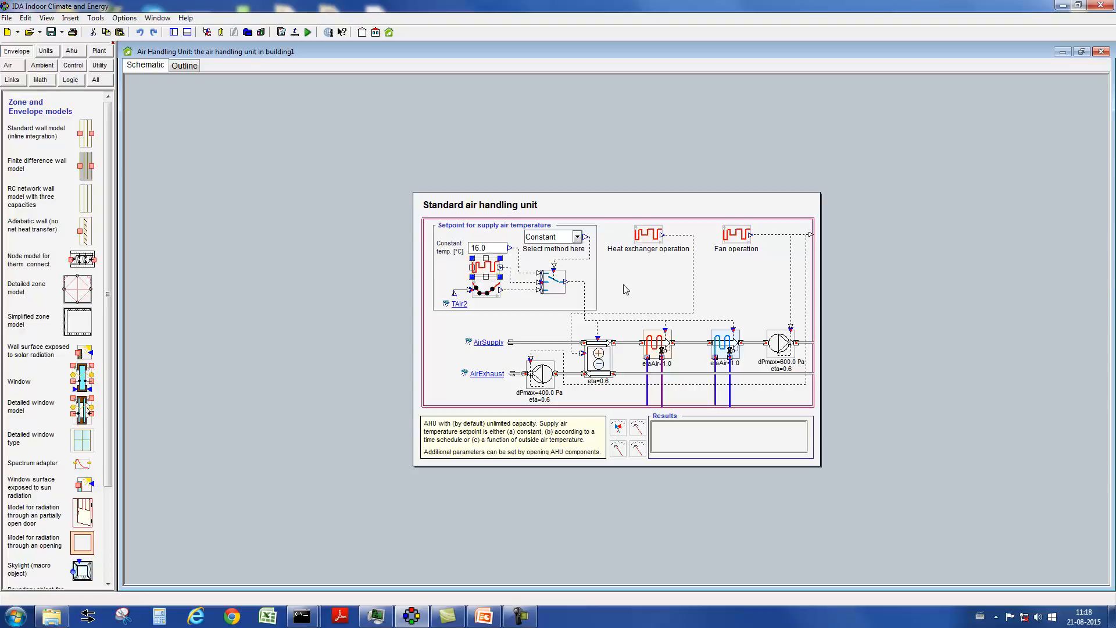
{"action": "mouse_move", "coordinate": [534, 348]}
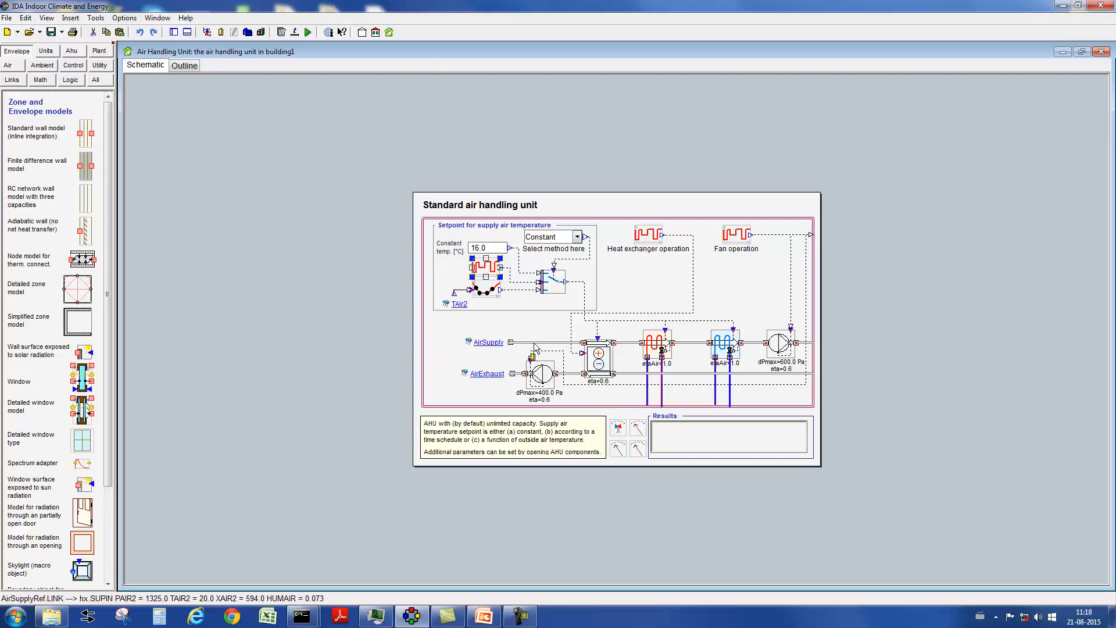
{"action": "mouse_move", "coordinate": [600, 359]}
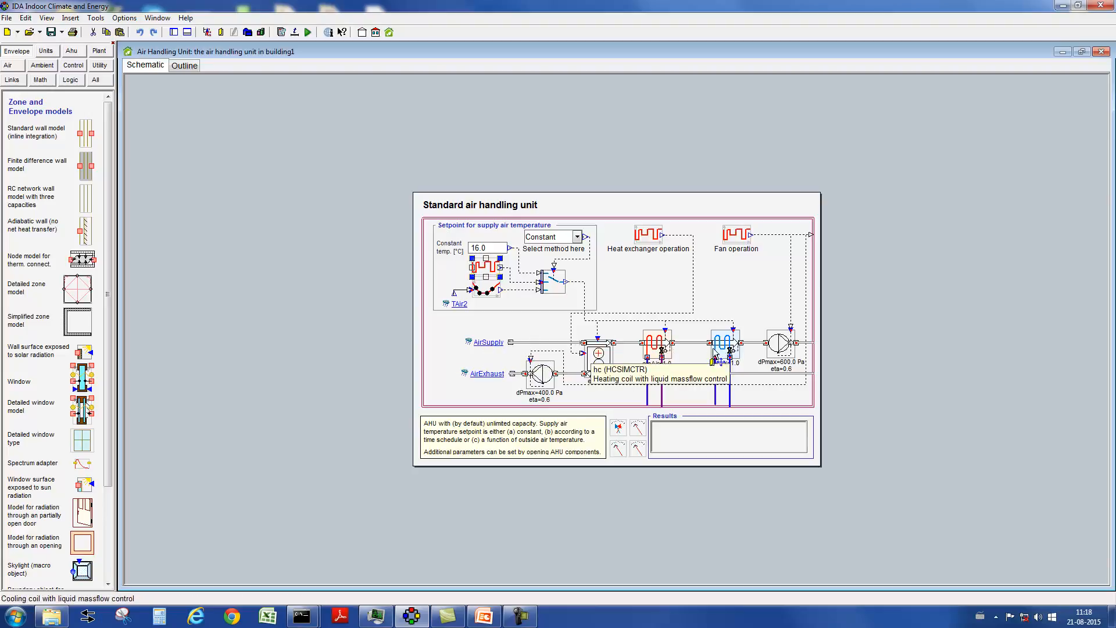
{"action": "mouse_move", "coordinate": [825, 346]}
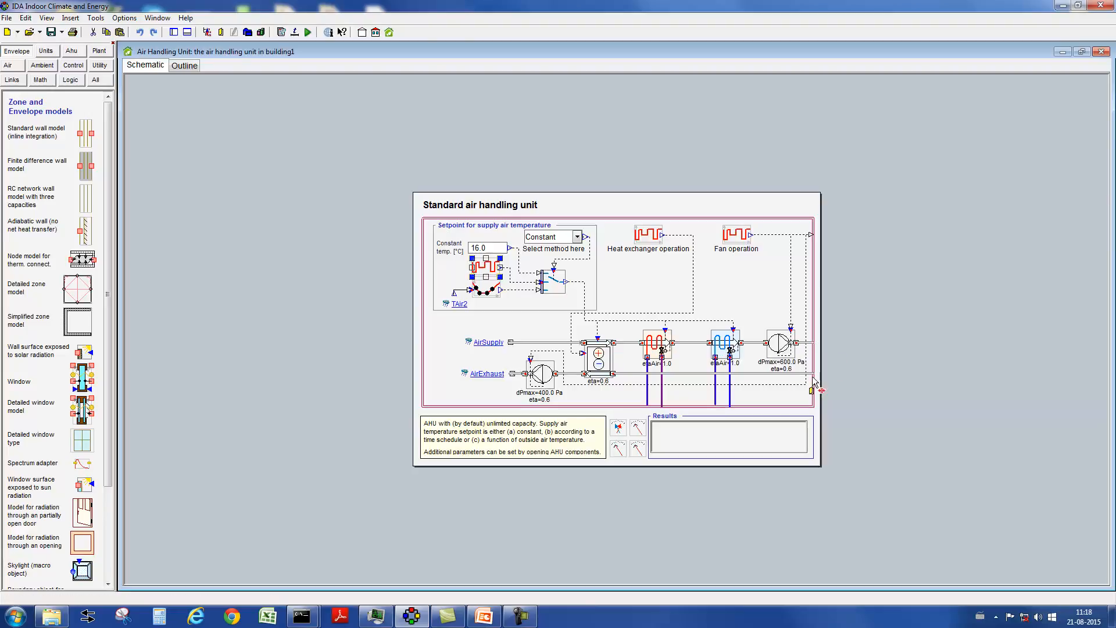
{"action": "mouse_move", "coordinate": [540, 376]}
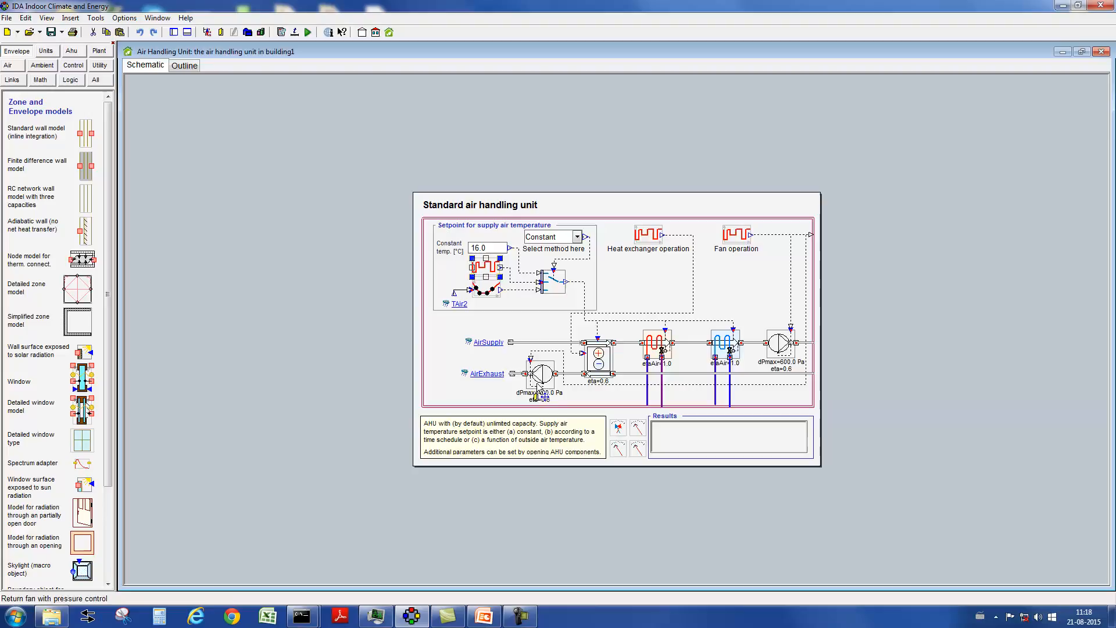
{"action": "mouse_move", "coordinate": [601, 362]}
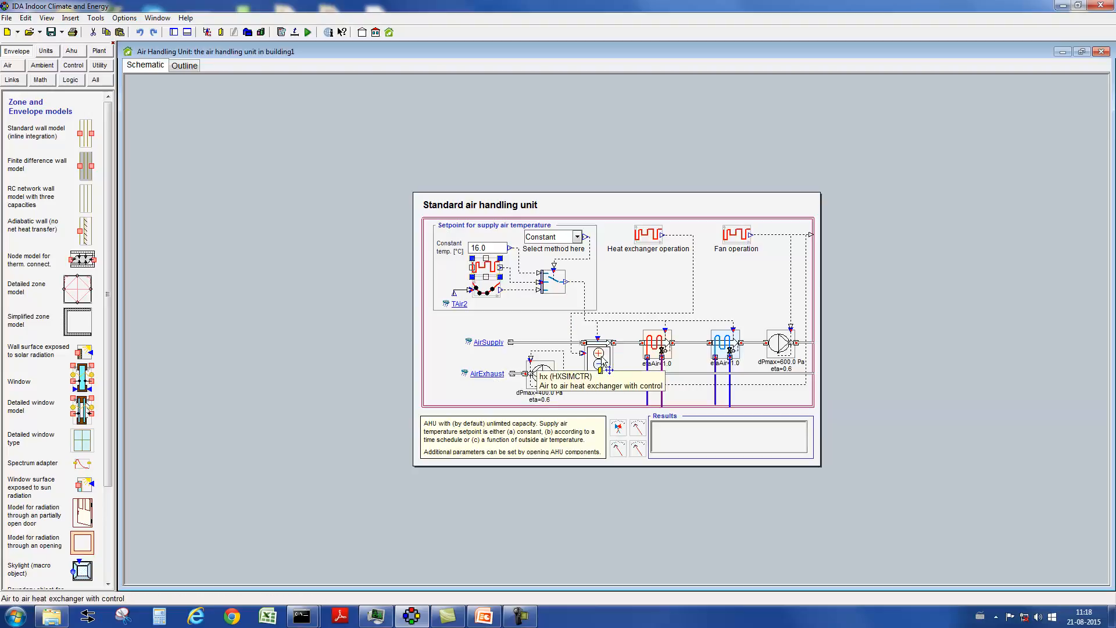
{"action": "mouse_move", "coordinate": [600, 359]}
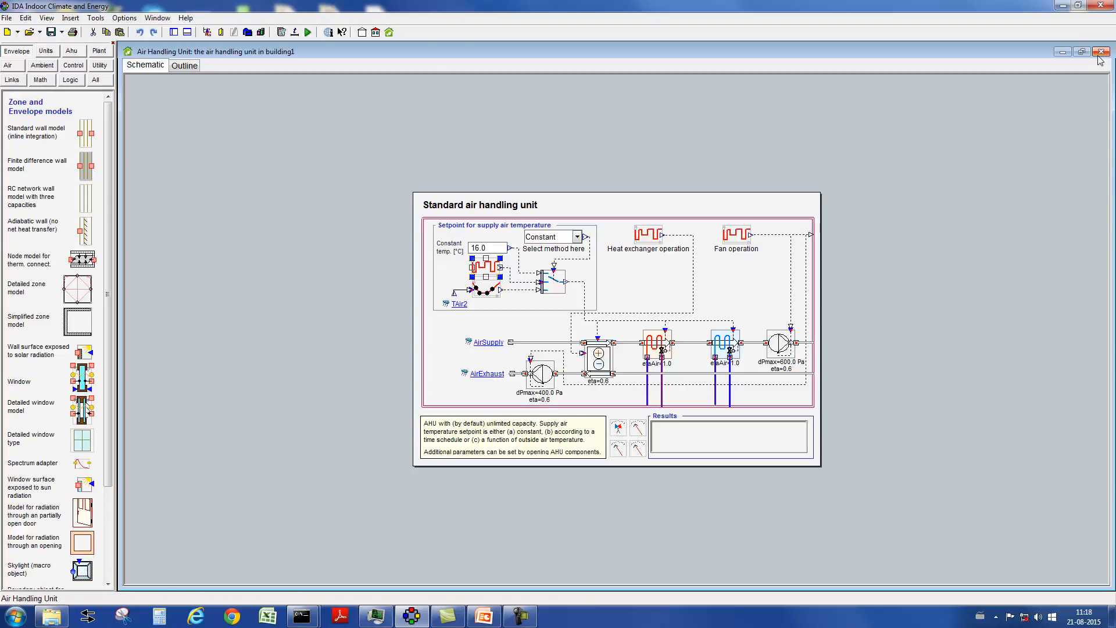
{"action": "left_click", "coordinate": [1101, 51]}
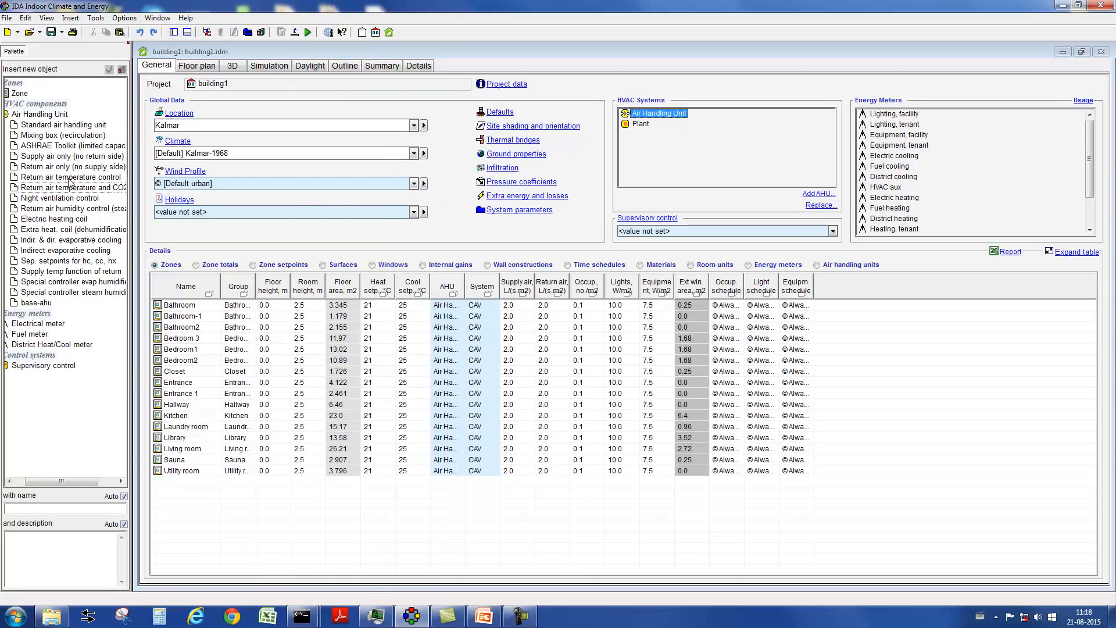
- Insert Return air temperature control into HVAC systems and open its schematic
{"action": "left_click", "coordinate": [68, 177]}
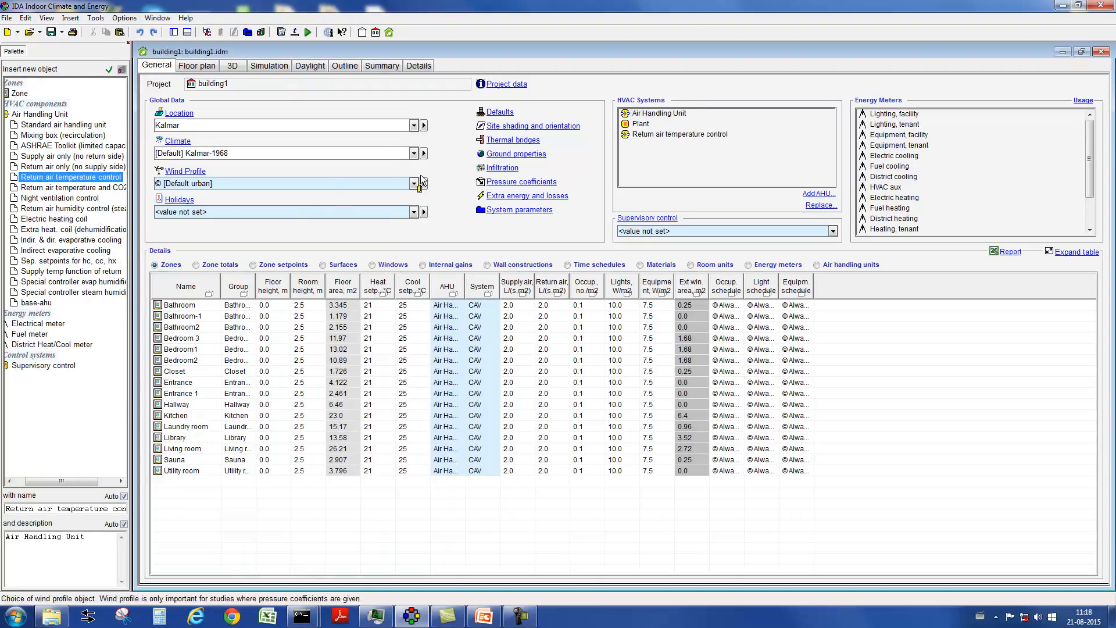
{"action": "double_click", "coordinate": [679, 134]}
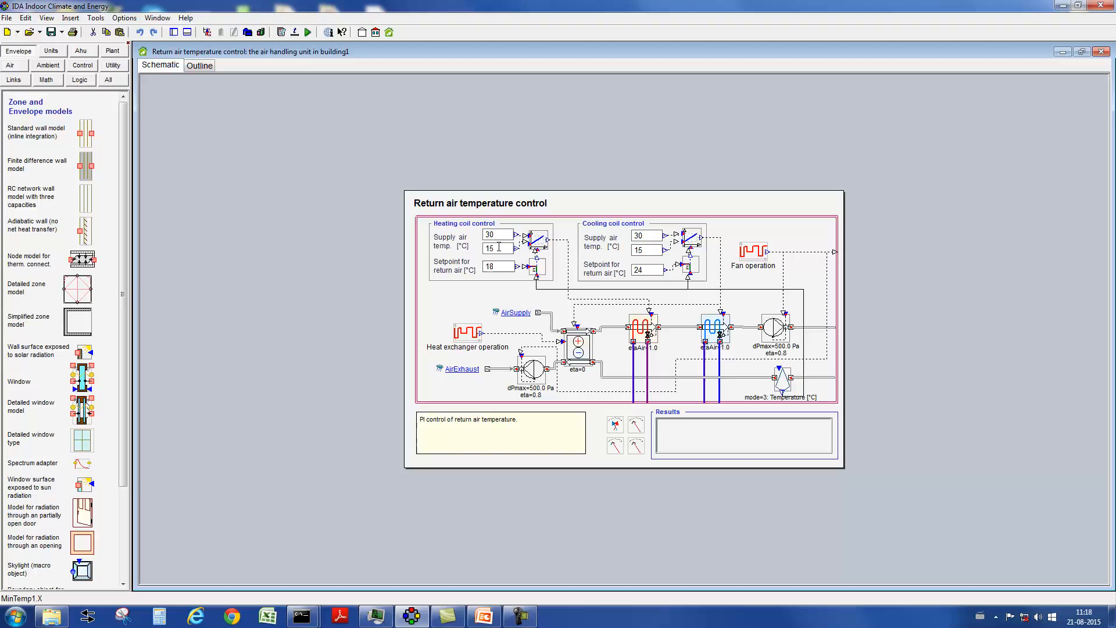
{"action": "mouse_move", "coordinate": [470, 241]}
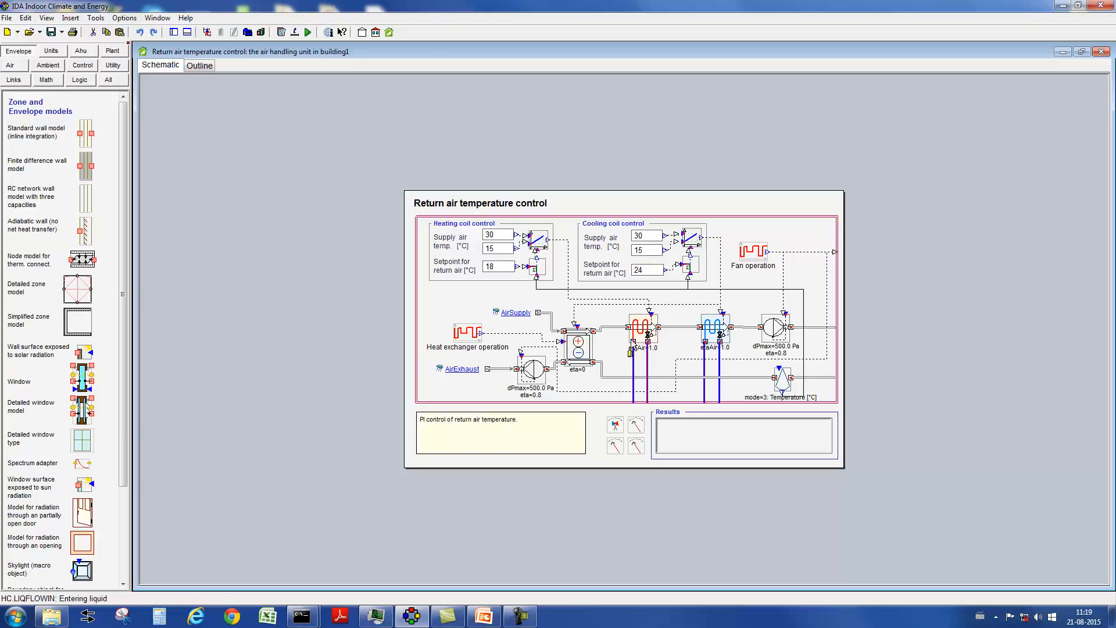
{"action": "mouse_move", "coordinate": [489, 221]}
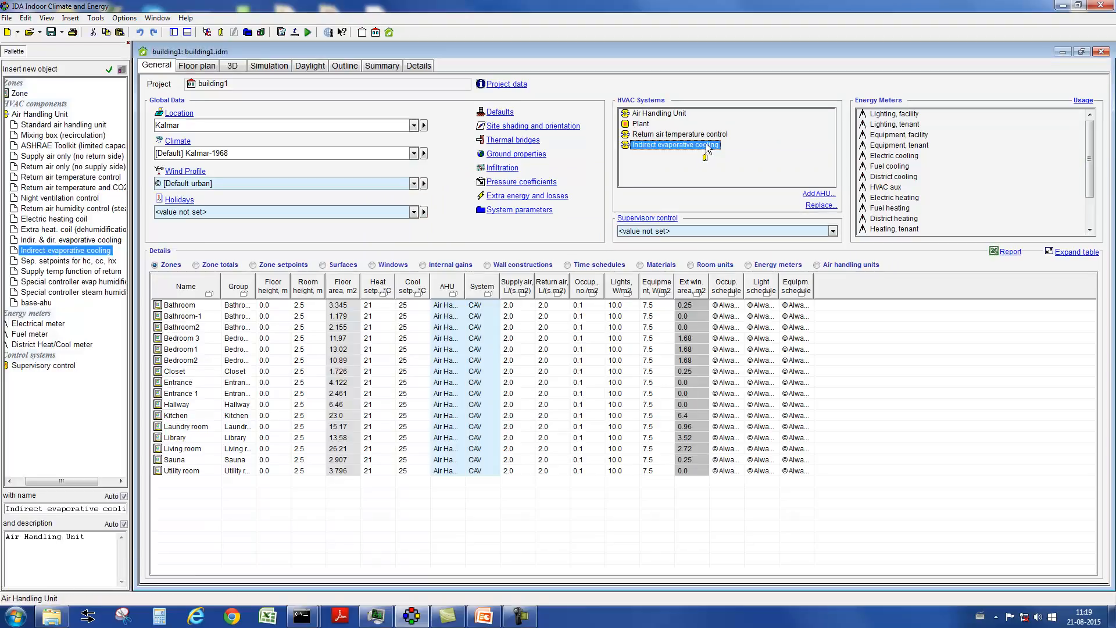
- Open the Indirect evaporative cooling schematic, view the evaporative humidifier's parameters, and close it
{"action": "double_click", "coordinate": [674, 144]}
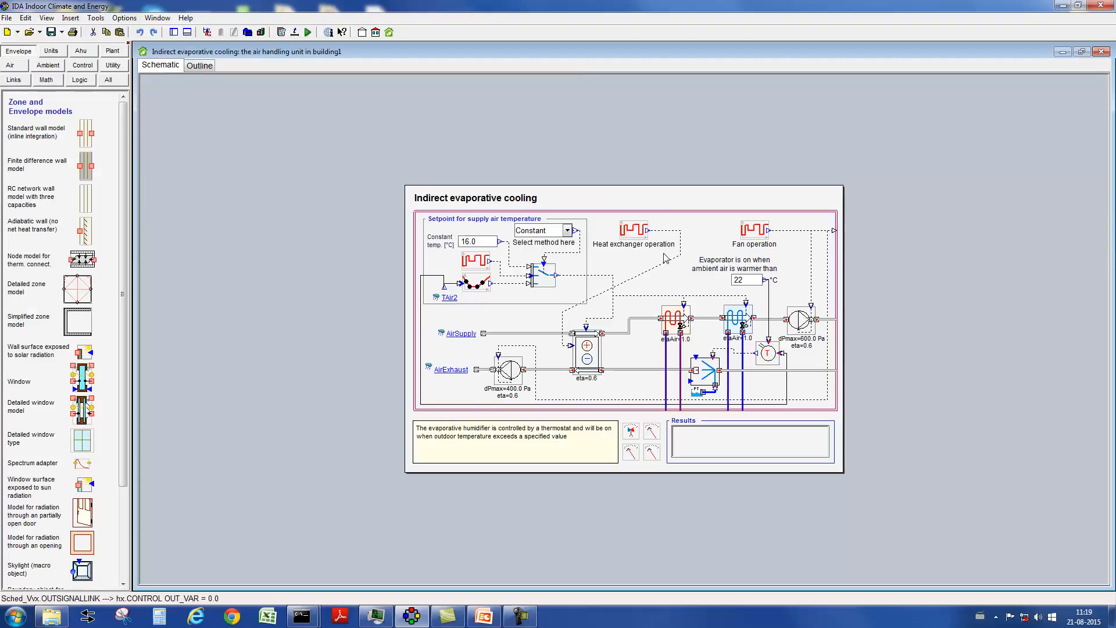
{"action": "mouse_move", "coordinate": [705, 373]}
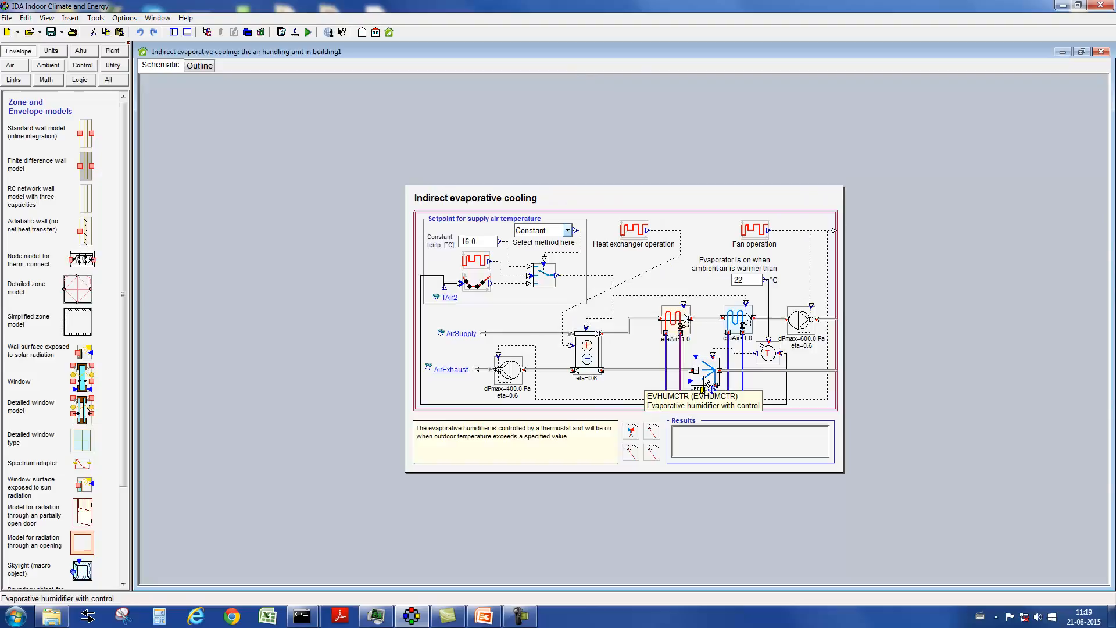
{"action": "mouse_move", "coordinate": [705, 370]}
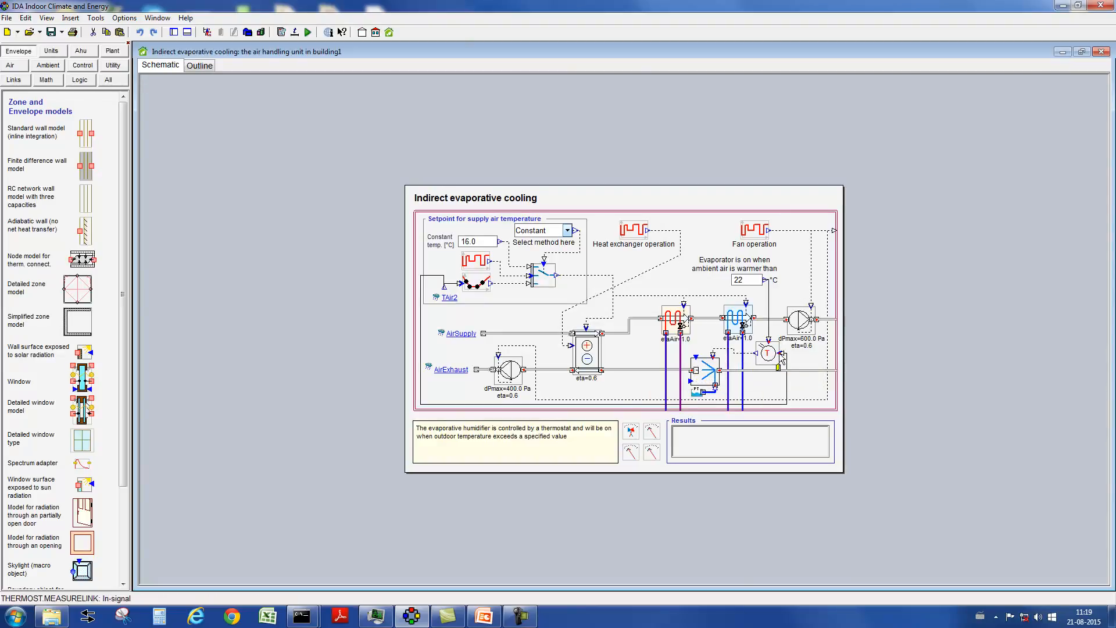
{"action": "double_click", "coordinate": [701, 370]}
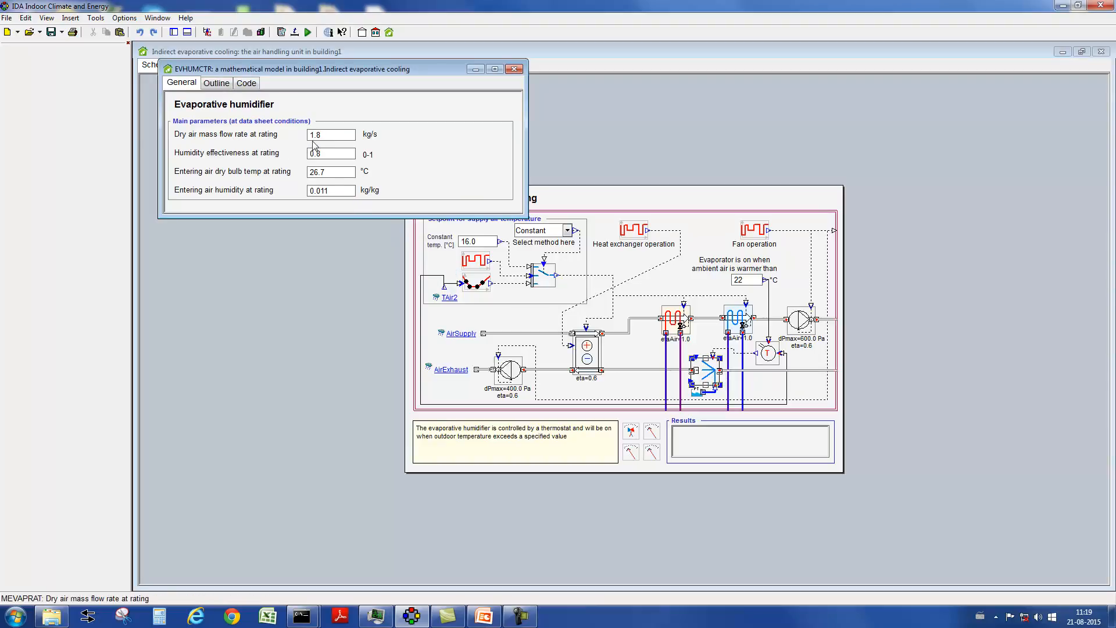
{"action": "mouse_move", "coordinate": [330, 154]}
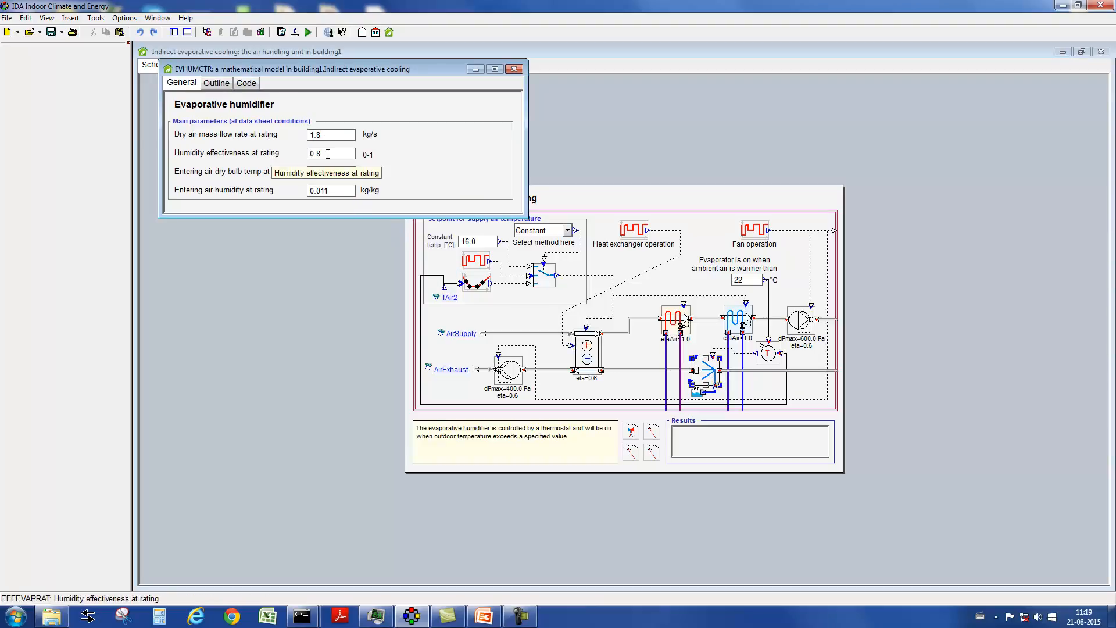
{"action": "left_click", "coordinate": [514, 69]}
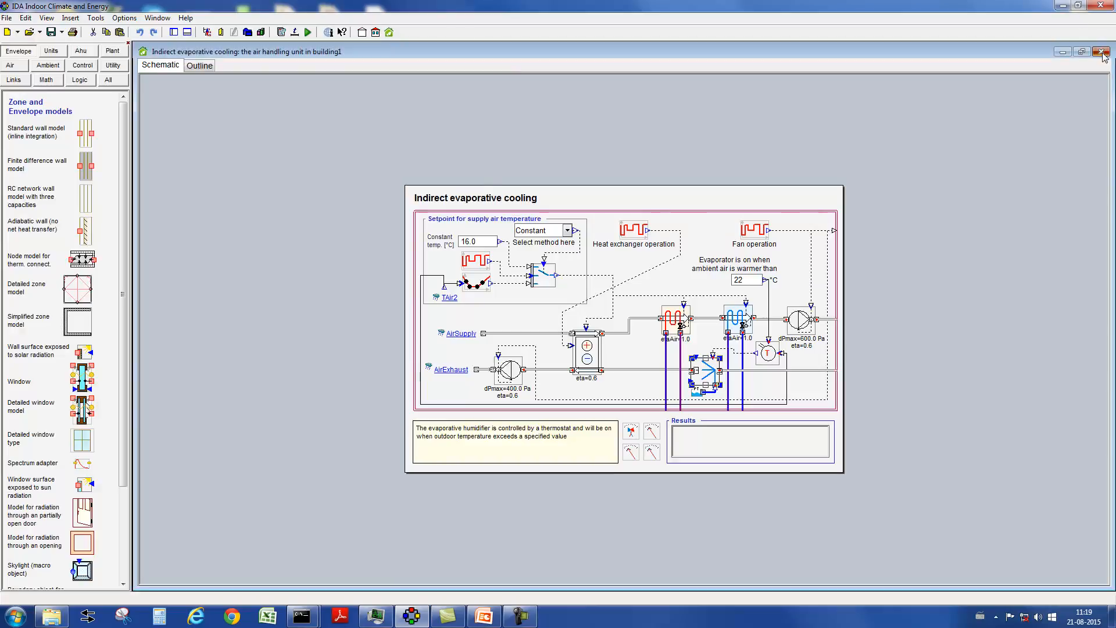
{"action": "left_click", "coordinate": [1102, 51]}
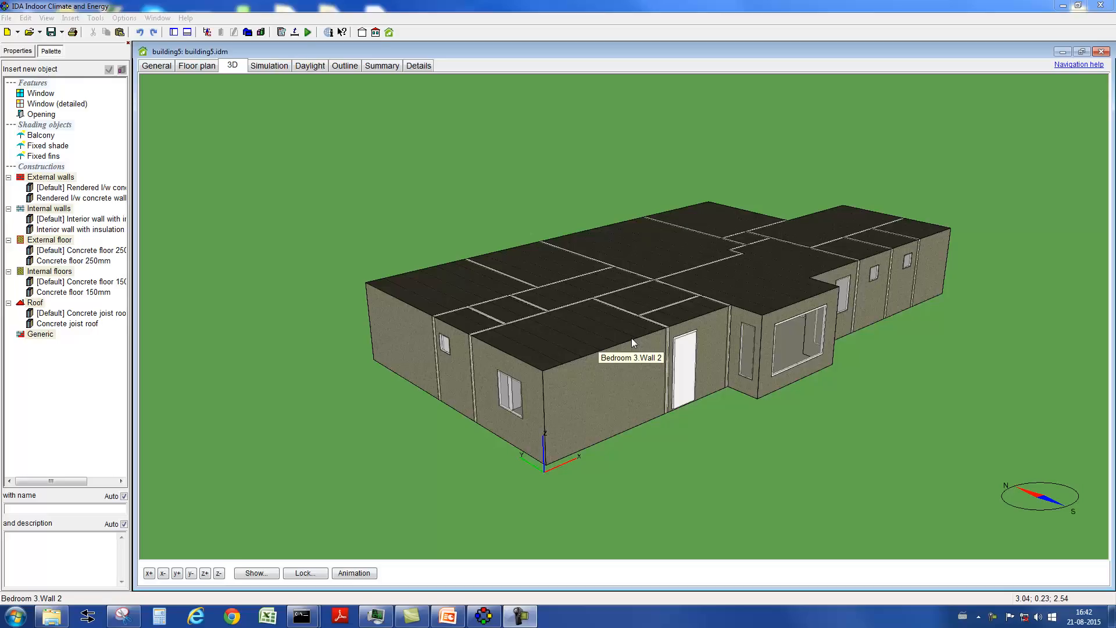
- Switch Bedroom 3's system type to 'VAV, temp. control' and view its Equipment 1 gain details
{"action": "double_click", "coordinate": [630, 356]}
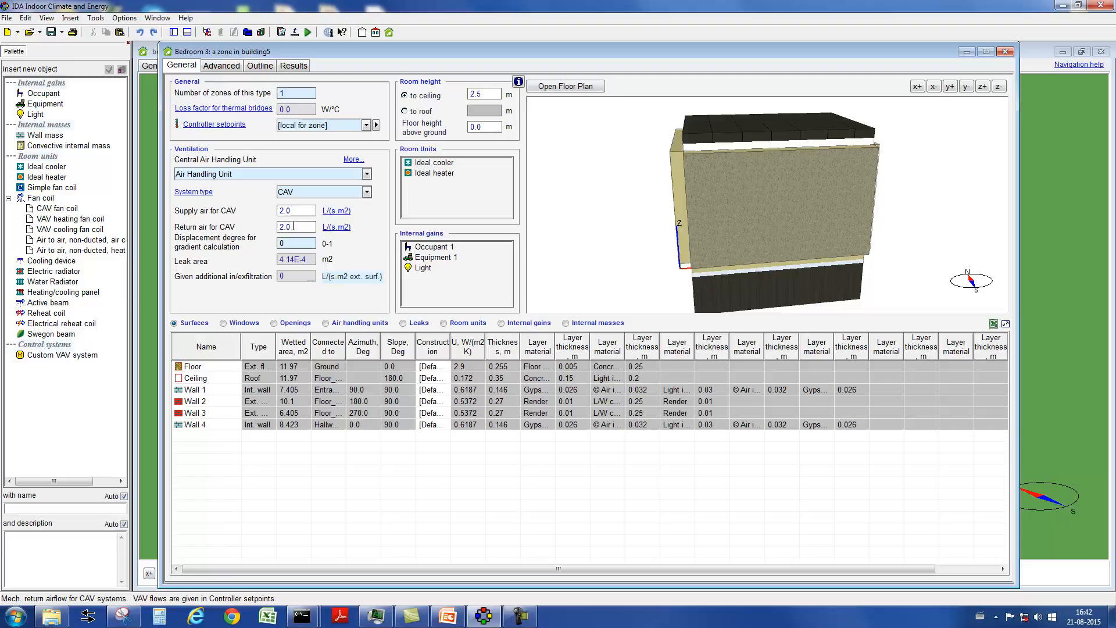
{"action": "left_click", "coordinate": [351, 192]}
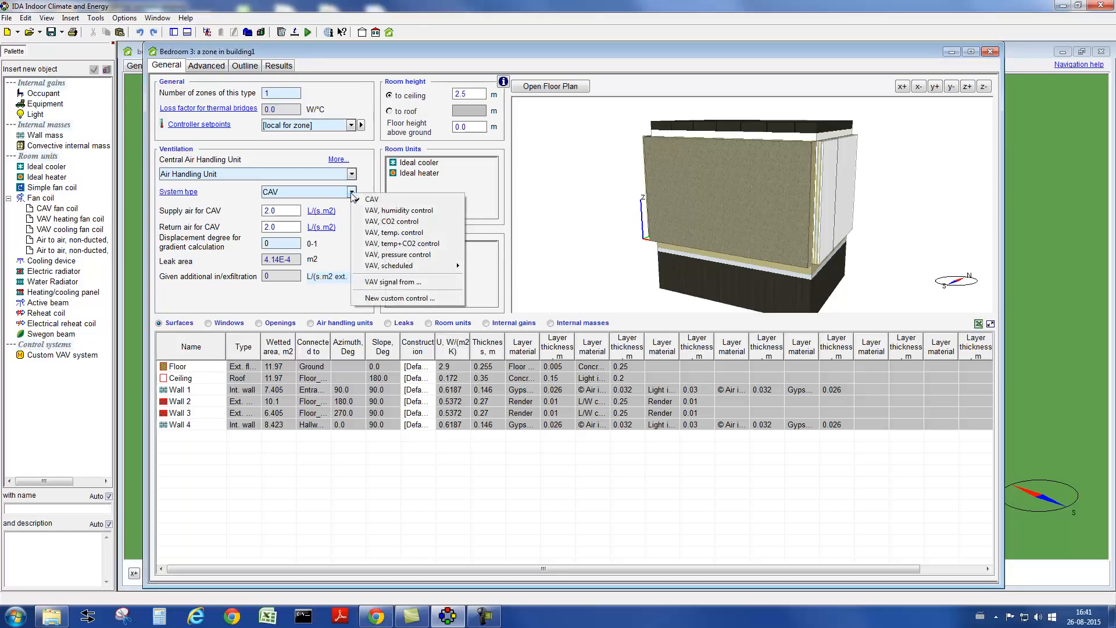
{"action": "mouse_move", "coordinate": [394, 232]}
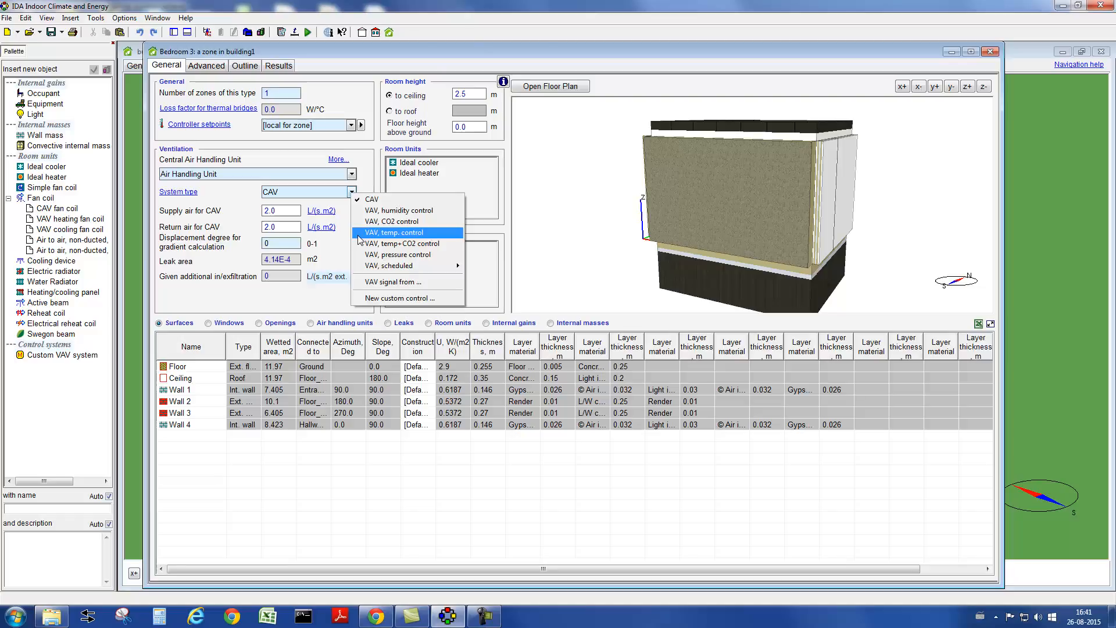
{"action": "left_click", "coordinate": [395, 232]}
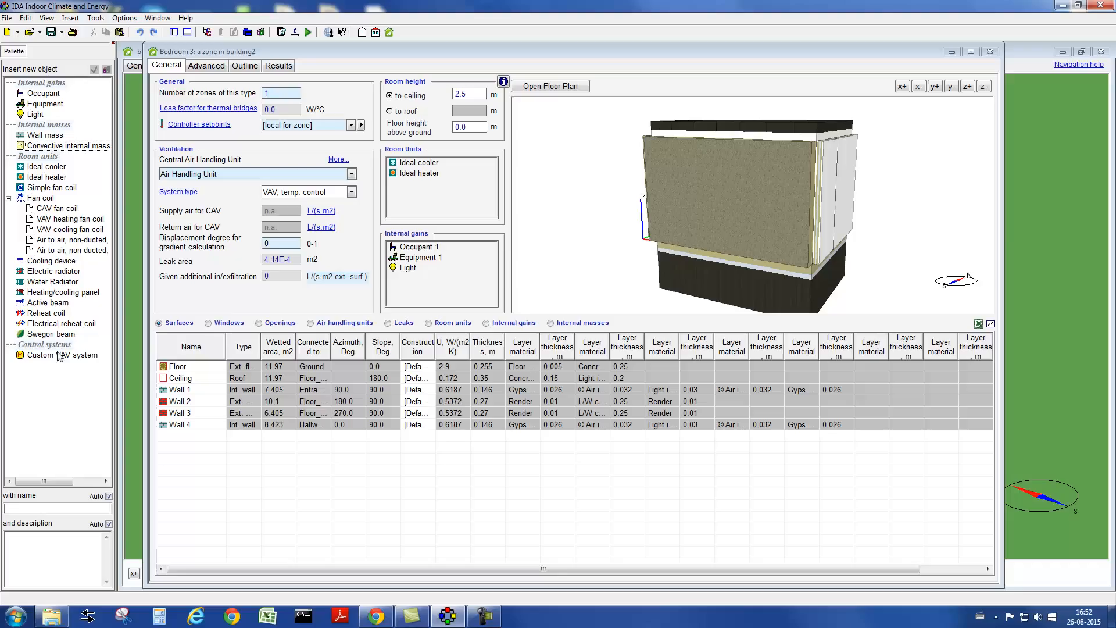
{"action": "double_click", "coordinate": [418, 257]}
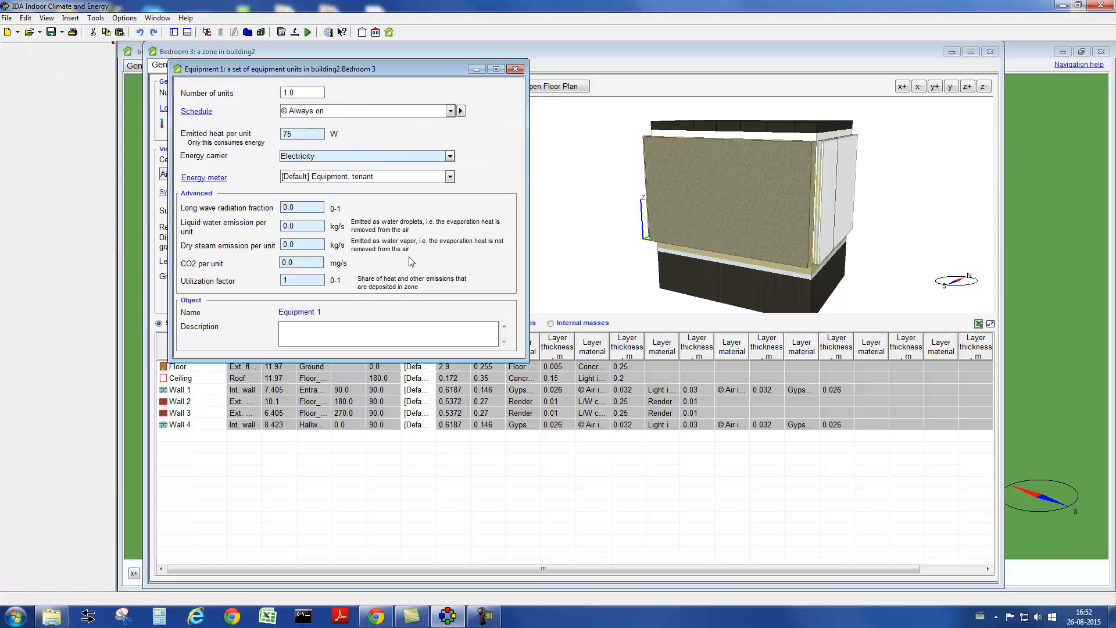
{"action": "triple_click", "coordinate": [302, 92]}
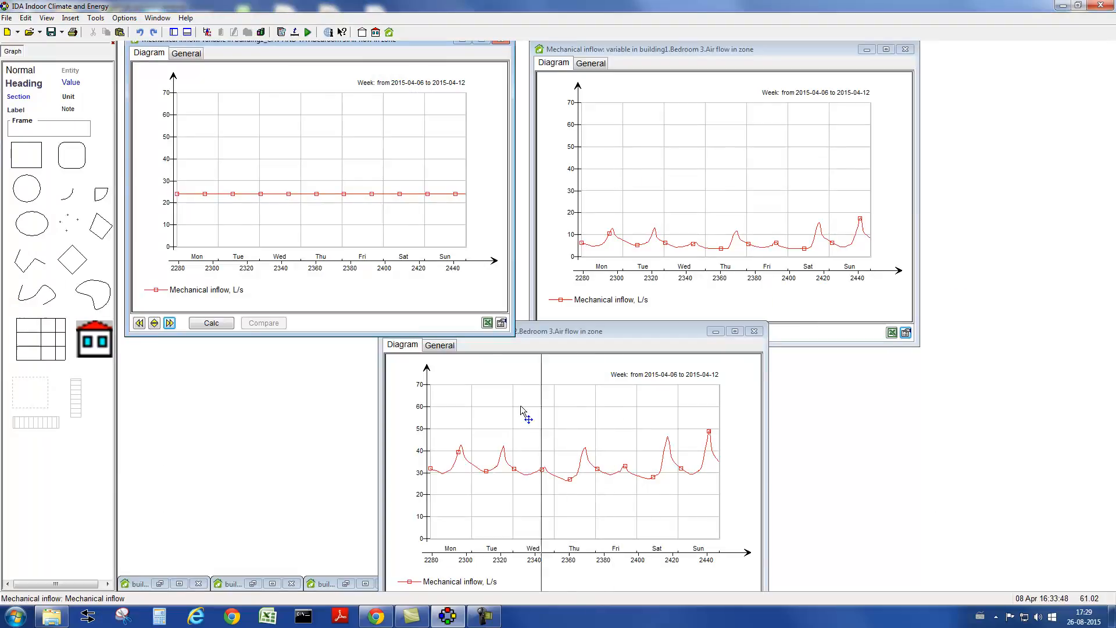
{"action": "mouse_move", "coordinate": [207, 268]}
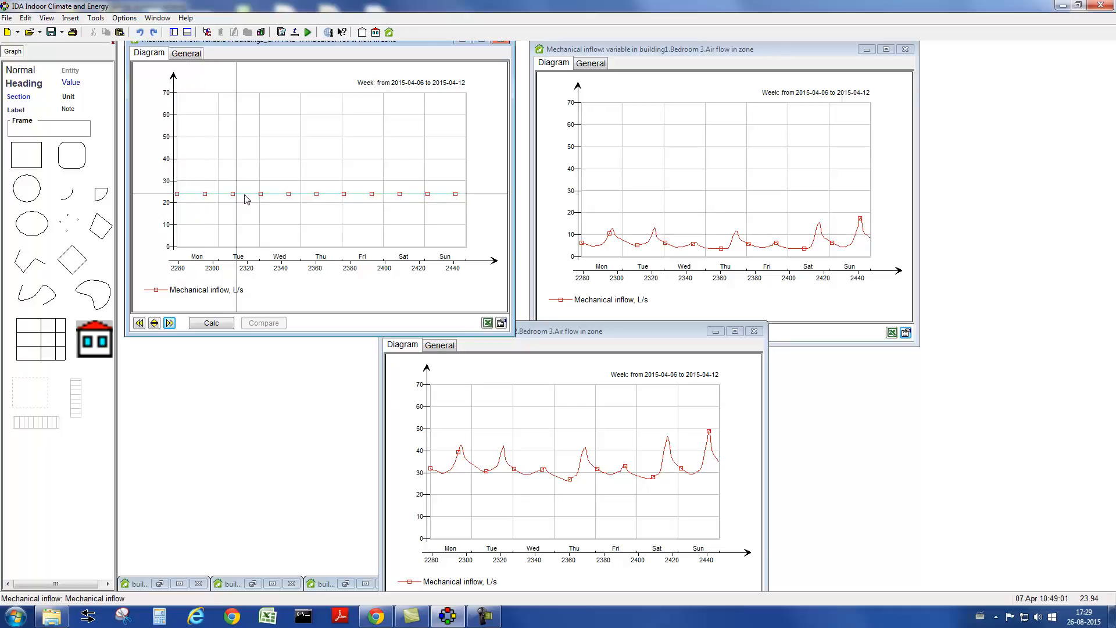
{"action": "mouse_move", "coordinate": [506, 269]}
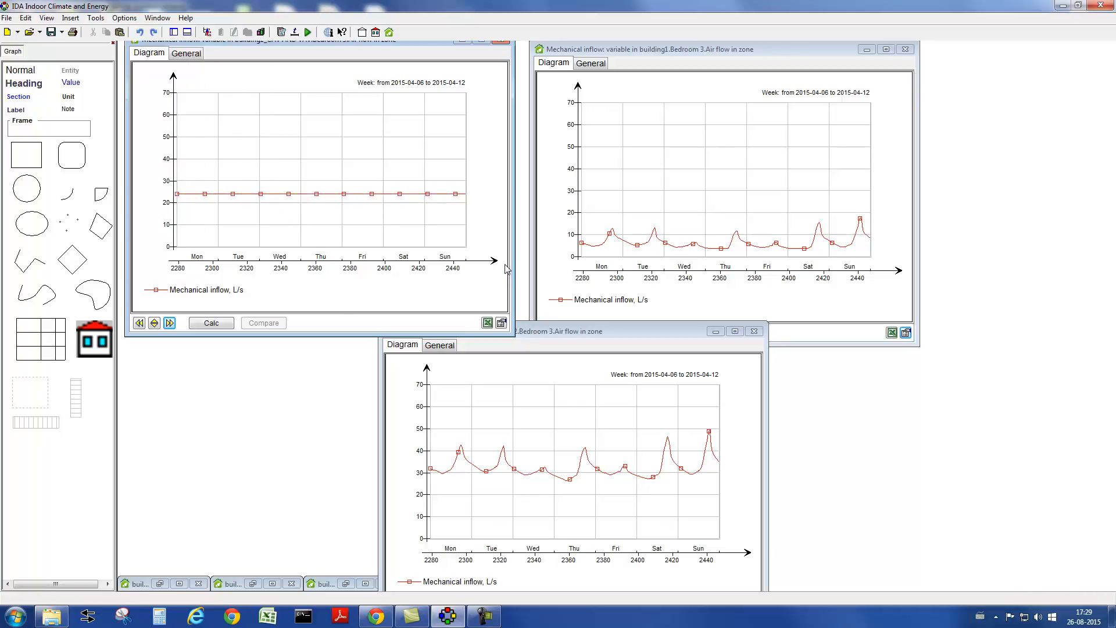
{"action": "mouse_move", "coordinate": [562, 271]}
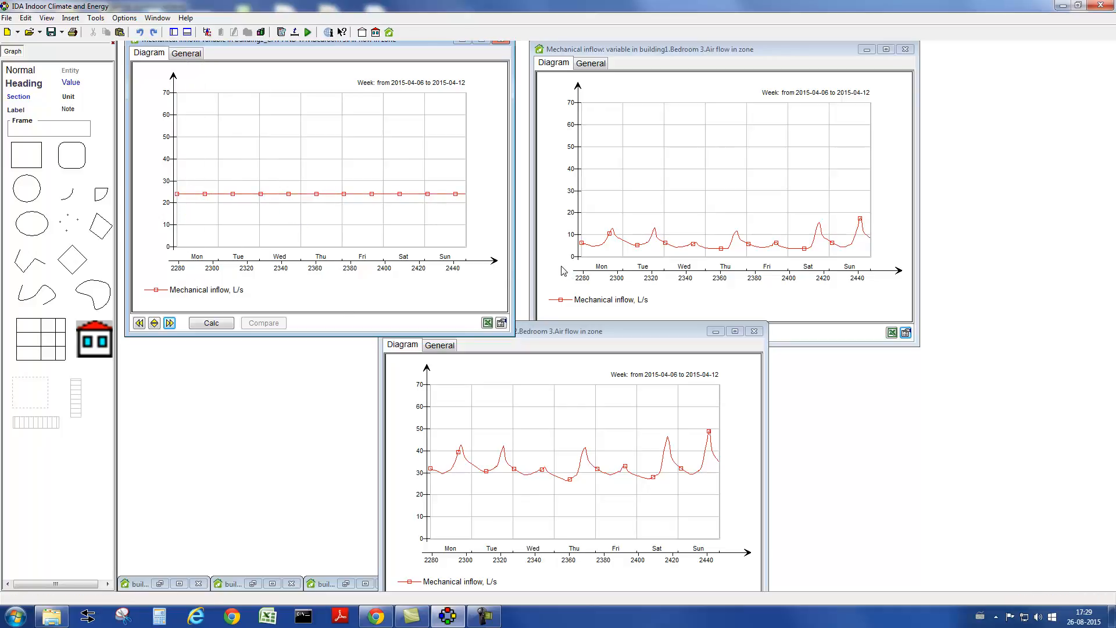
- Step the Bedroom 3 mechanical inflow graphs forward two weeks to 2015-04-13
{"action": "left_click", "coordinate": [170, 322]}
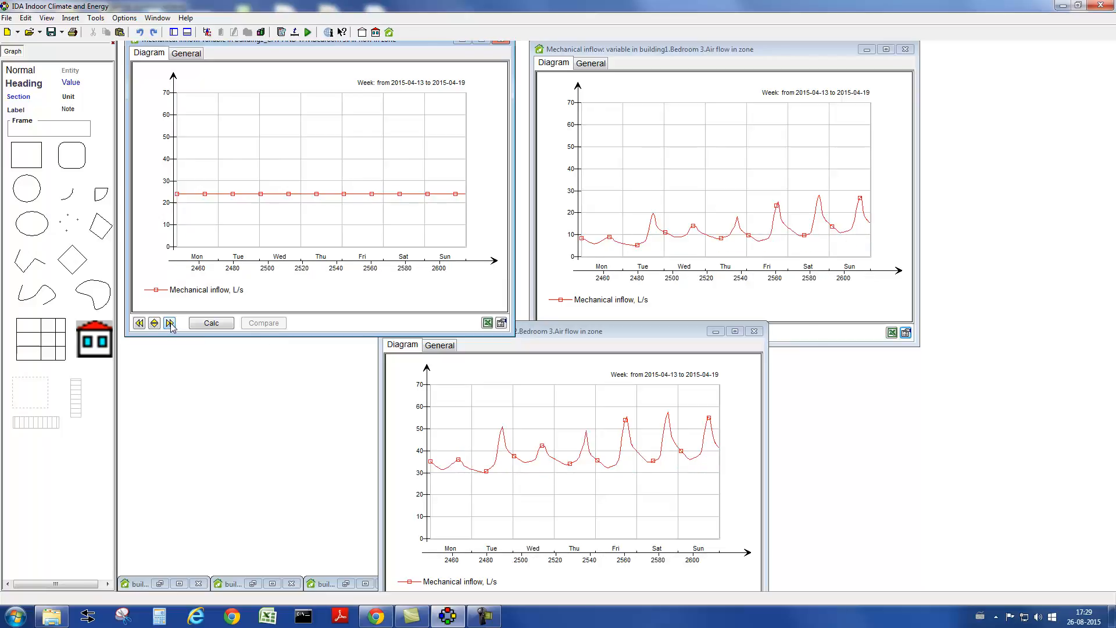
{"action": "left_click", "coordinate": [170, 322]}
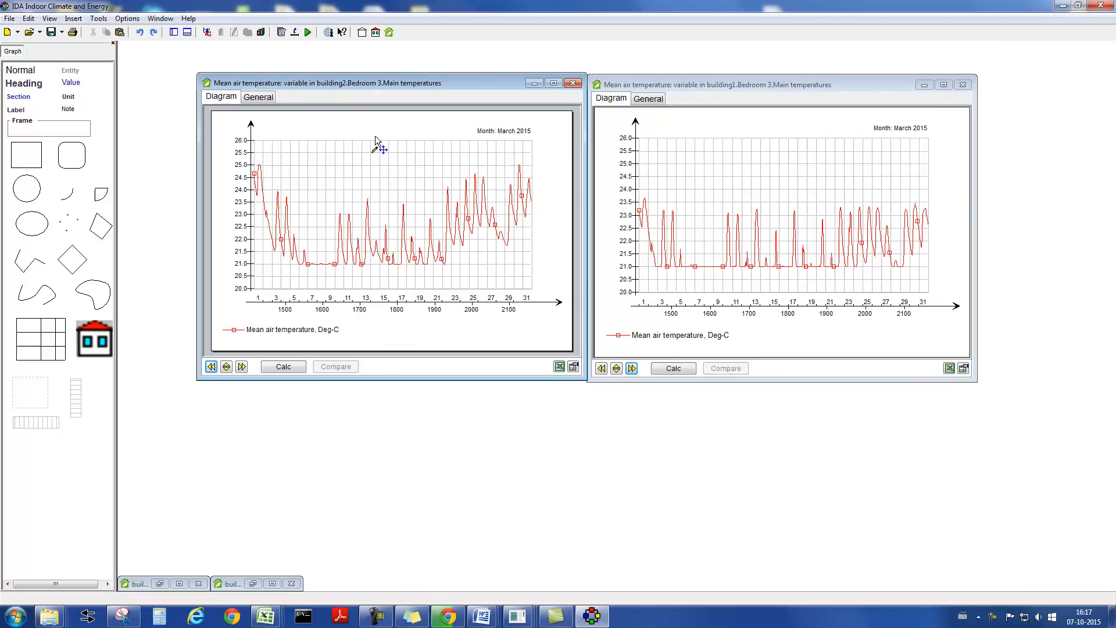
{"action": "mouse_move", "coordinate": [383, 137]}
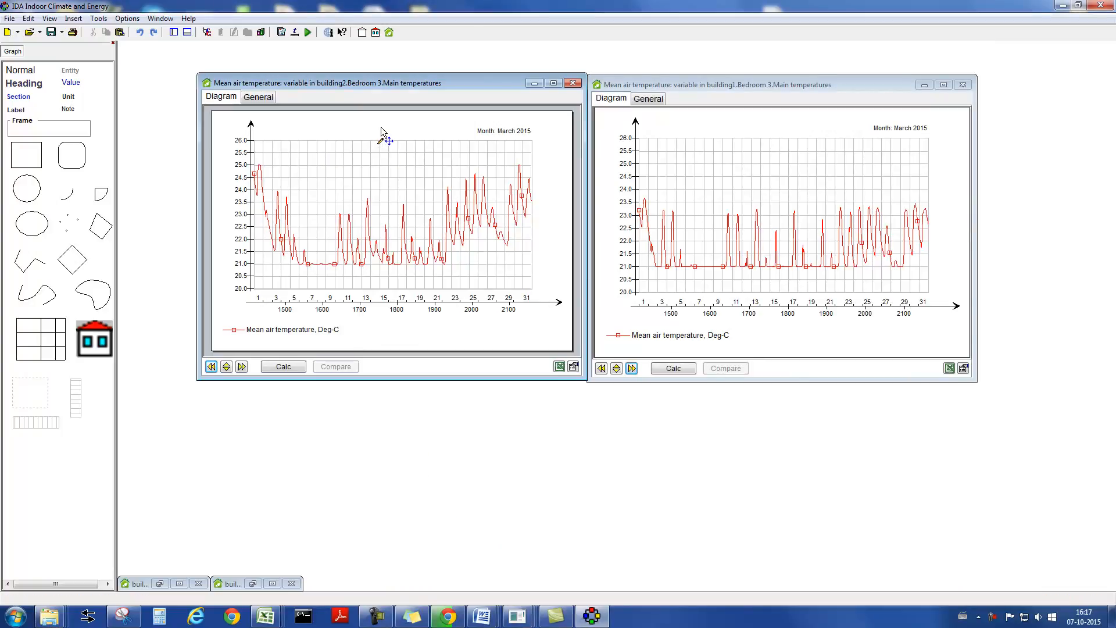
{"action": "mouse_move", "coordinate": [686, 113]}
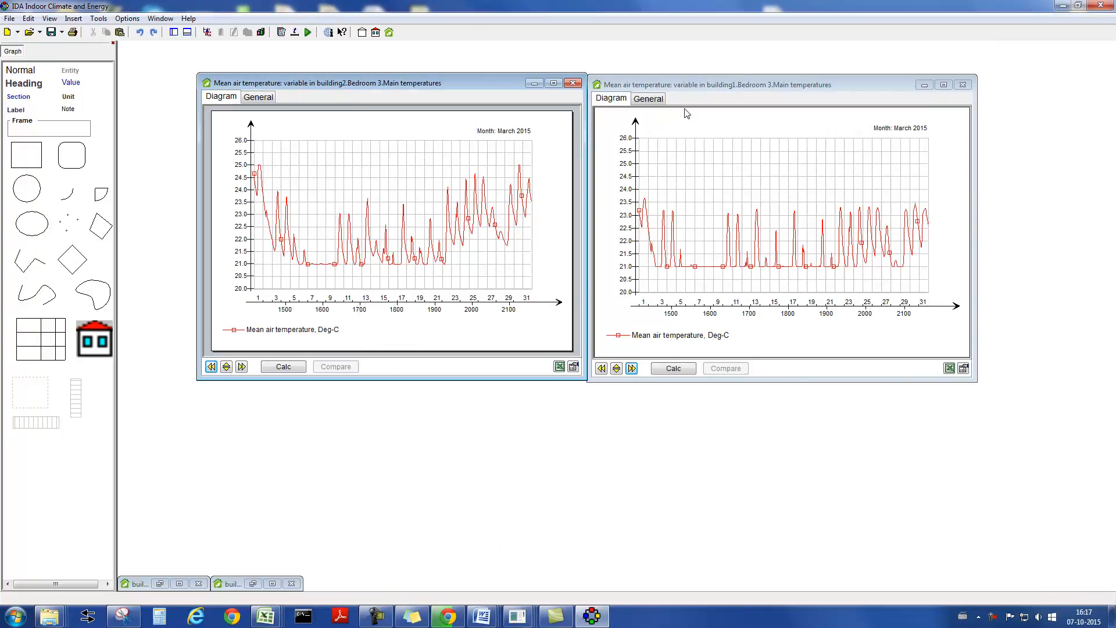
{"action": "mouse_move", "coordinate": [659, 167]}
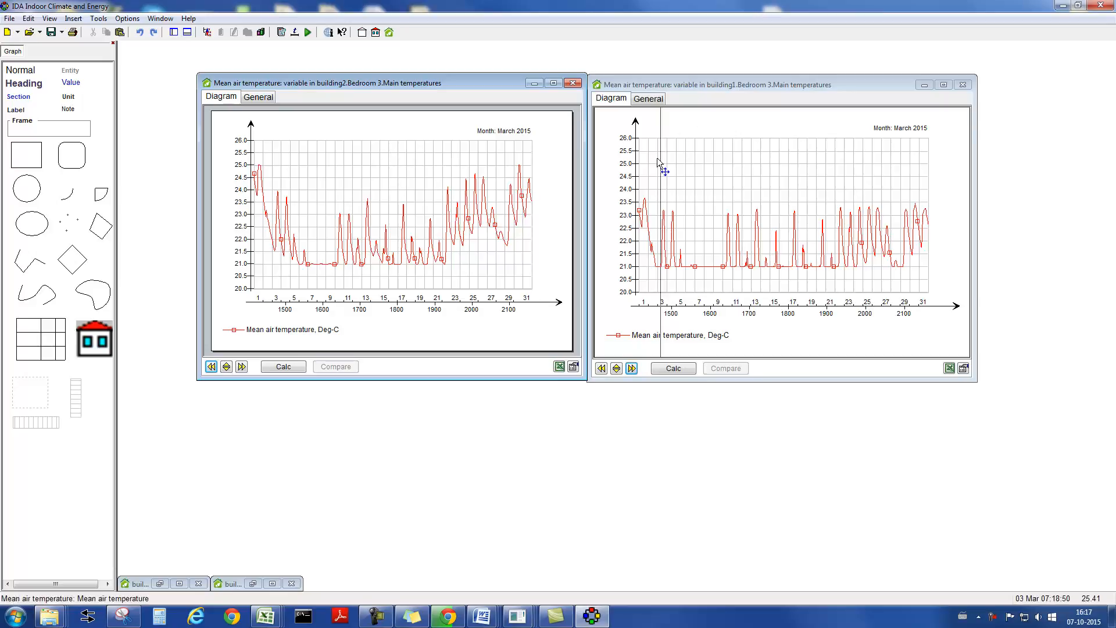
{"action": "mouse_move", "coordinate": [456, 335]}
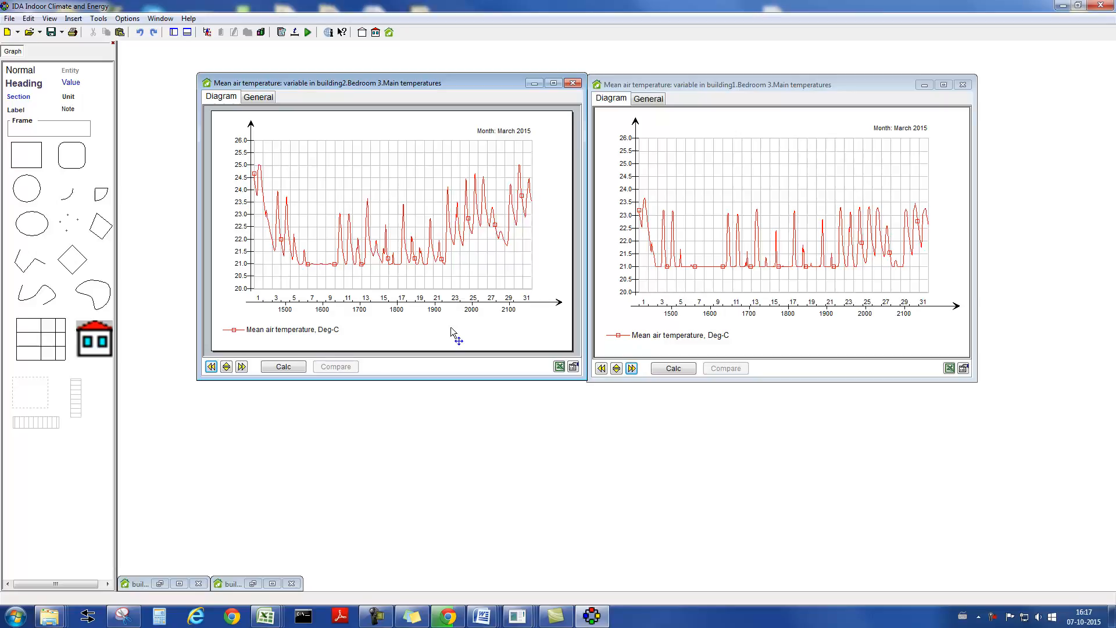
{"action": "mouse_move", "coordinate": [338, 292]}
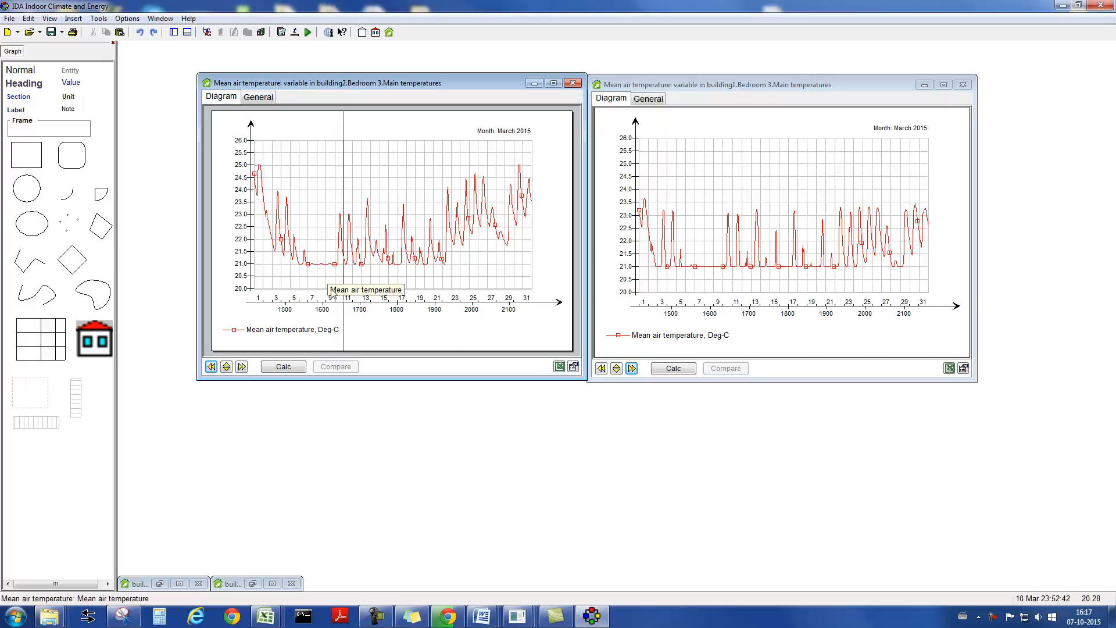
- Advance the Bedroom 3 mean air temperature graphs from March to June 2015
{"action": "left_click", "coordinate": [242, 366]}
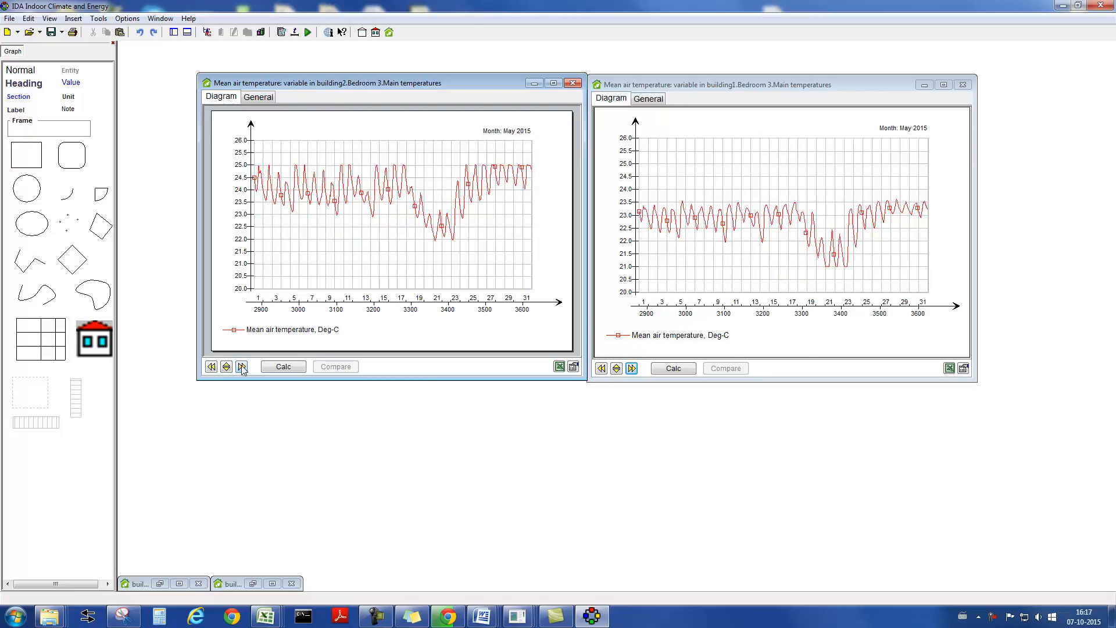
{"action": "left_click", "coordinate": [242, 366]}
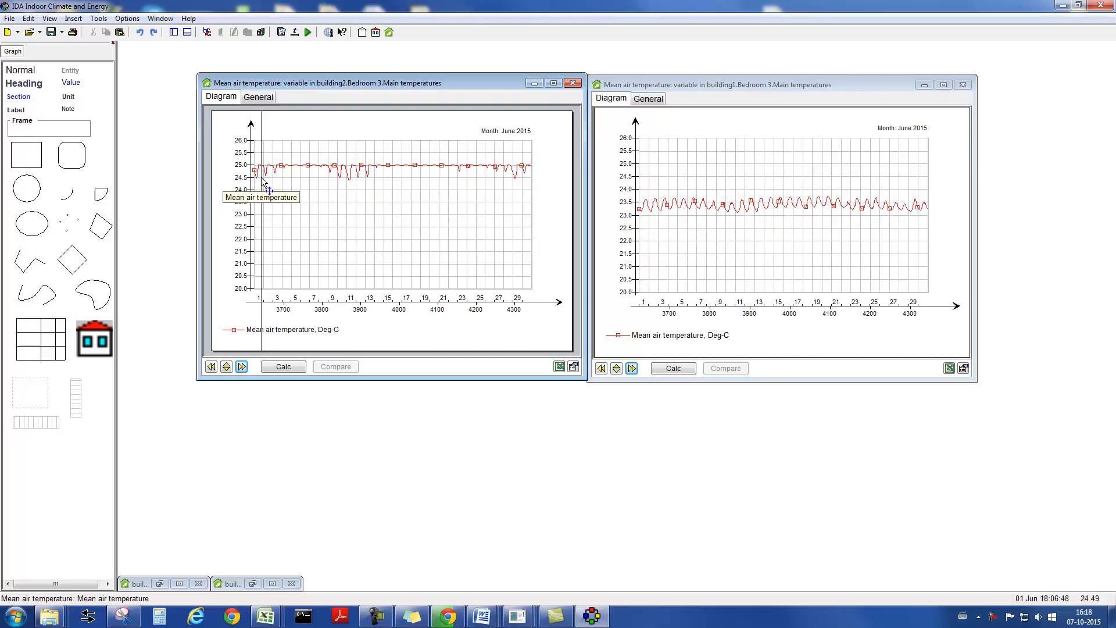
{"action": "mouse_move", "coordinate": [665, 246]}
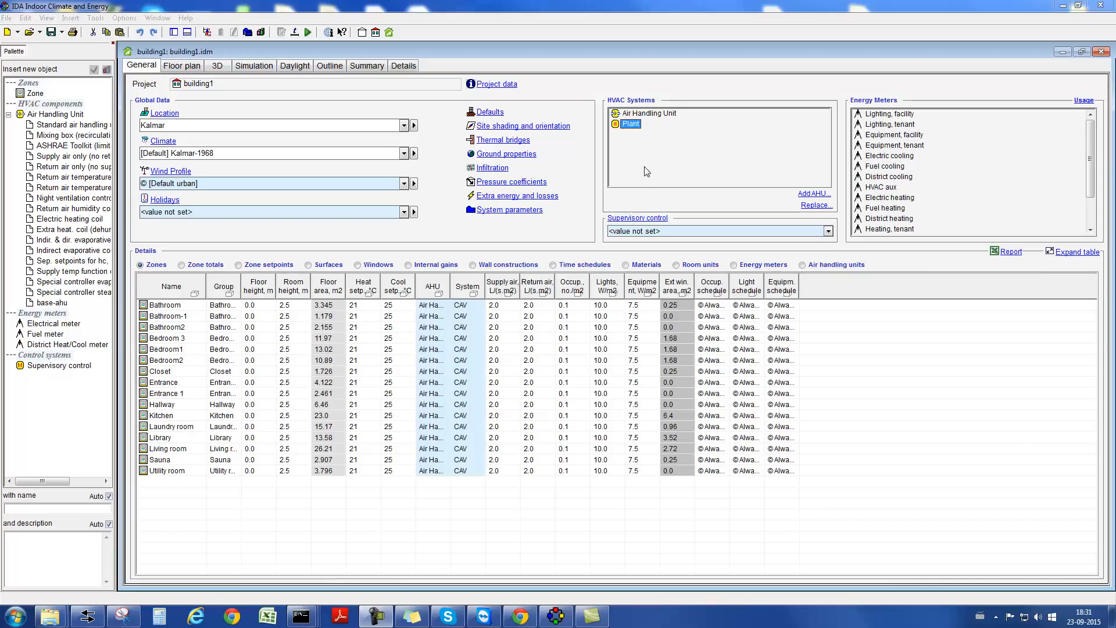
- Show the Standard Plant schematic under HVAC Systems maximized in the workspace
{"action": "double_click", "coordinate": [629, 124]}
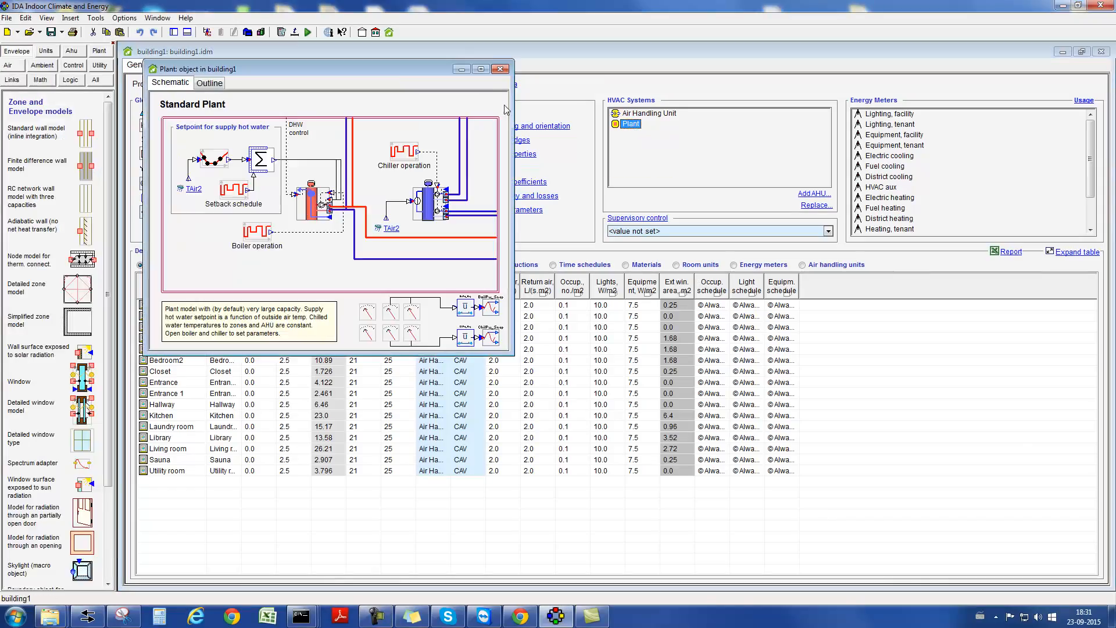
{"action": "left_click", "coordinate": [480, 69]}
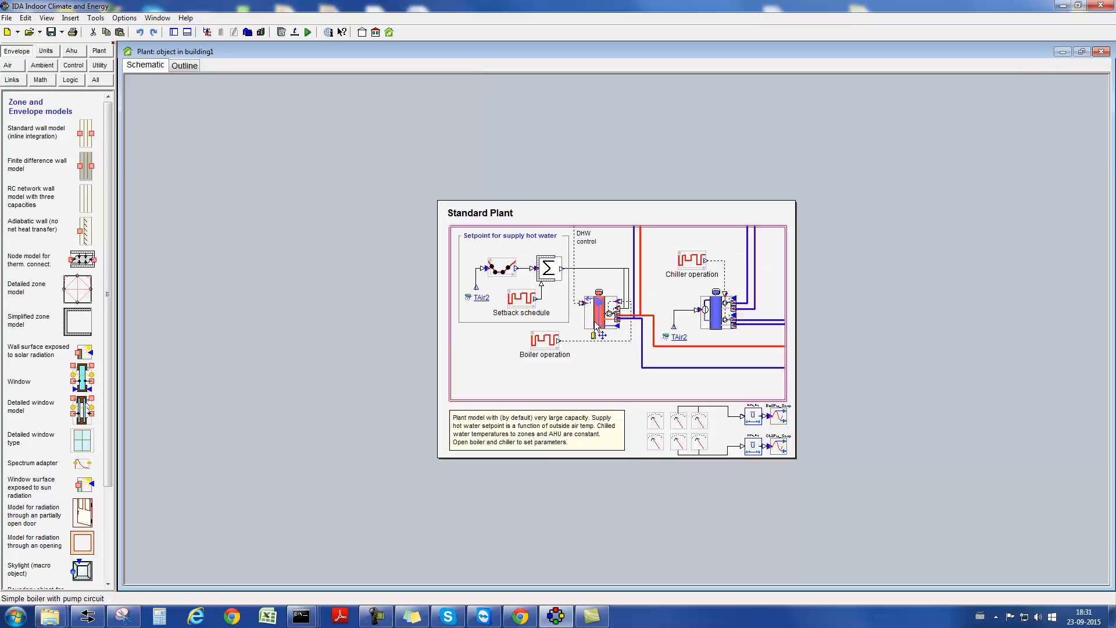
{"action": "mouse_move", "coordinate": [721, 316]}
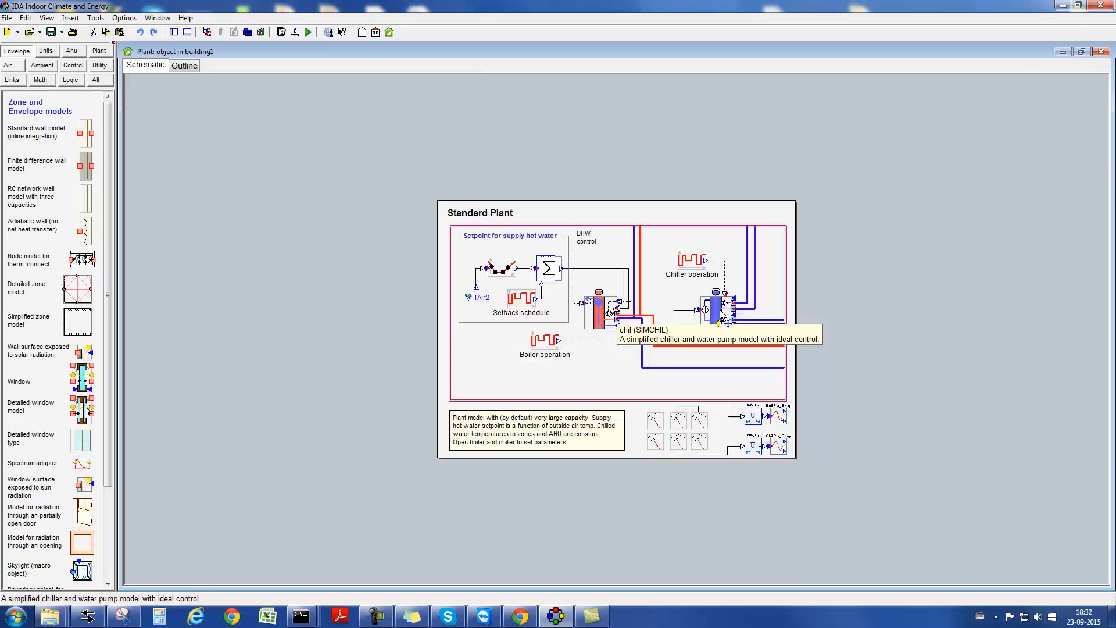
- Review the chiller's cooling capacity and pumping power method, then close the plant schematic
{"action": "double_click", "coordinate": [719, 306]}
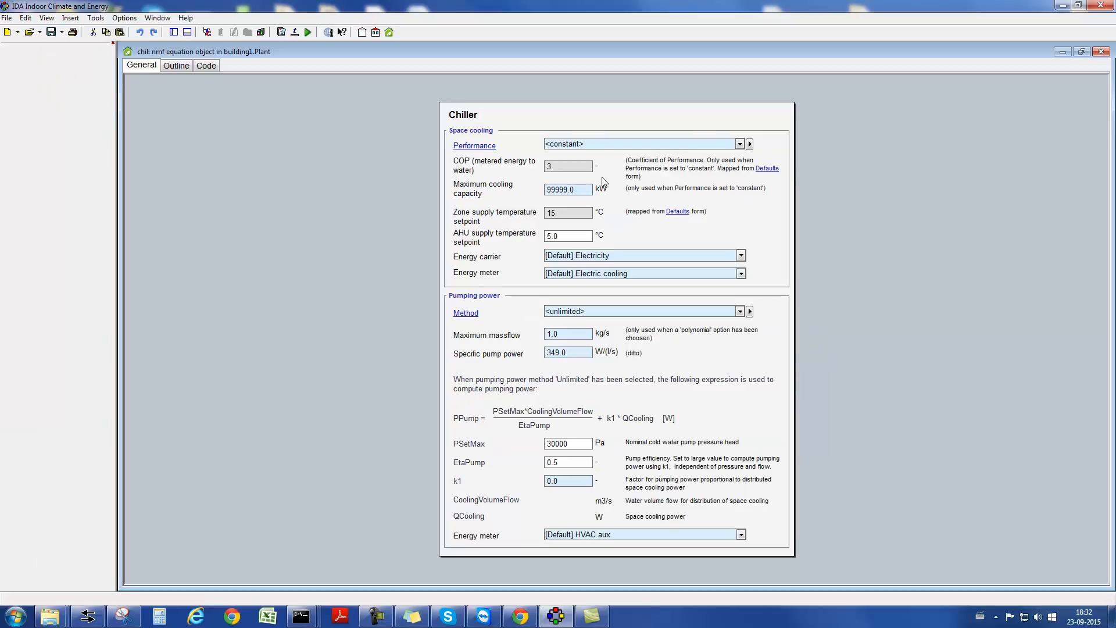
{"action": "mouse_move", "coordinate": [567, 166]}
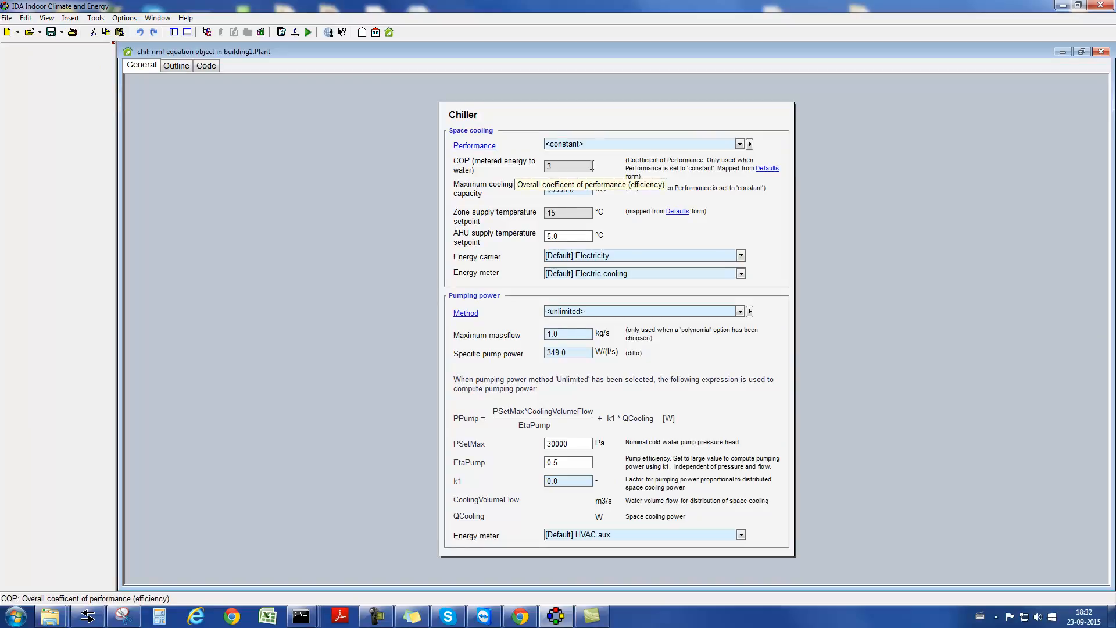
{"action": "left_click", "coordinate": [567, 189]}
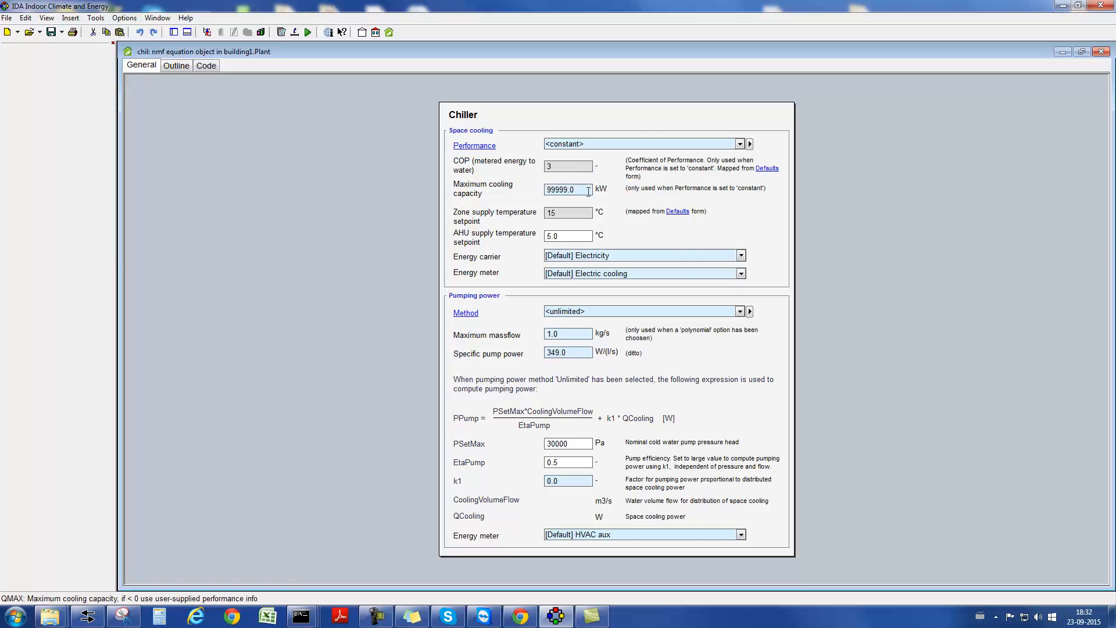
{"action": "mouse_move", "coordinate": [569, 211]}
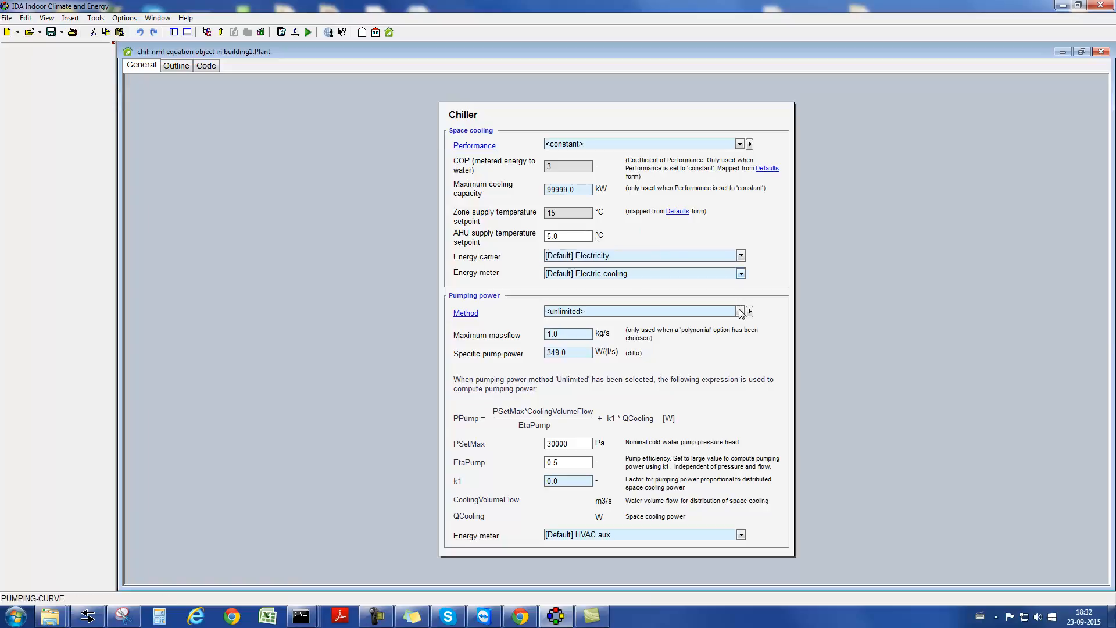
{"action": "left_click", "coordinate": [741, 312]}
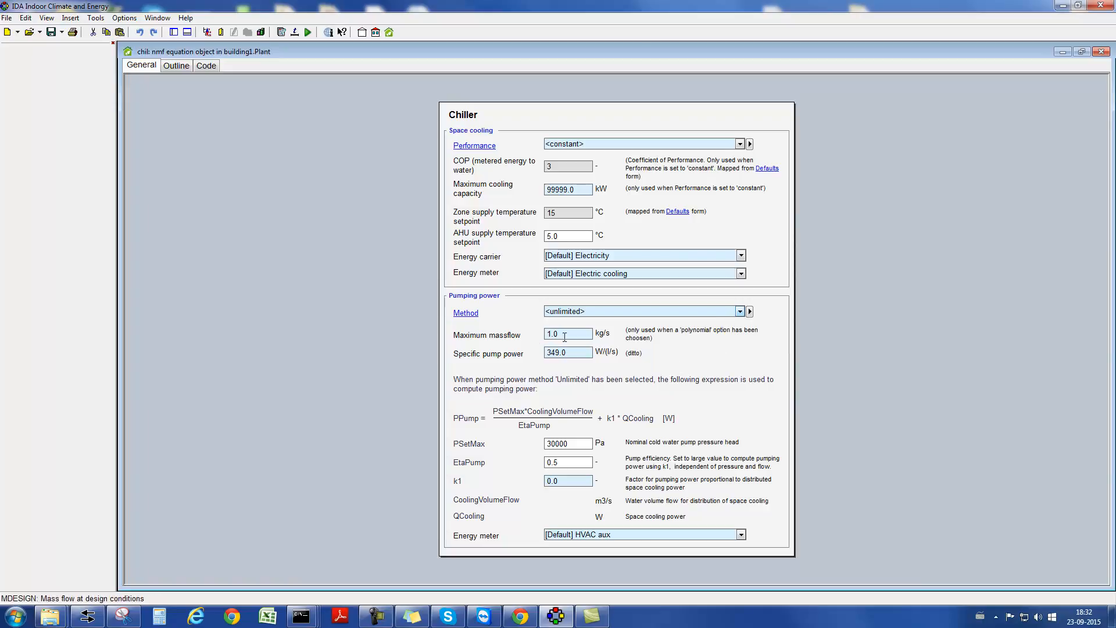
{"action": "mouse_move", "coordinate": [588, 386]}
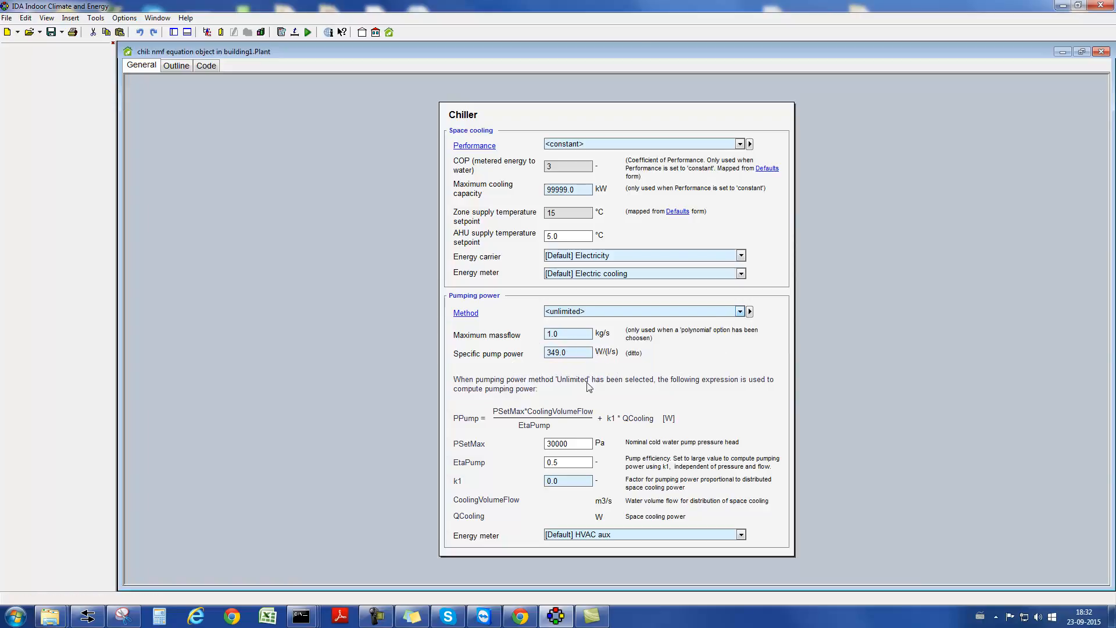
{"action": "left_click", "coordinate": [1101, 51]}
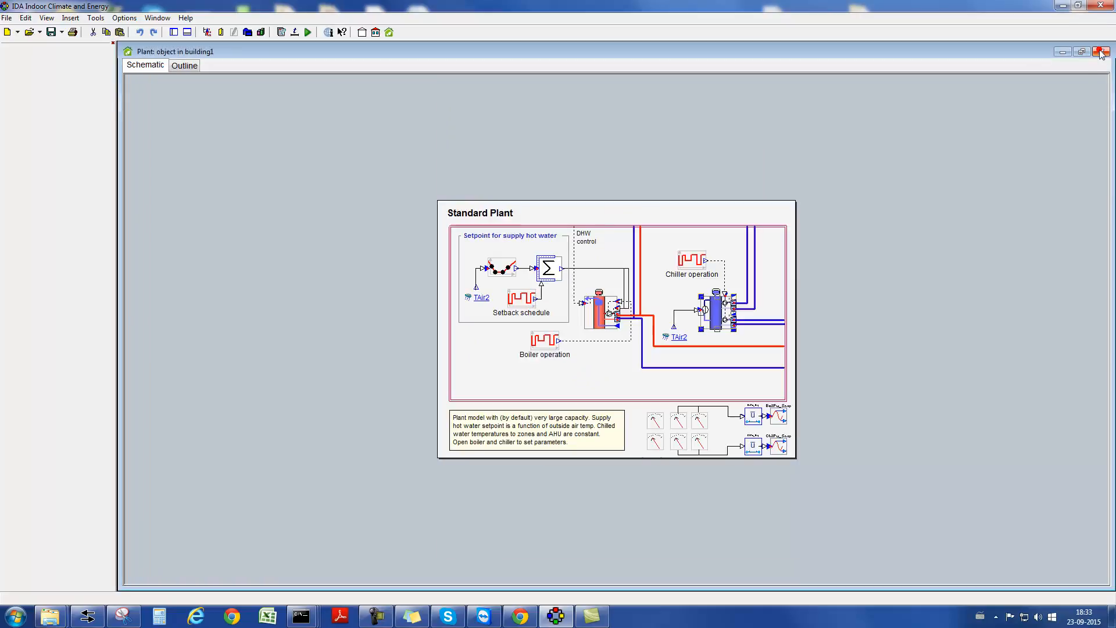
- Replace the Plant under HVAC Systems with a new ESBO-PLANT object
{"action": "left_click", "coordinate": [1101, 51]}
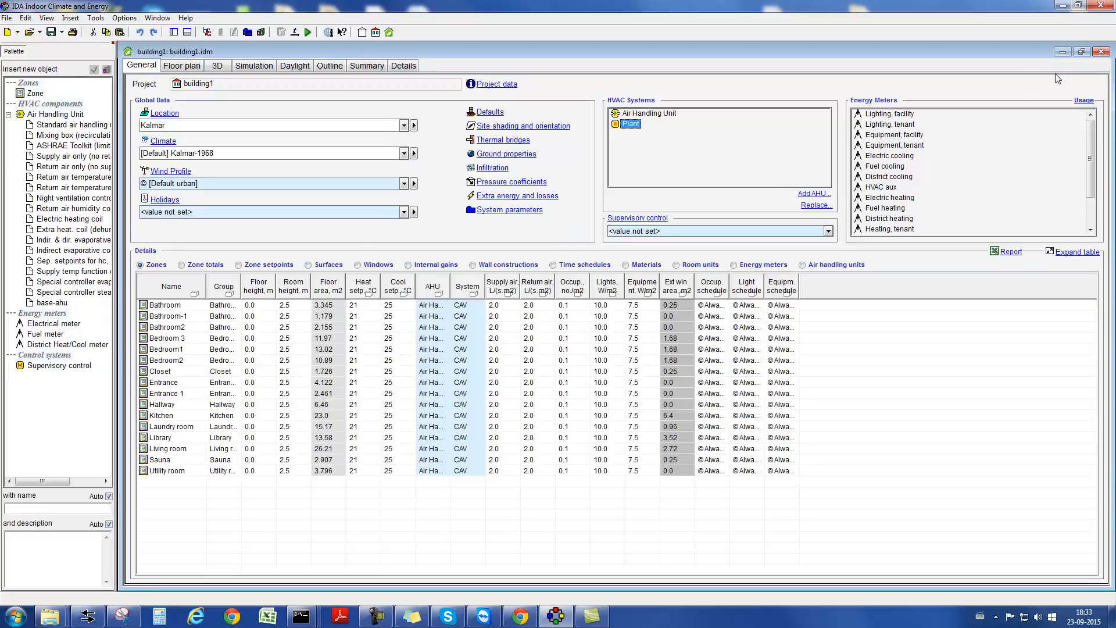
{"action": "mouse_move", "coordinate": [741, 176]}
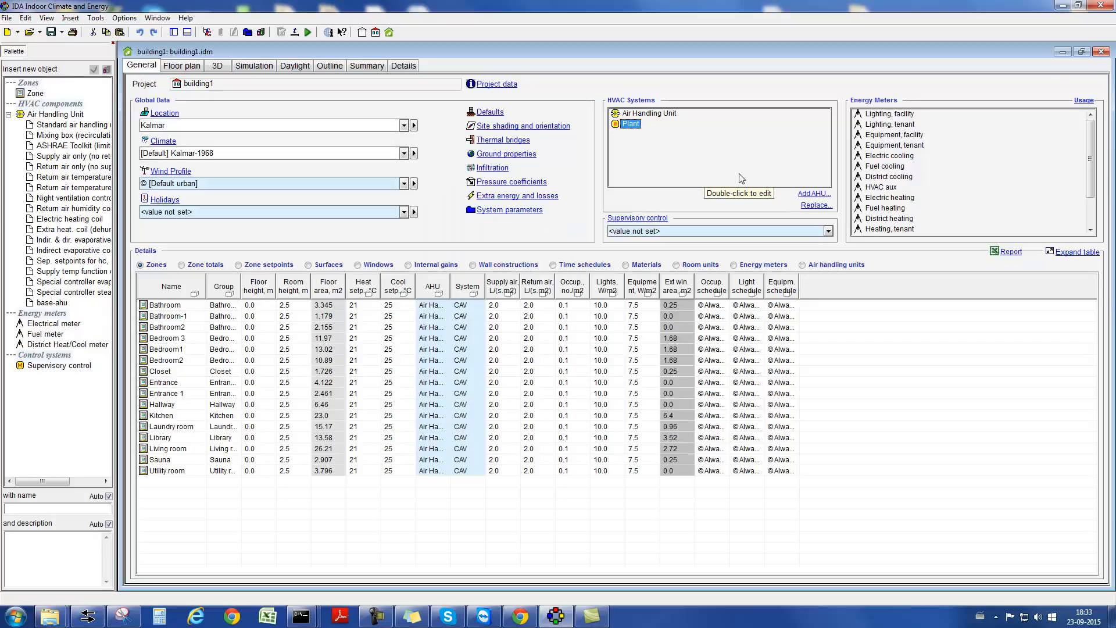
{"action": "right_click", "coordinate": [629, 124]}
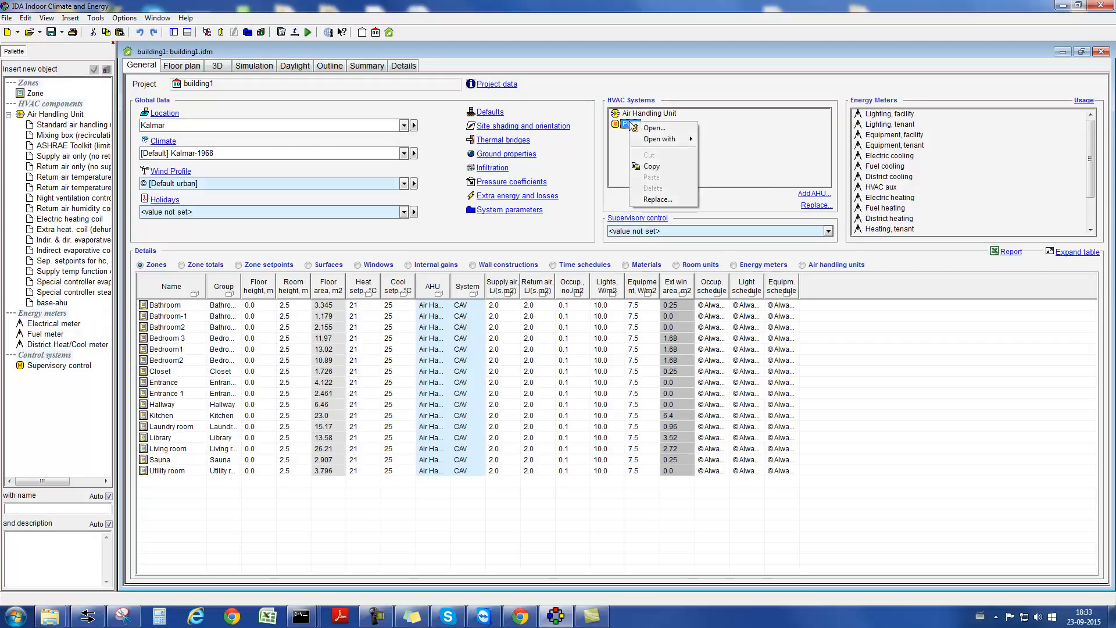
{"action": "left_click", "coordinate": [657, 198]}
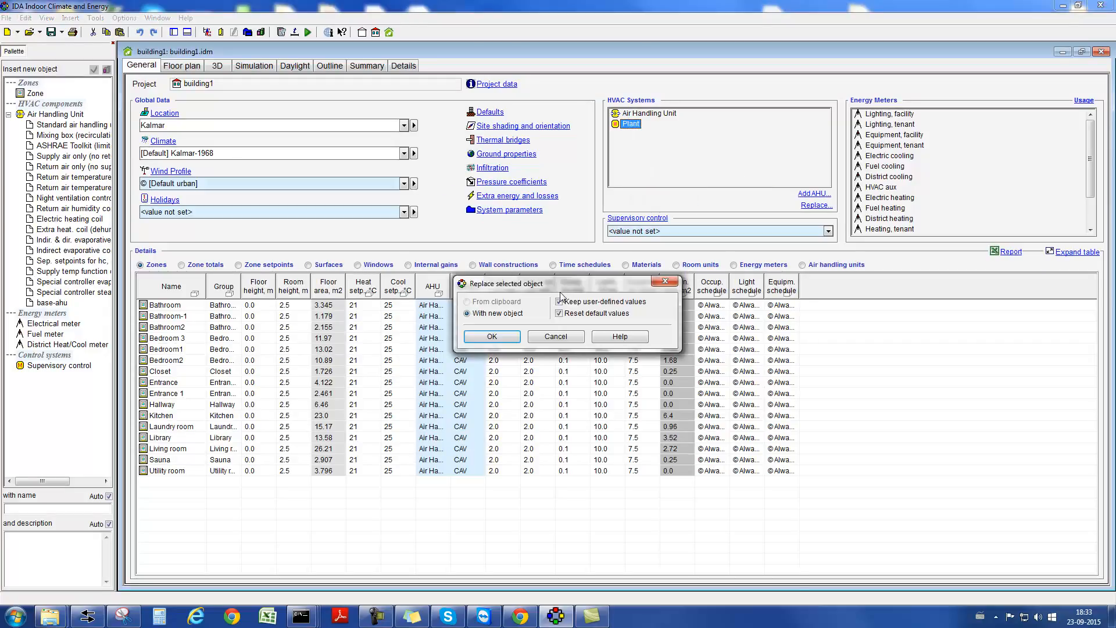
{"action": "left_click", "coordinate": [491, 336]}
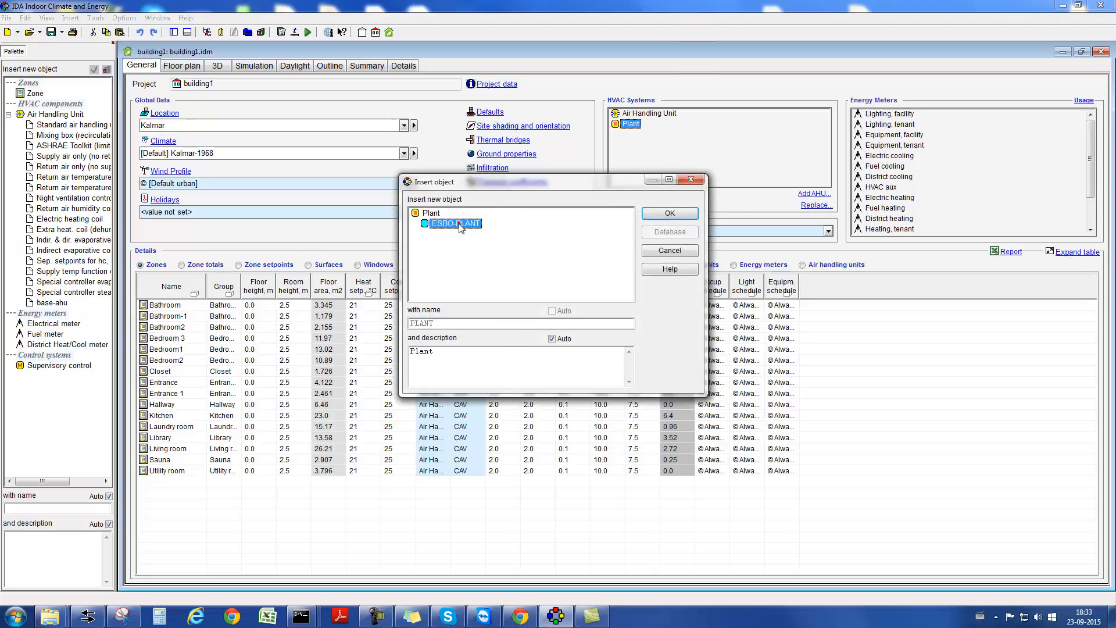
{"action": "left_click", "coordinate": [667, 213]}
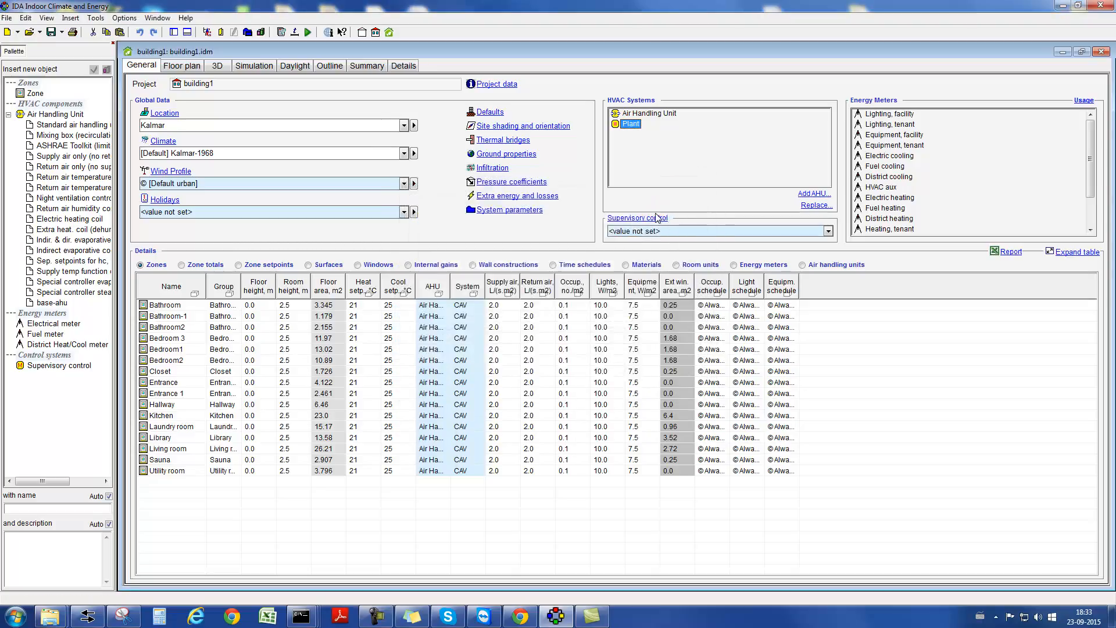
- Drop a Brine to water chiller onto the plant's Cooling slot and accept its default settings
{"action": "double_click", "coordinate": [630, 124]}
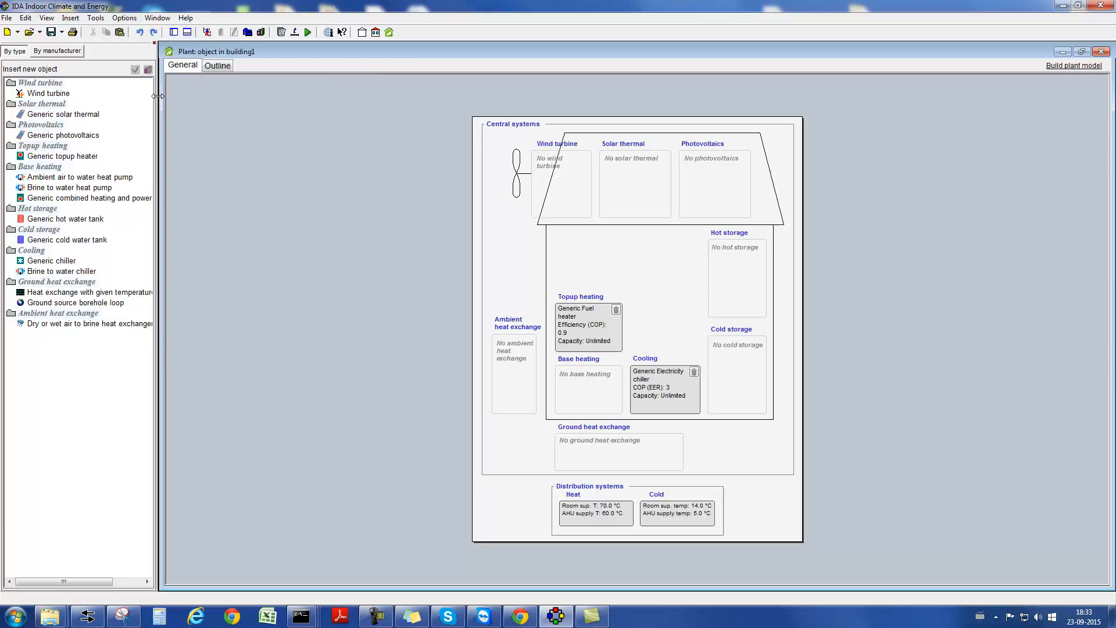
{"action": "left_click", "coordinate": [60, 271]}
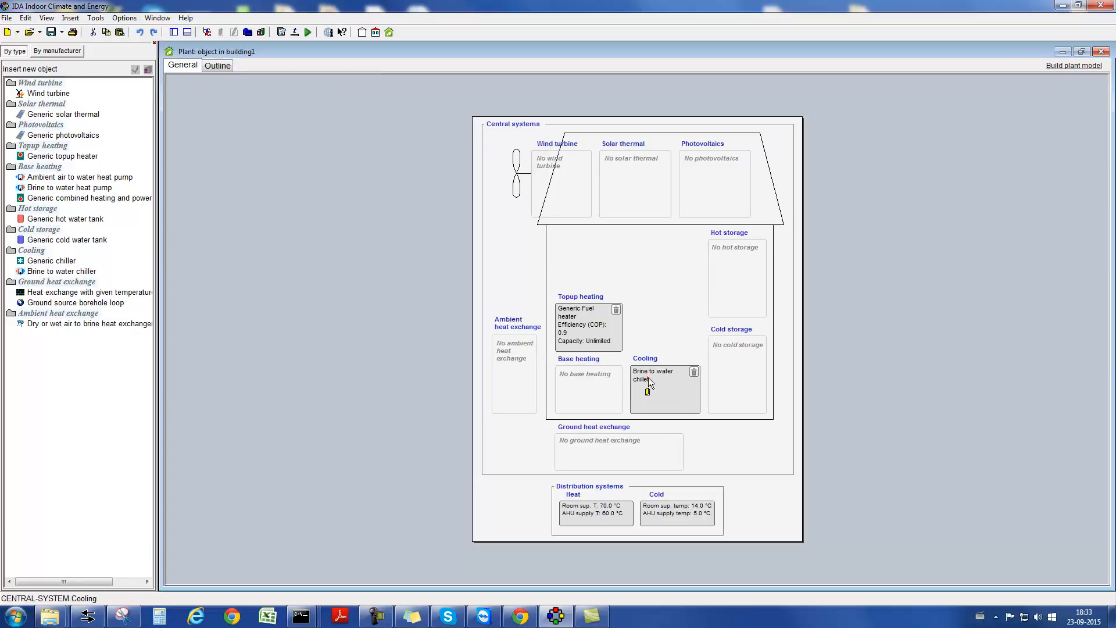
{"action": "double_click", "coordinate": [651, 375]}
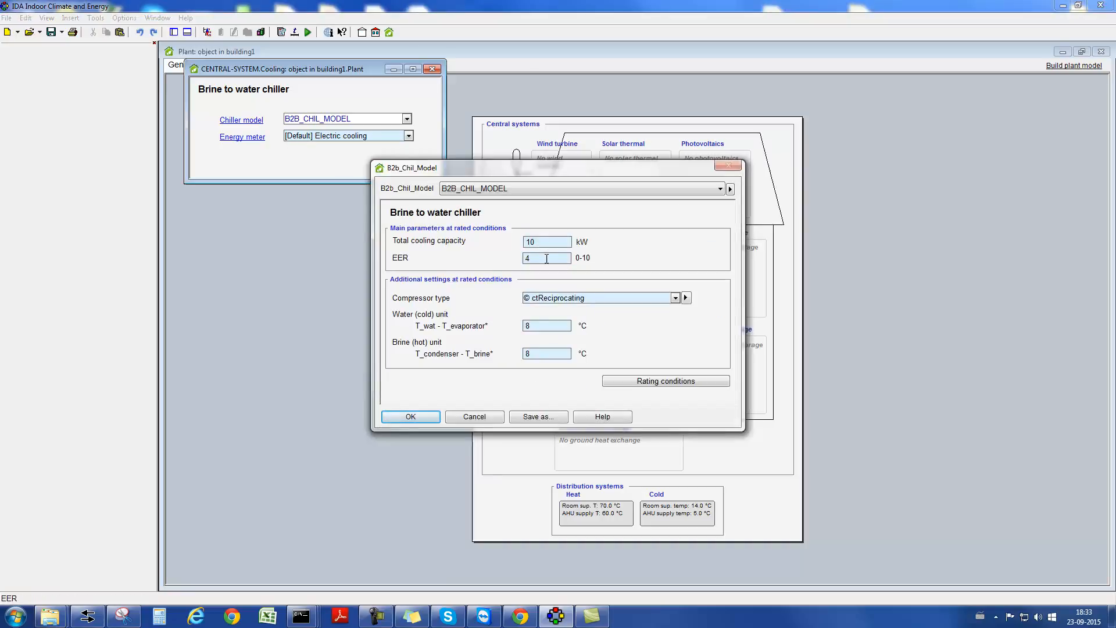
{"action": "left_click", "coordinate": [675, 298]}
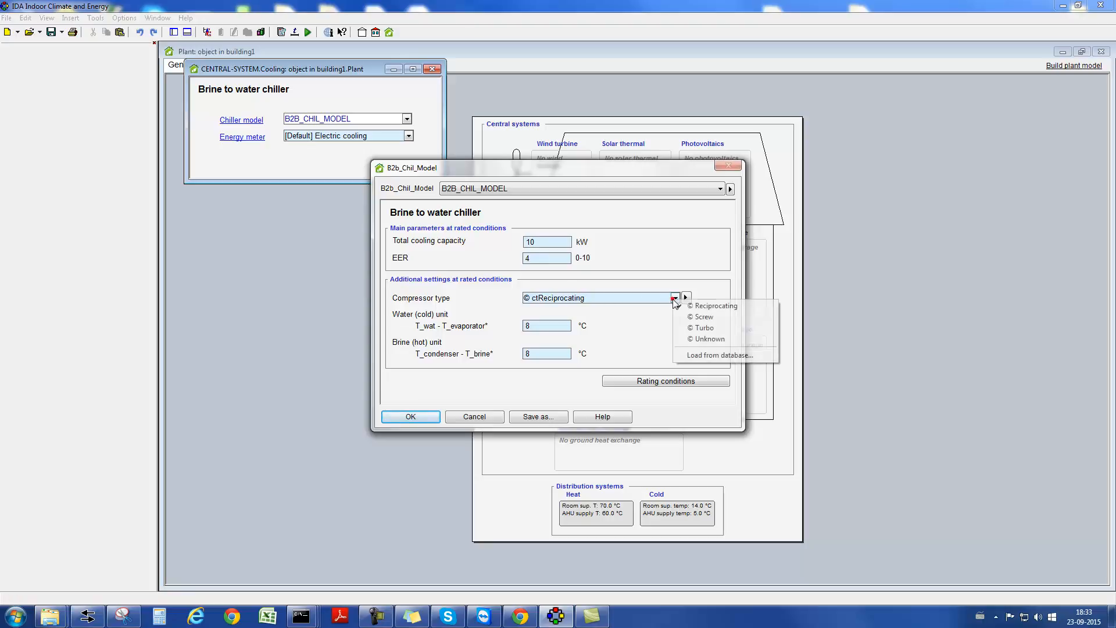
{"action": "mouse_move", "coordinate": [703, 328]}
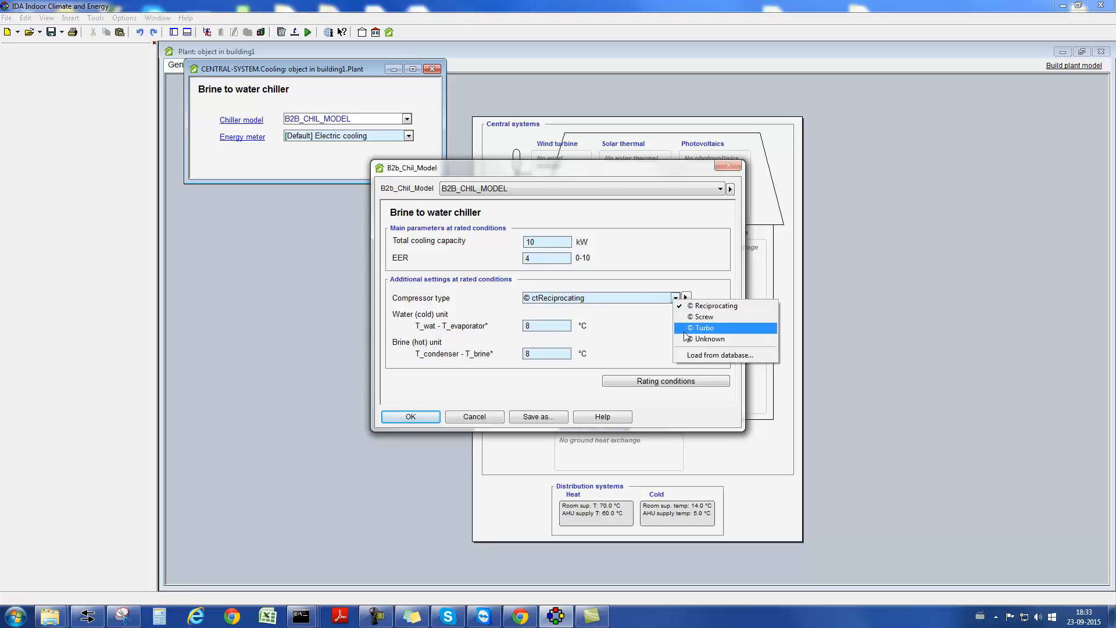
{"action": "mouse_move", "coordinate": [669, 345]}
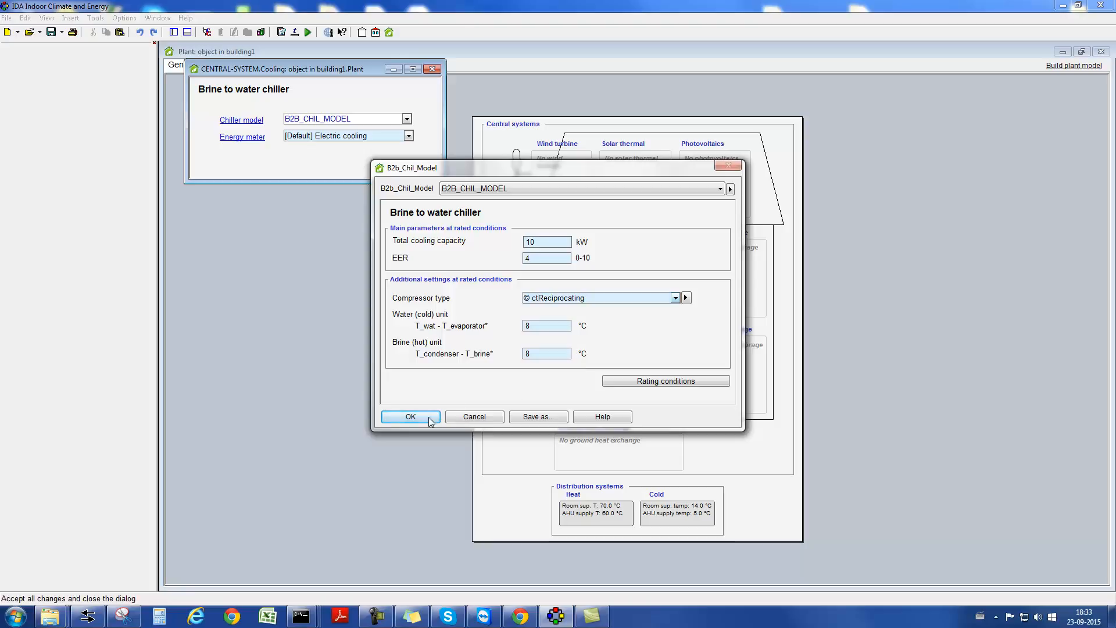
{"action": "left_click", "coordinate": [411, 416]}
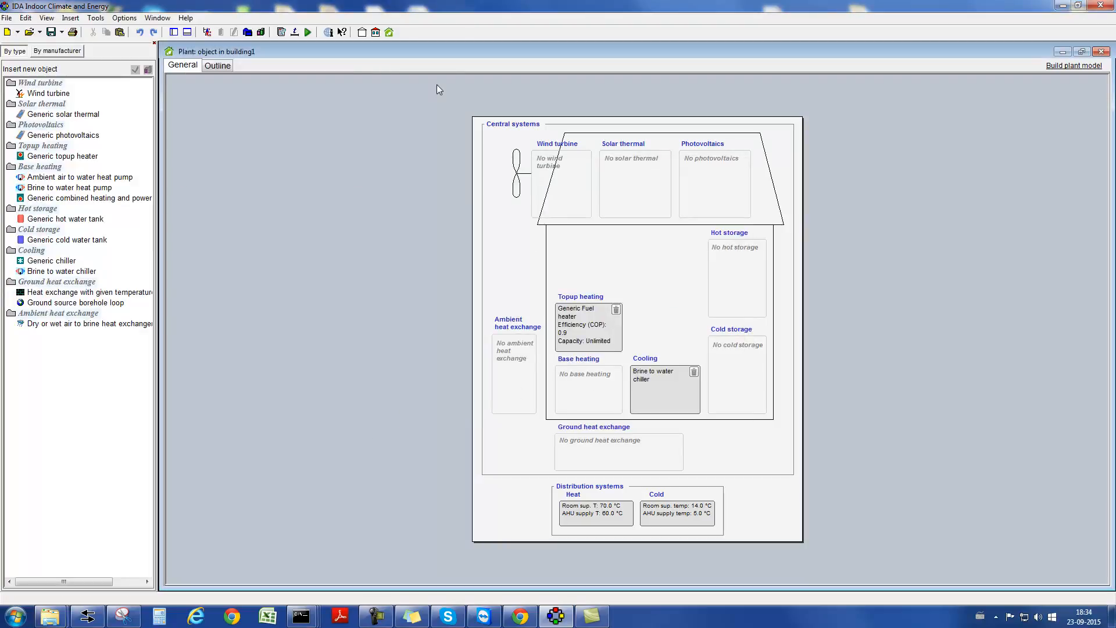
{"action": "mouse_move", "coordinate": [229, 289]}
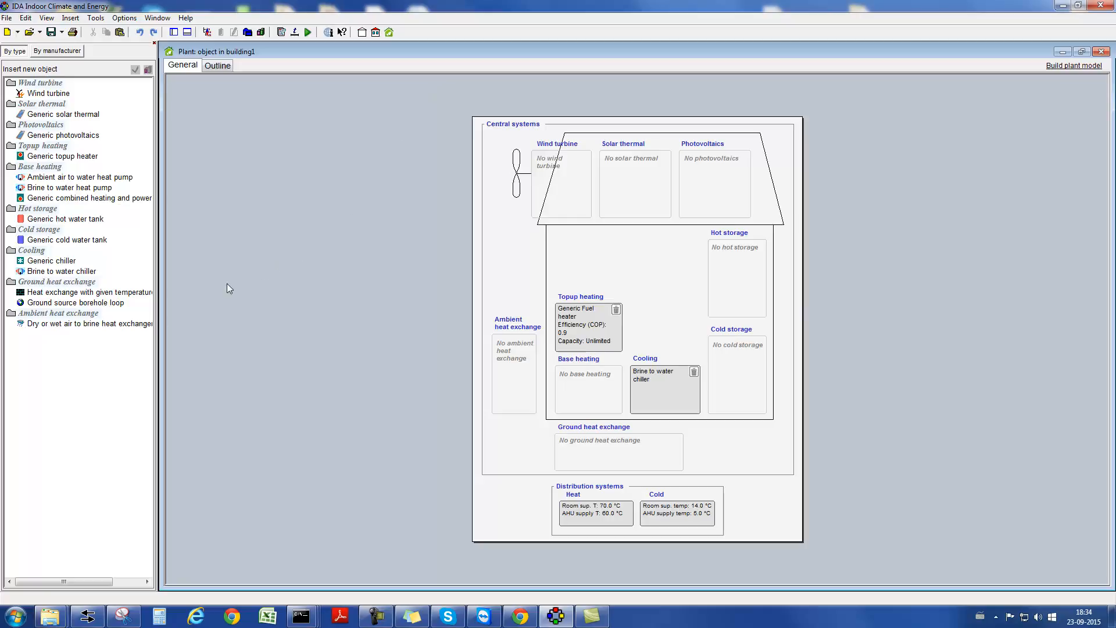
- Fill the Ground heat exchange slot with a borehole loop and check its number of boreholes
{"action": "left_click", "coordinate": [77, 302]}
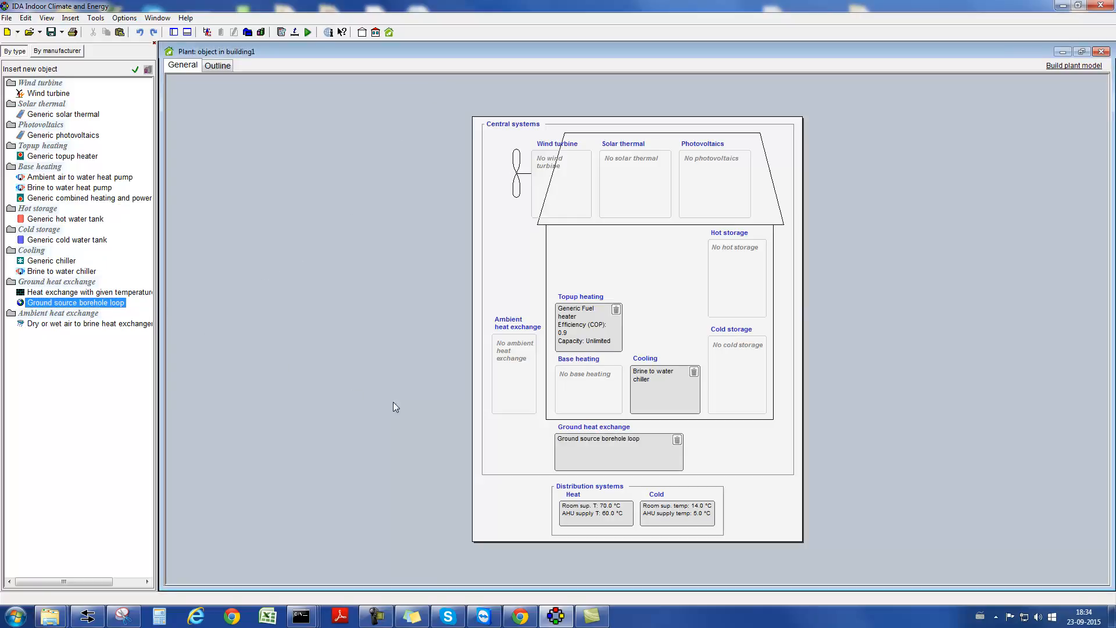
{"action": "double_click", "coordinate": [619, 439]}
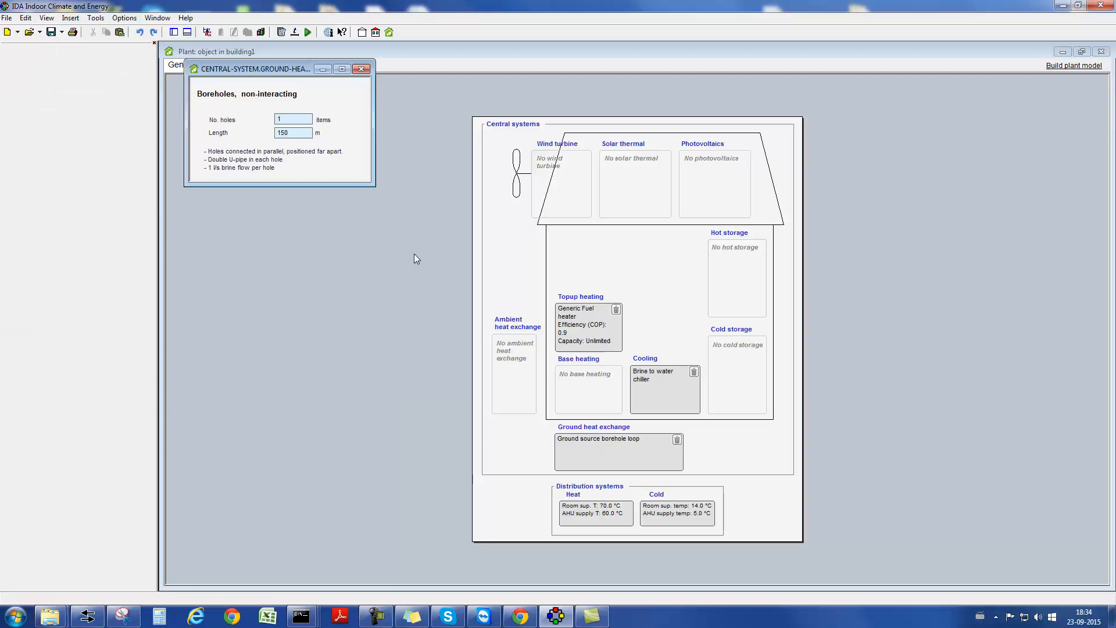
{"action": "left_click_drag", "start_coordinate": [256, 68], "coordinate": [458, 192]}
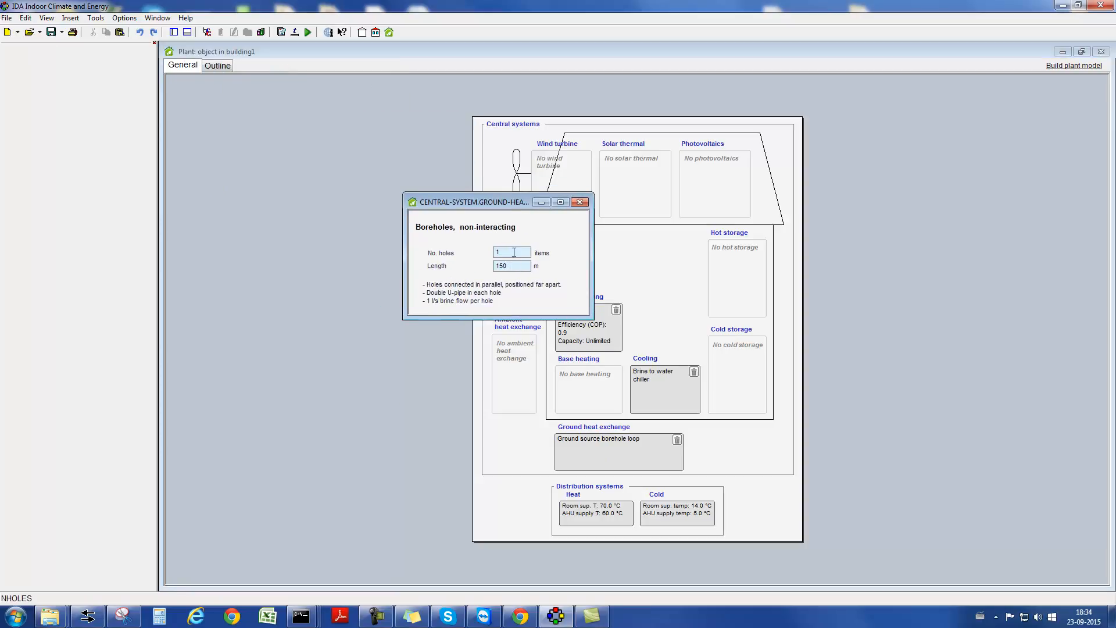
{"action": "left_click", "coordinate": [512, 265]}
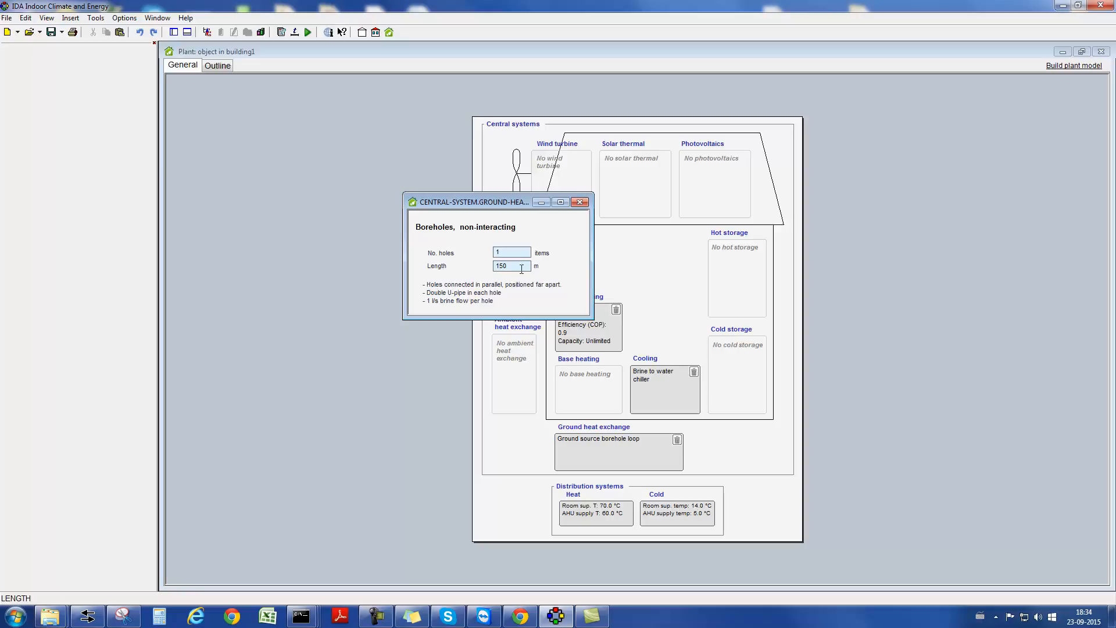
{"action": "left_click", "coordinate": [579, 202]}
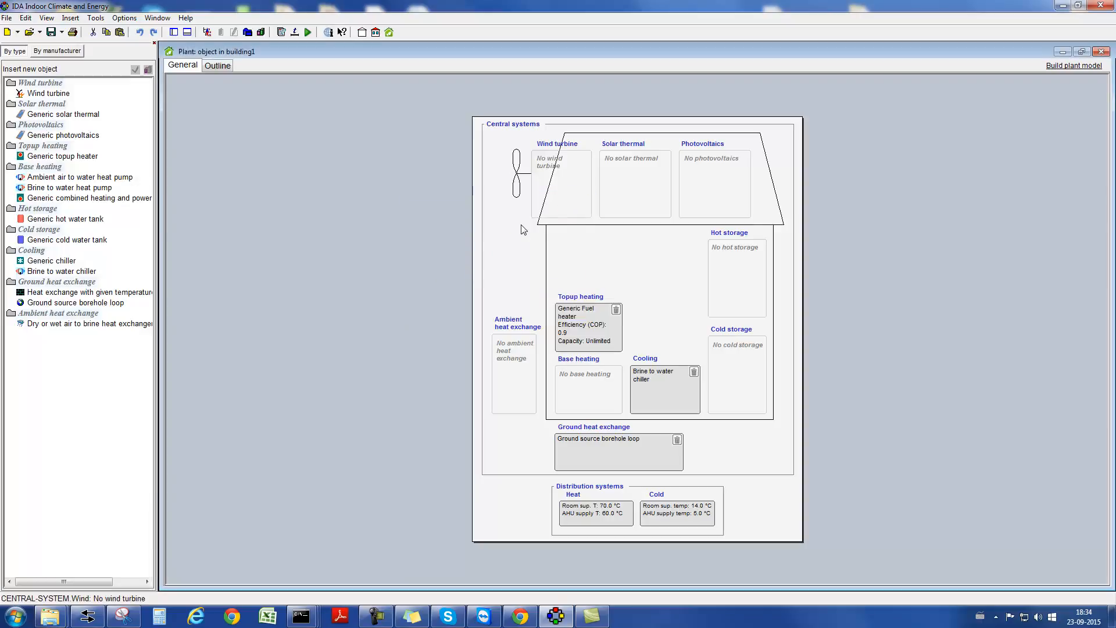
{"action": "mouse_move", "coordinate": [518, 234]}
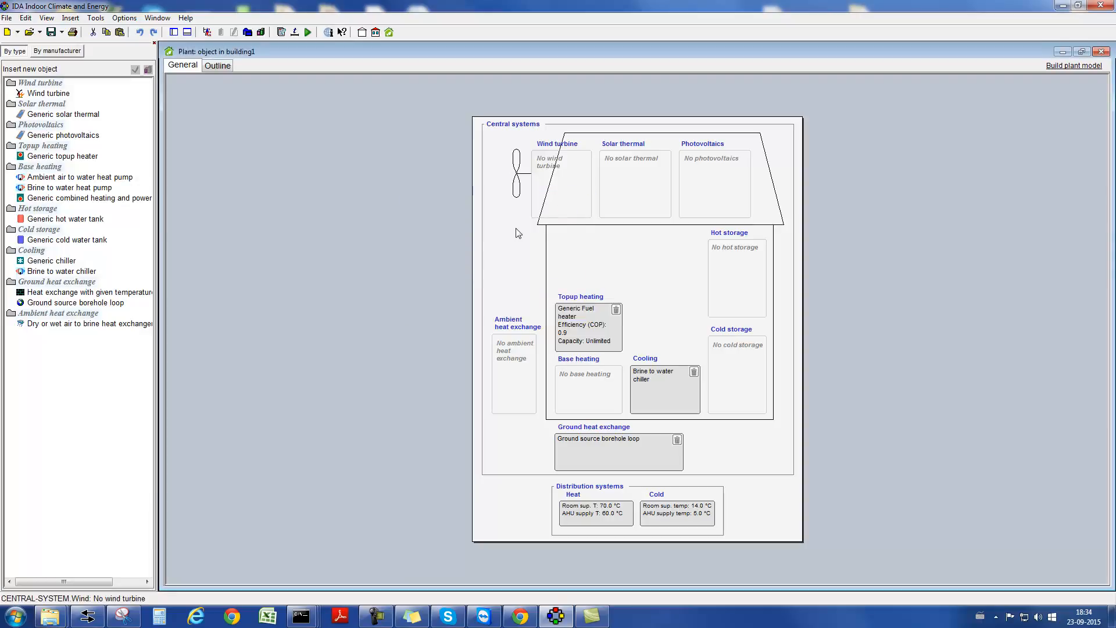
{"action": "mouse_move", "coordinate": [132, 326]}
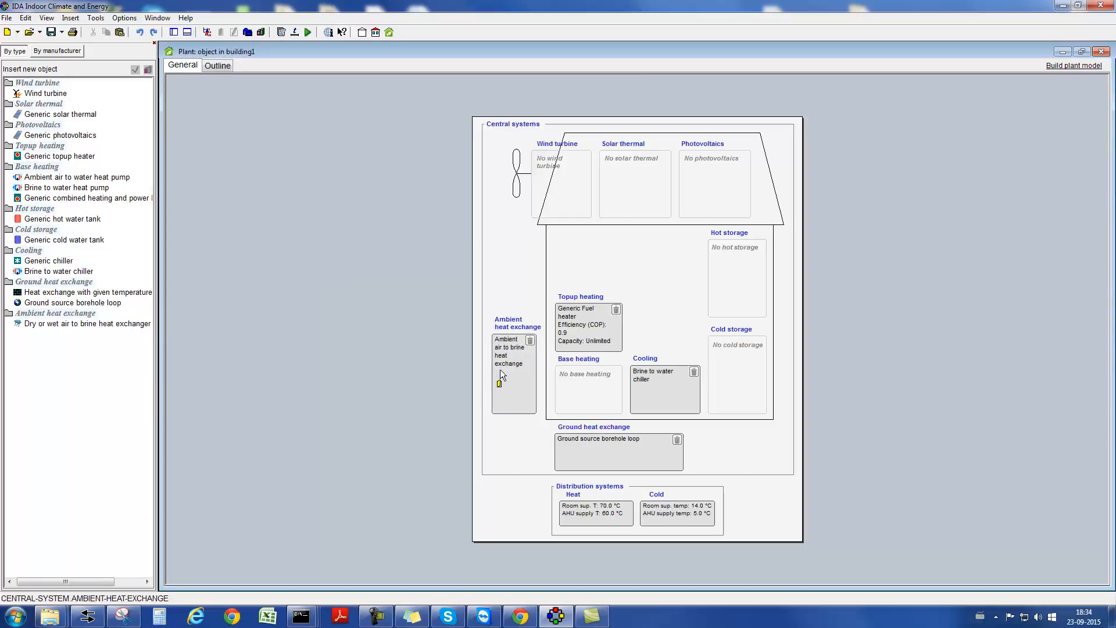
- Accept the ambient heat exchanger's parameters and build the detailed plant model schematic
{"action": "double_click", "coordinate": [510, 356]}
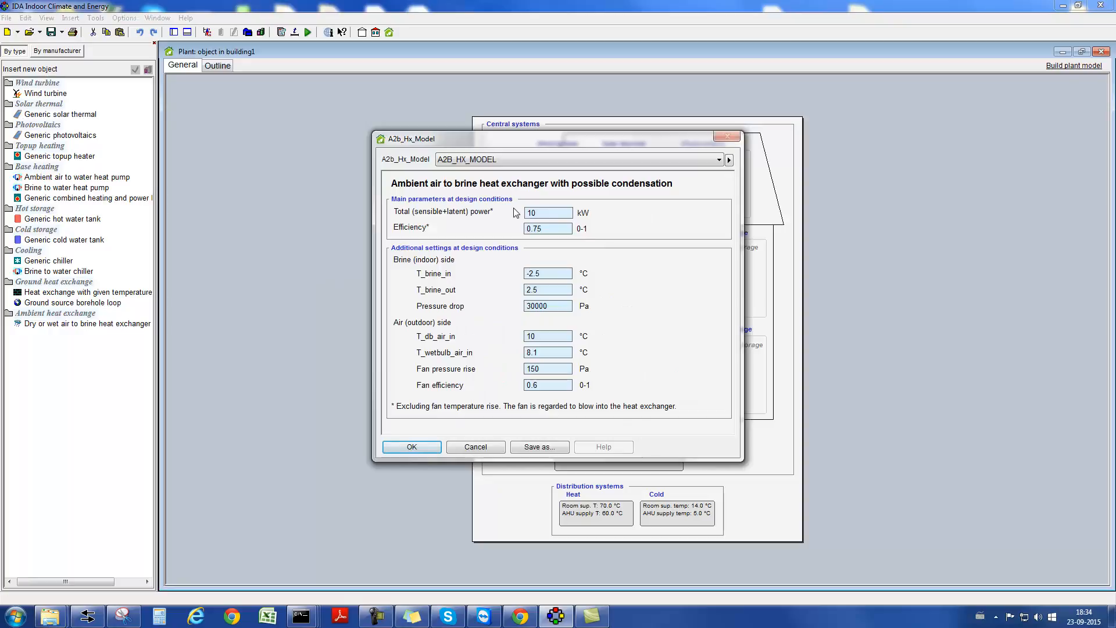
{"action": "left_click", "coordinate": [547, 211]}
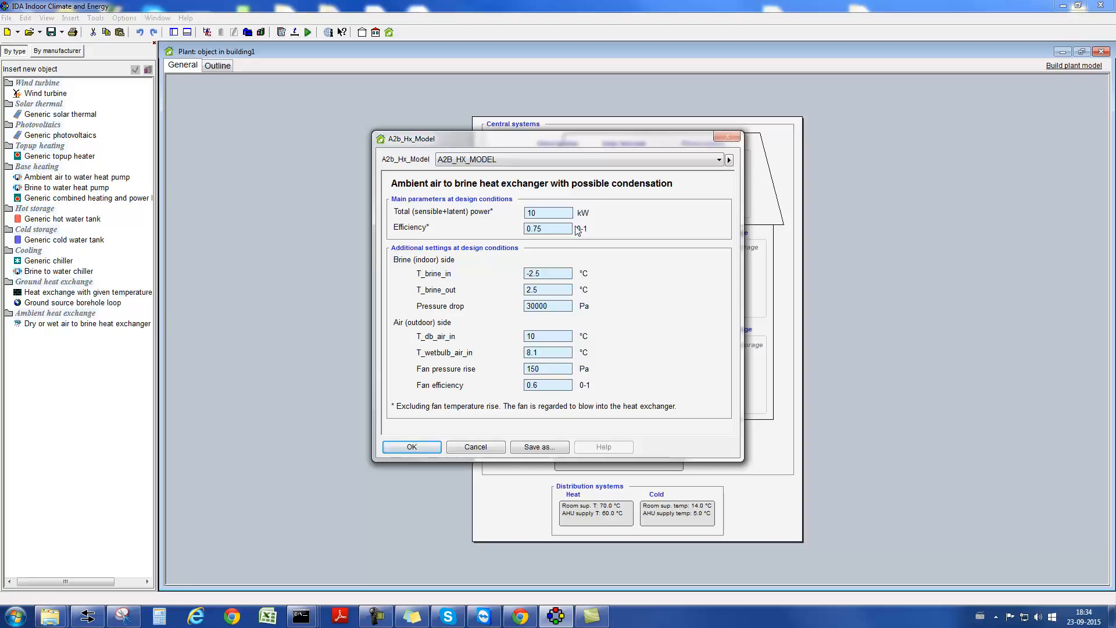
{"action": "mouse_move", "coordinate": [568, 256]}
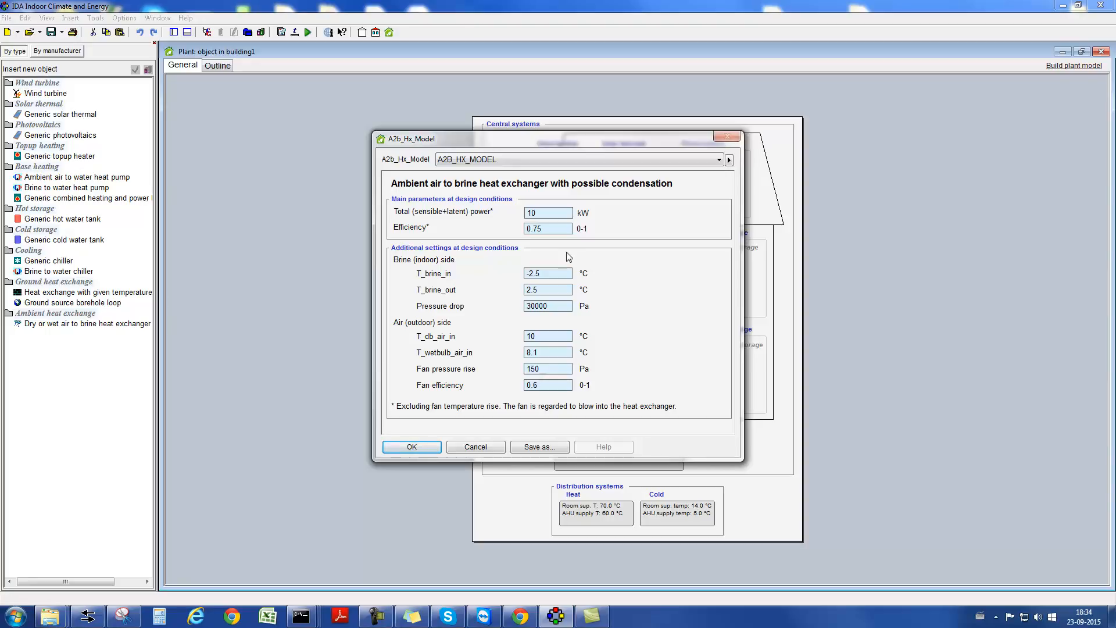
{"action": "left_click", "coordinate": [548, 274]}
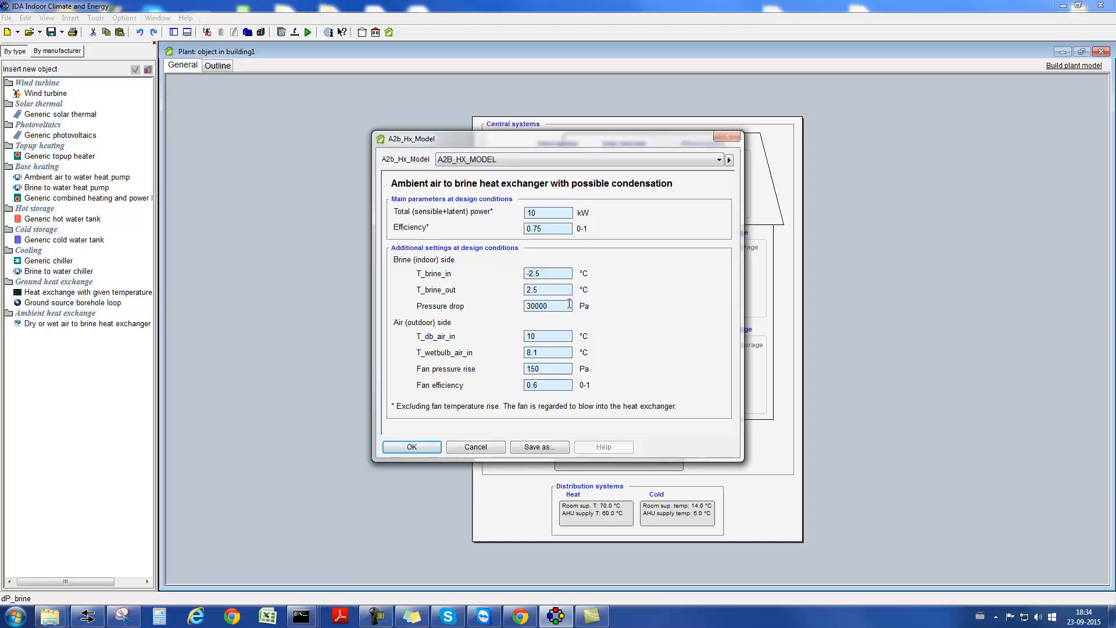
{"action": "left_click", "coordinate": [411, 446]}
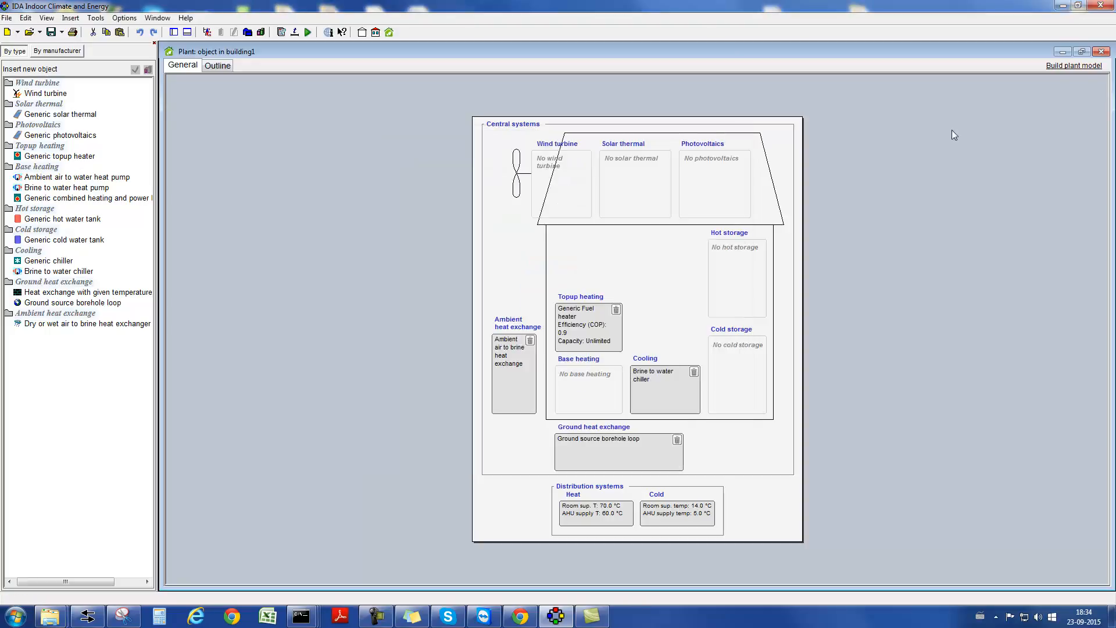
{"action": "mouse_move", "coordinate": [1074, 65]}
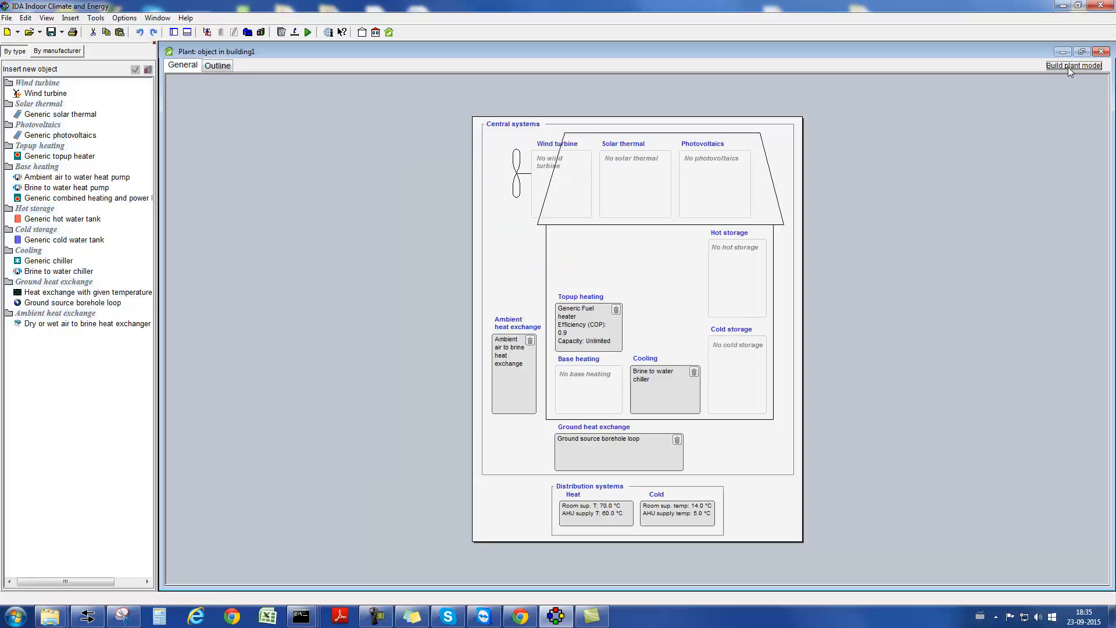
{"action": "left_click", "coordinate": [1074, 65]}
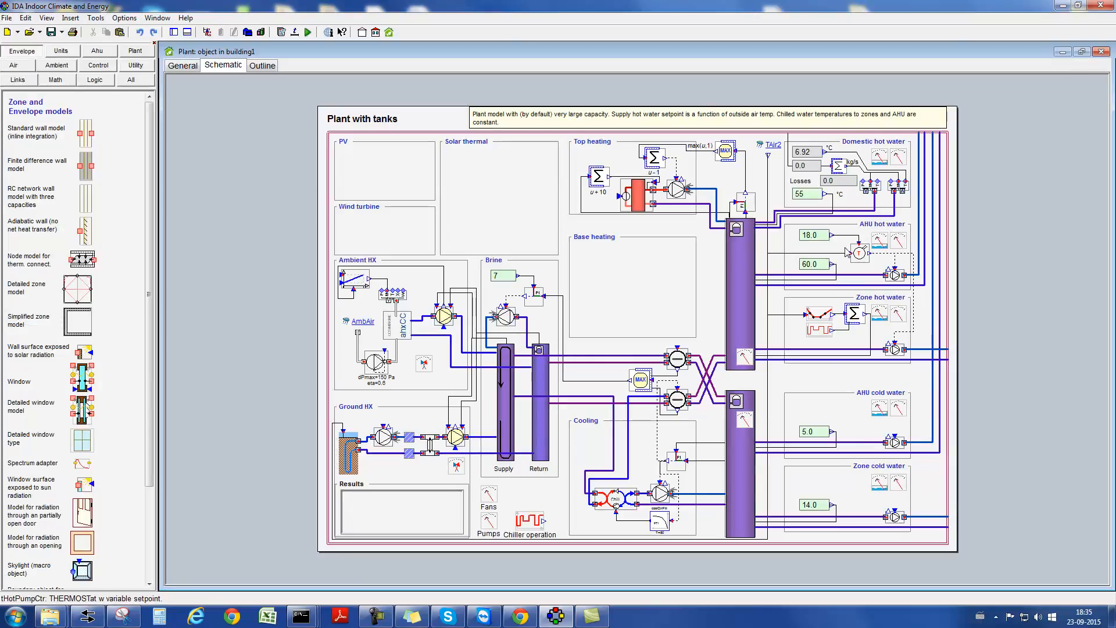